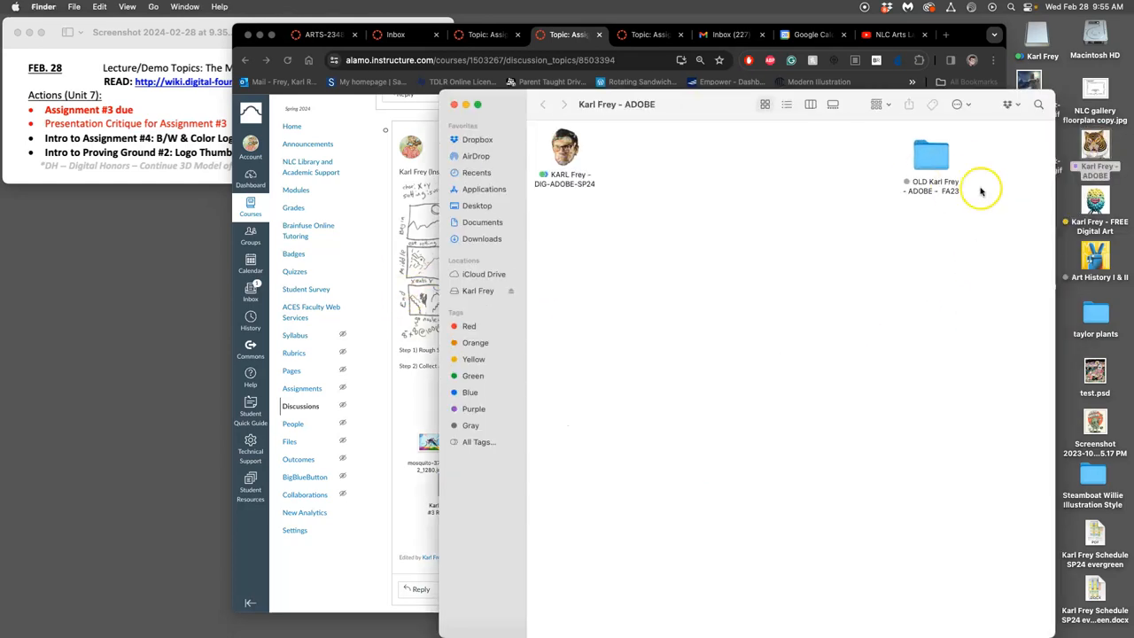
Open the spring course folder, the Assignment #3 Animation folder, and its hand-drawn storyboard sketch.
{"action": "double_click", "coordinate": [564, 148]}
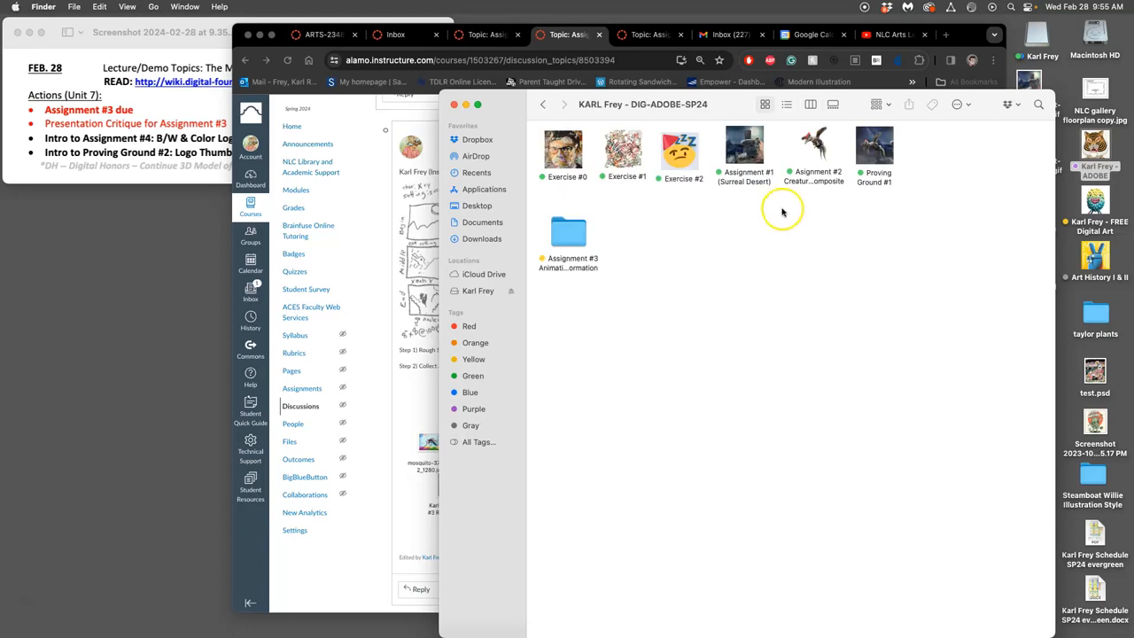
{"action": "double_click", "coordinate": [567, 232]}
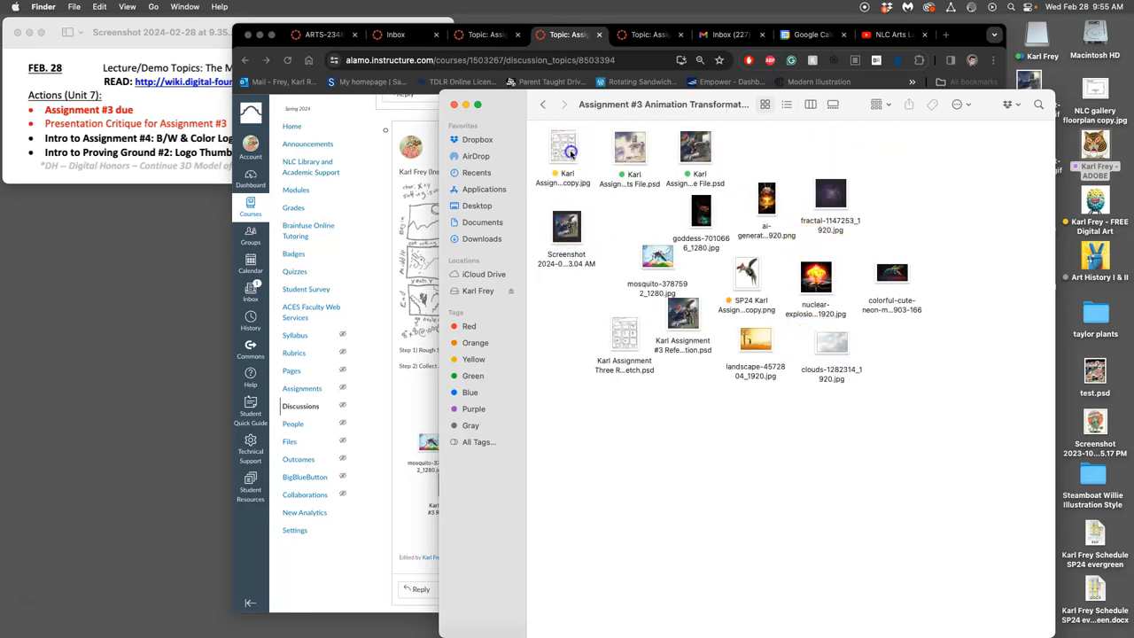
{"action": "double_click", "coordinate": [564, 145]}
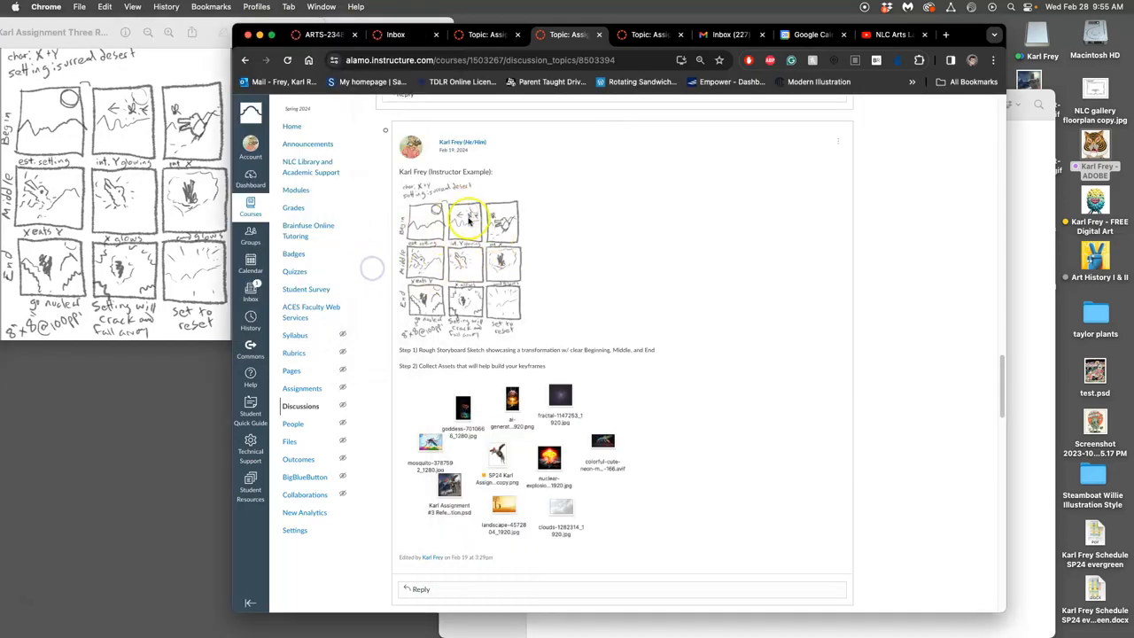
{"action": "mouse_move", "coordinate": [591, 248]}
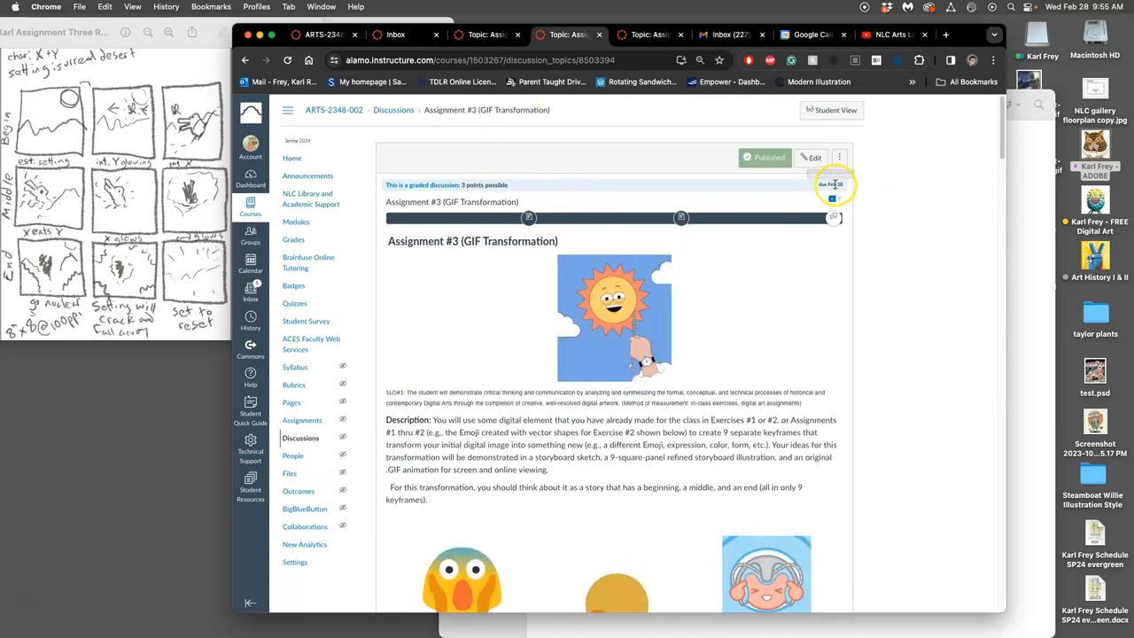
Scroll the Assignment #3 GIF Transformation page to its scoring rubric and instructor examples.
{"action": "scroll", "scroll_direction": "down", "scroll_amount": 3}
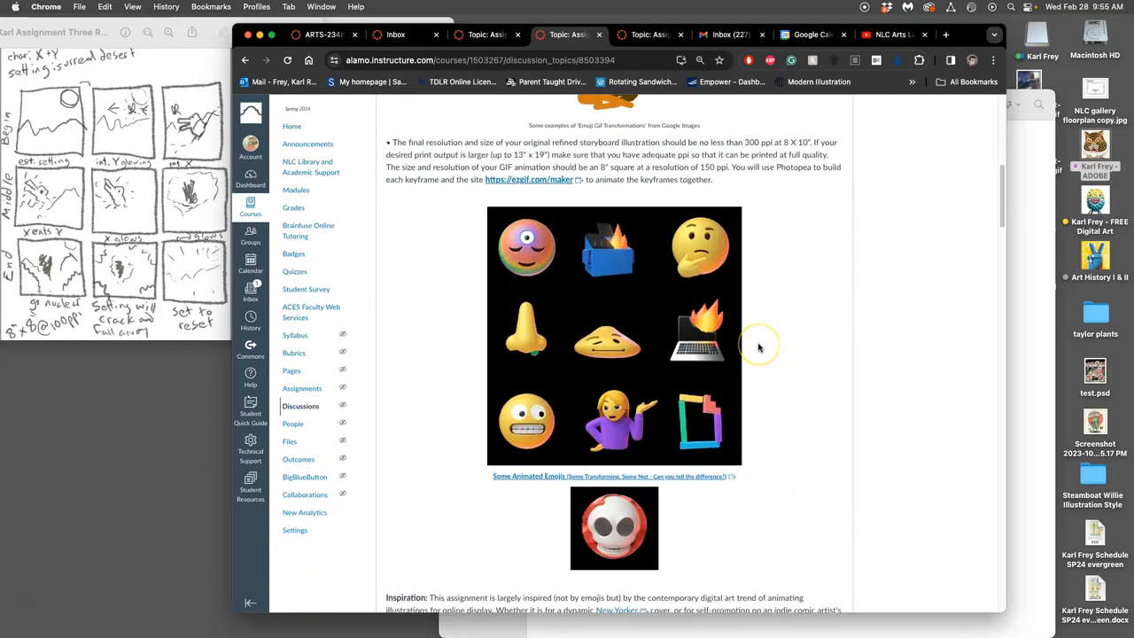
{"action": "scroll", "scroll_direction": "down", "scroll_amount": 3}
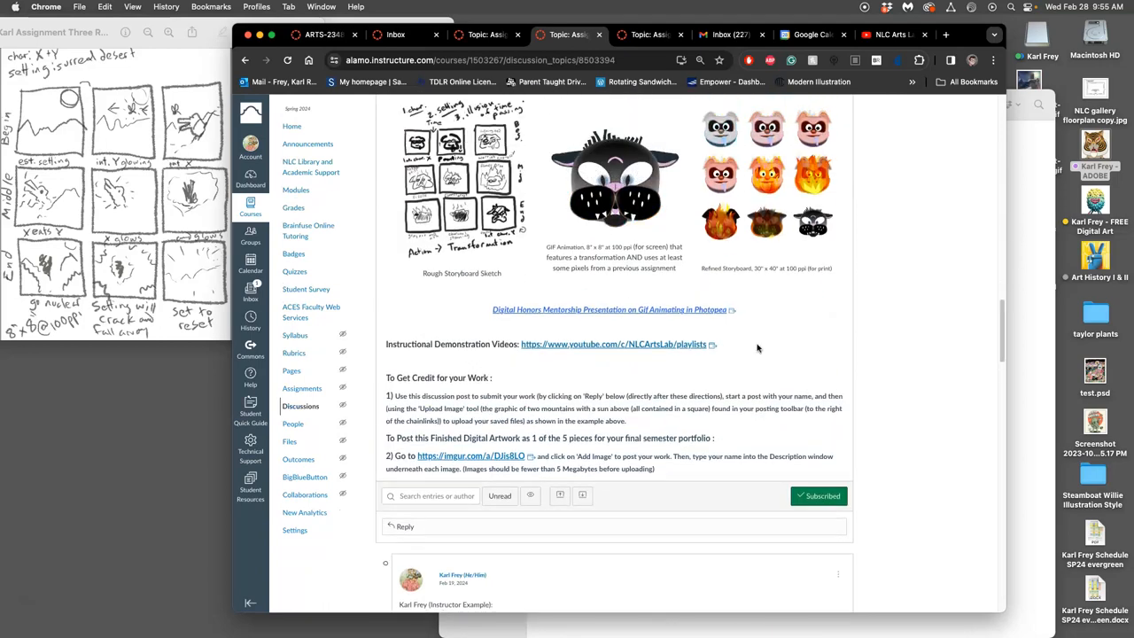
{"action": "scroll", "scroll_direction": "up", "scroll_amount": 3}
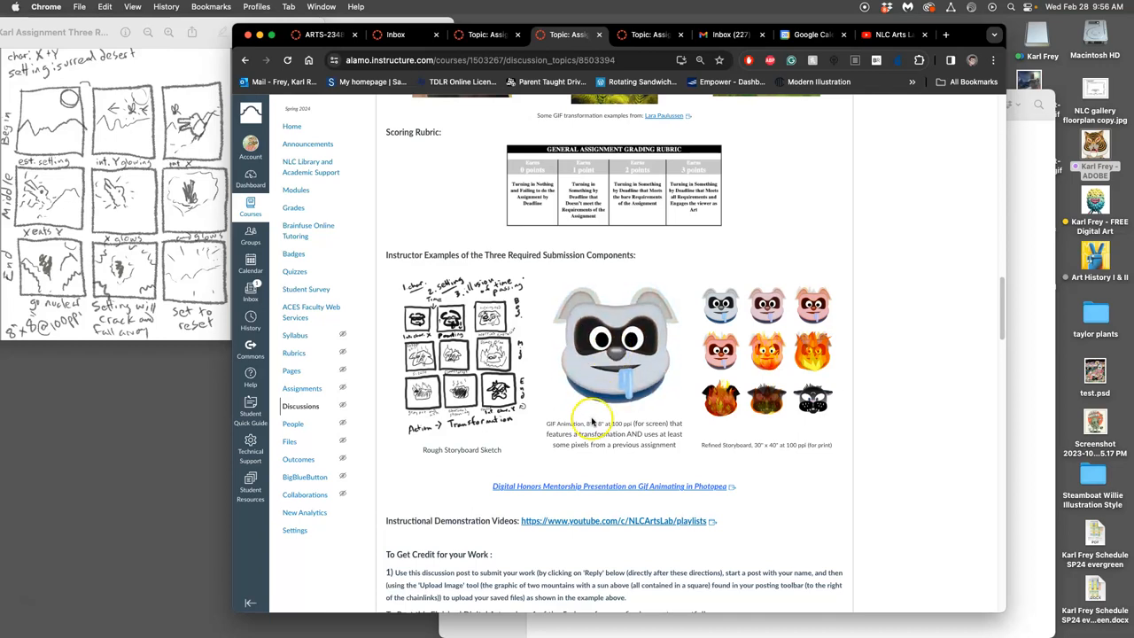
{"action": "mouse_move", "coordinate": [765, 319]}
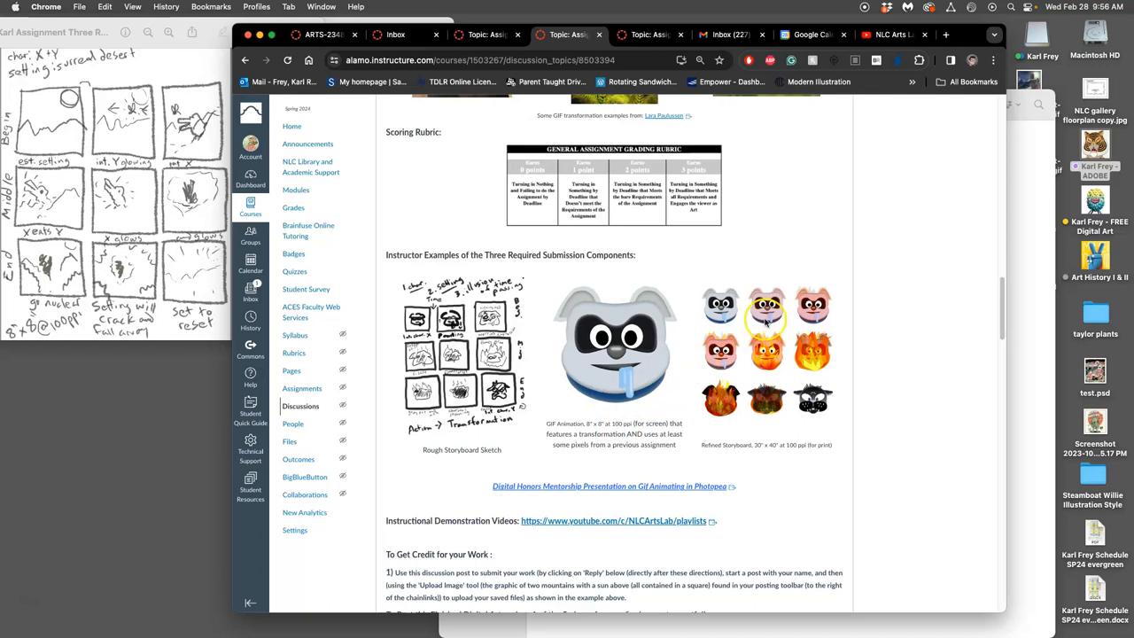
{"action": "mouse_move", "coordinate": [779, 376]}
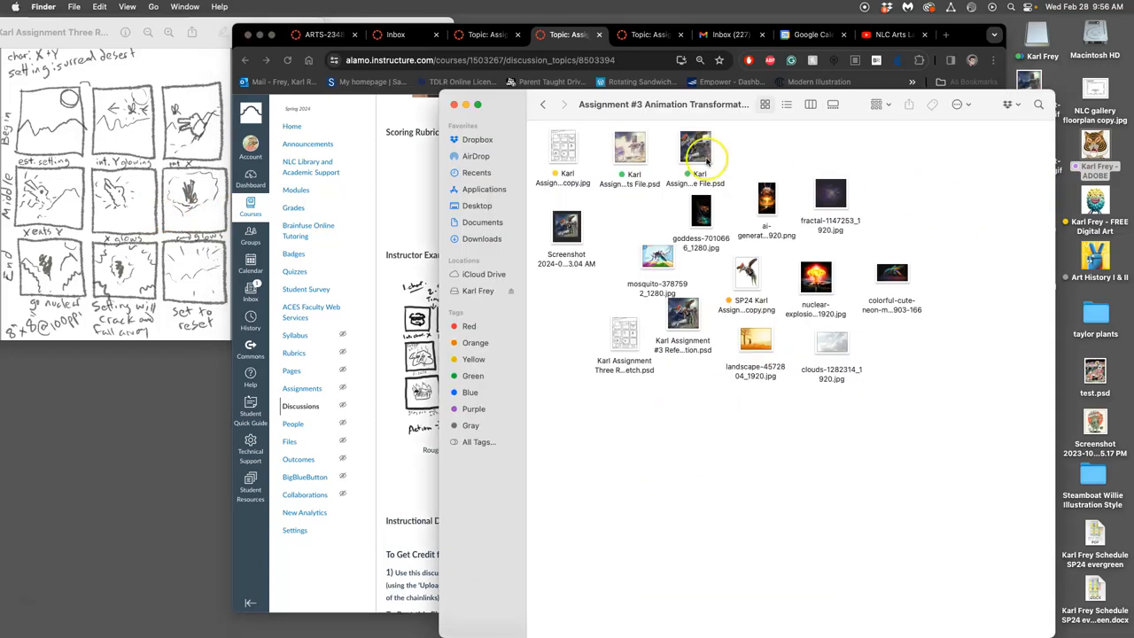
Open the Assignment #3 Stage File .psd in Photoshop with its frame animation timeline.
{"action": "left_click", "coordinate": [630, 146]}
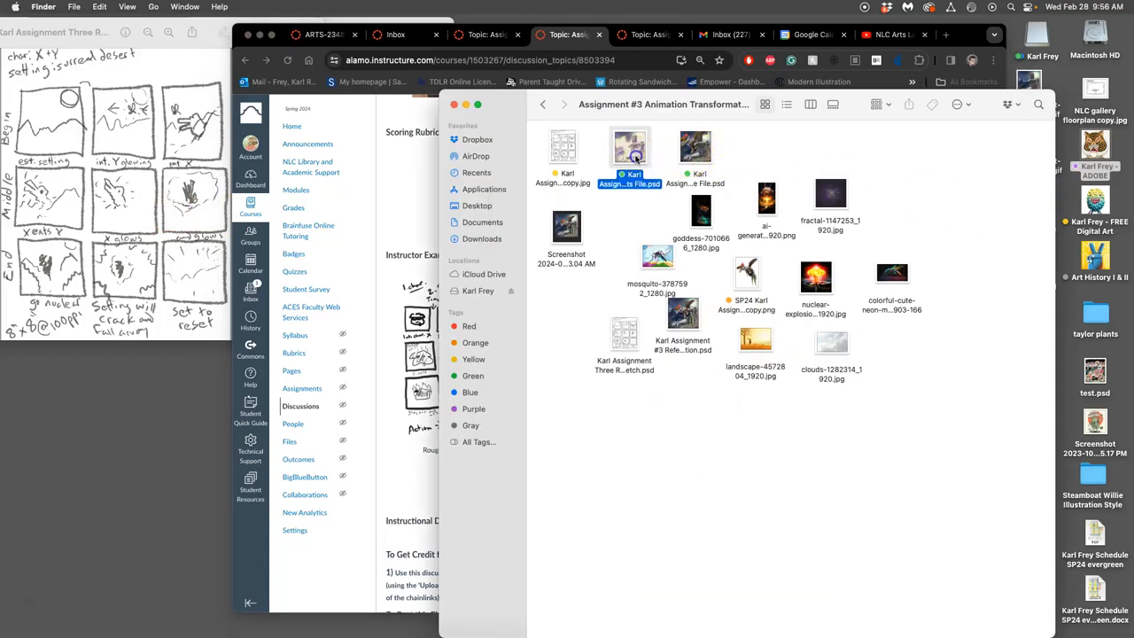
{"action": "double_click", "coordinate": [630, 145]}
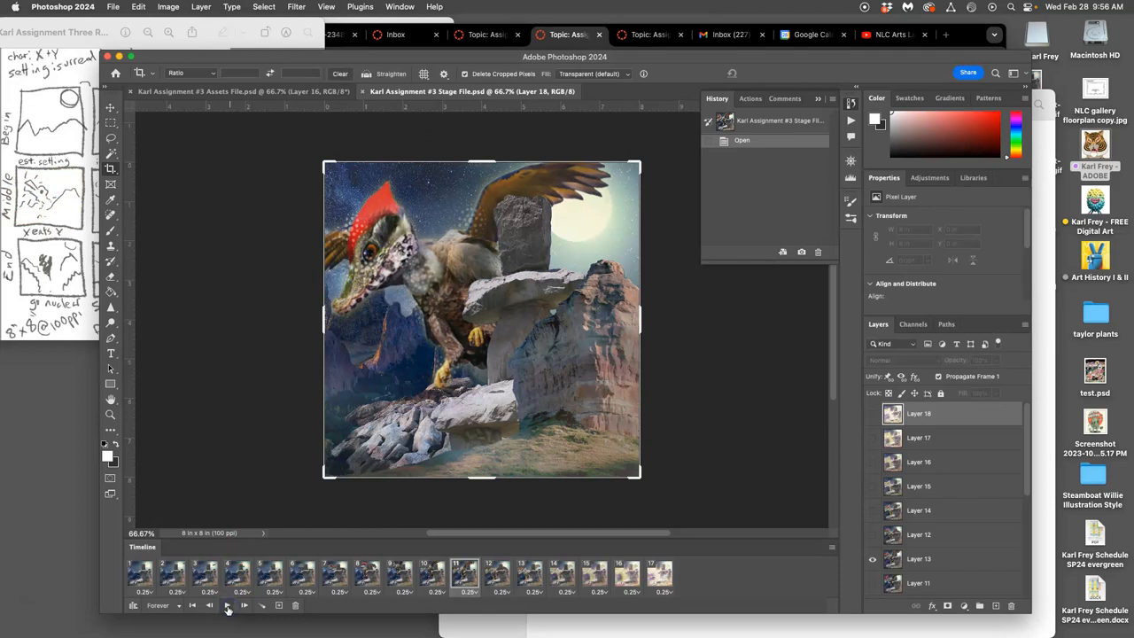
Play the frame animation and step through the griffin-to-rock transformation frames.
{"action": "left_click", "coordinate": [227, 606]}
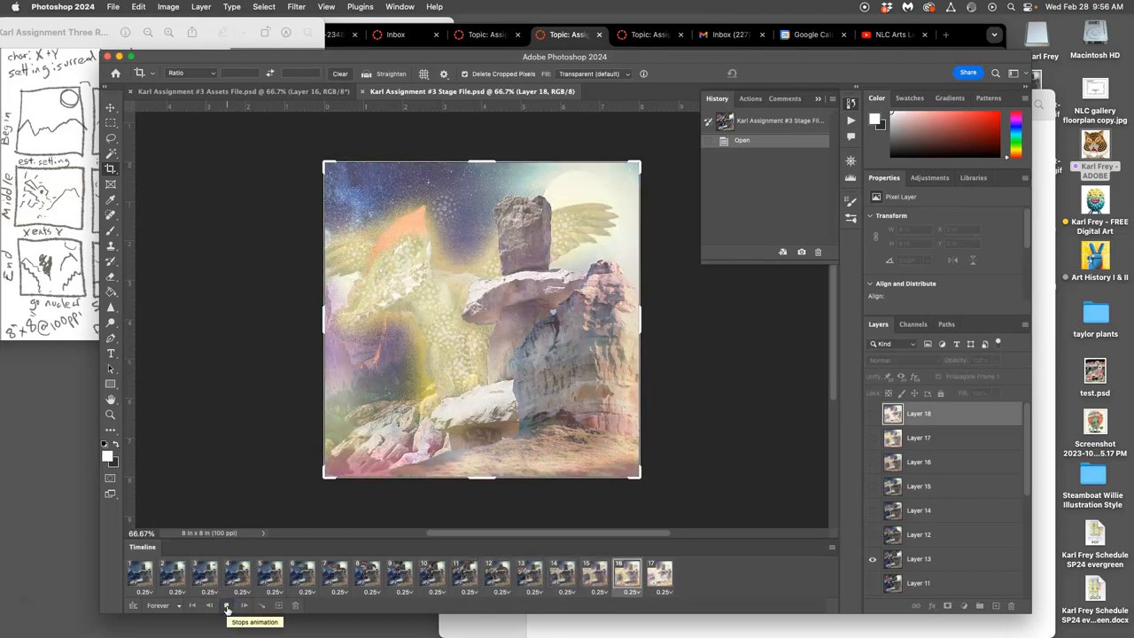
{"action": "left_click", "coordinate": [226, 605]}
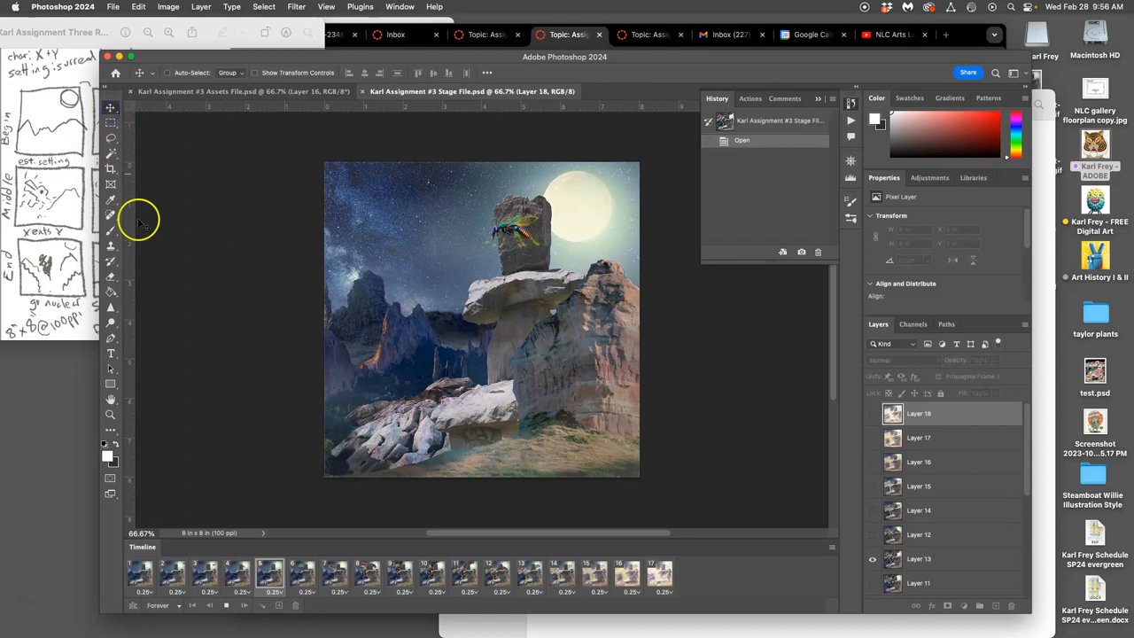
{"action": "left_click", "coordinate": [464, 574]}
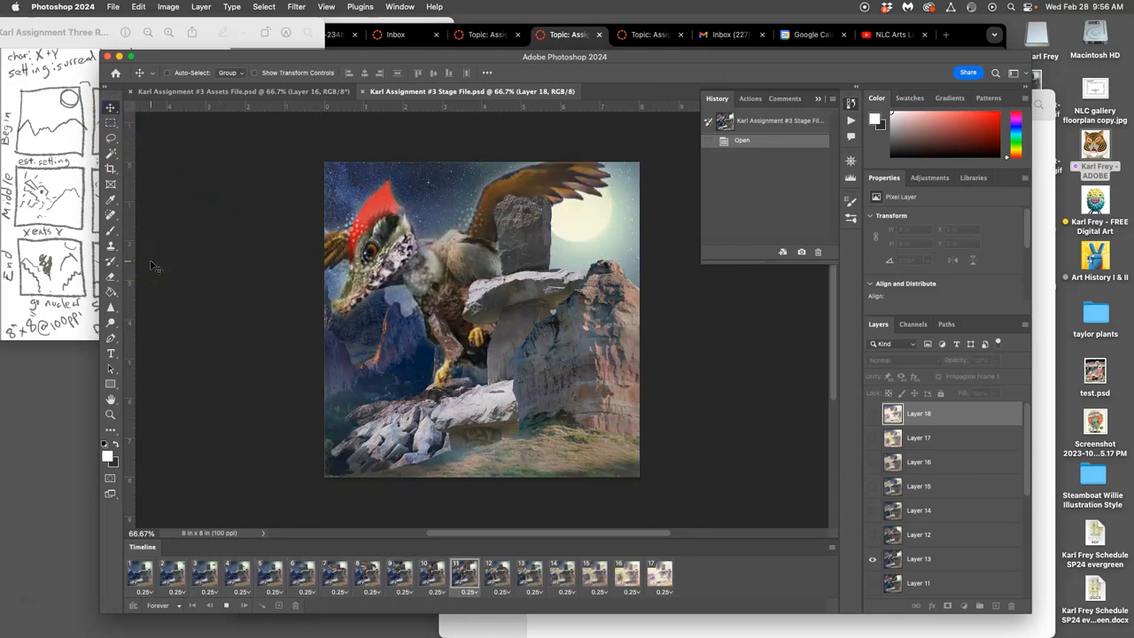
{"action": "left_click", "coordinate": [138, 574]}
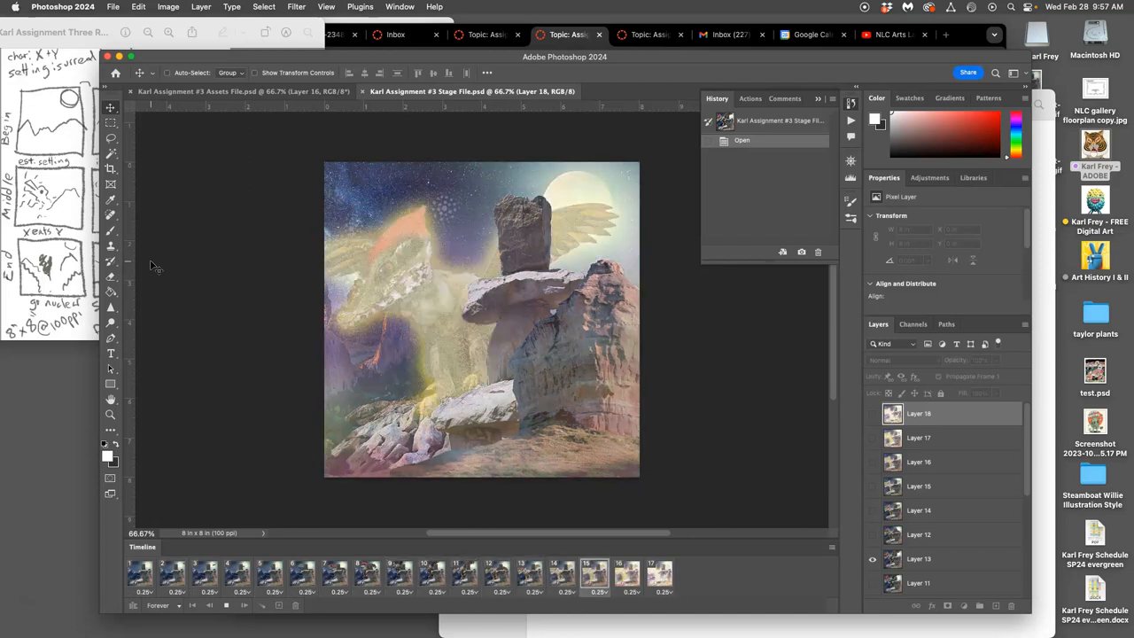
{"action": "left_click", "coordinate": [270, 574]}
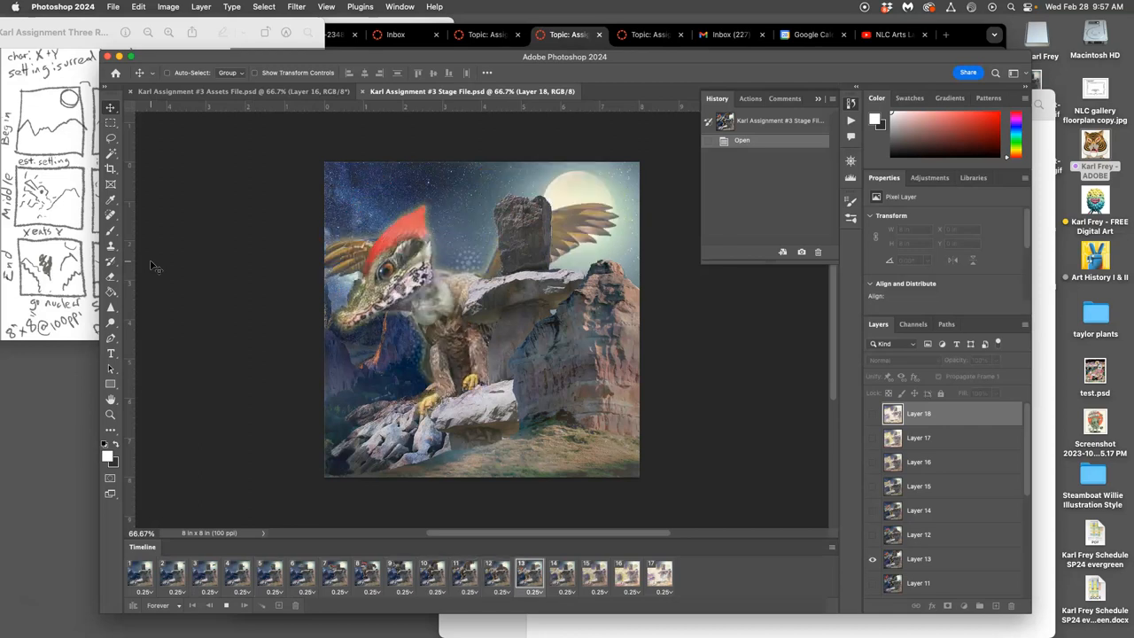
{"action": "left_click", "coordinate": [204, 570]}
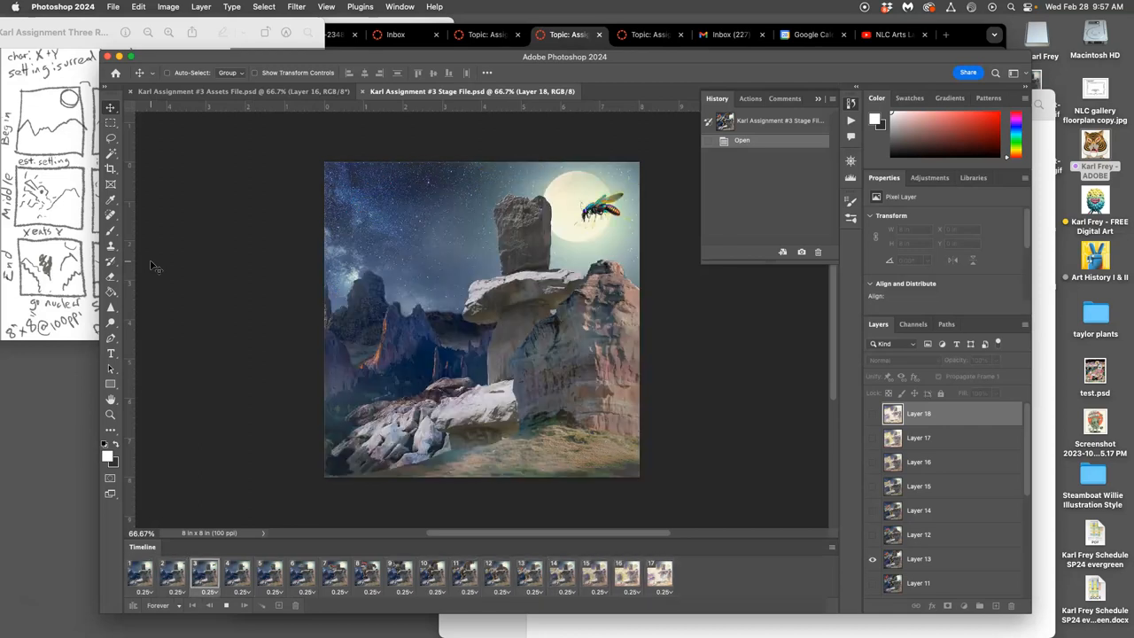
{"action": "left_click", "coordinate": [464, 573]}
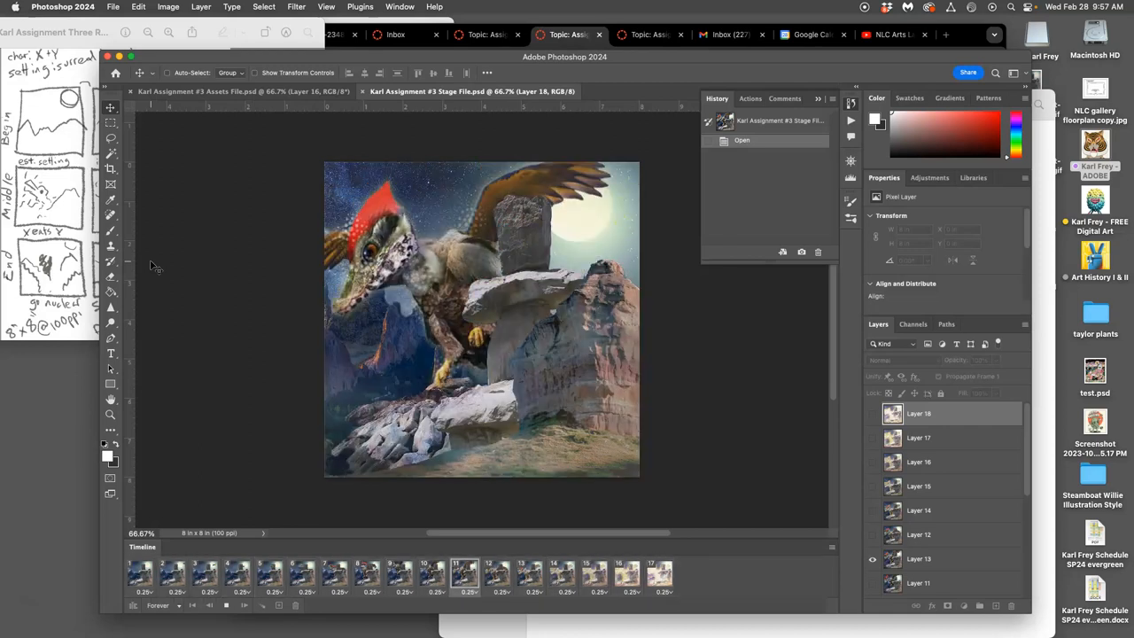
Review the remaining frames up to the cracked, white-glowing explosion, then stop playback.
{"action": "left_click", "coordinate": [139, 574]}
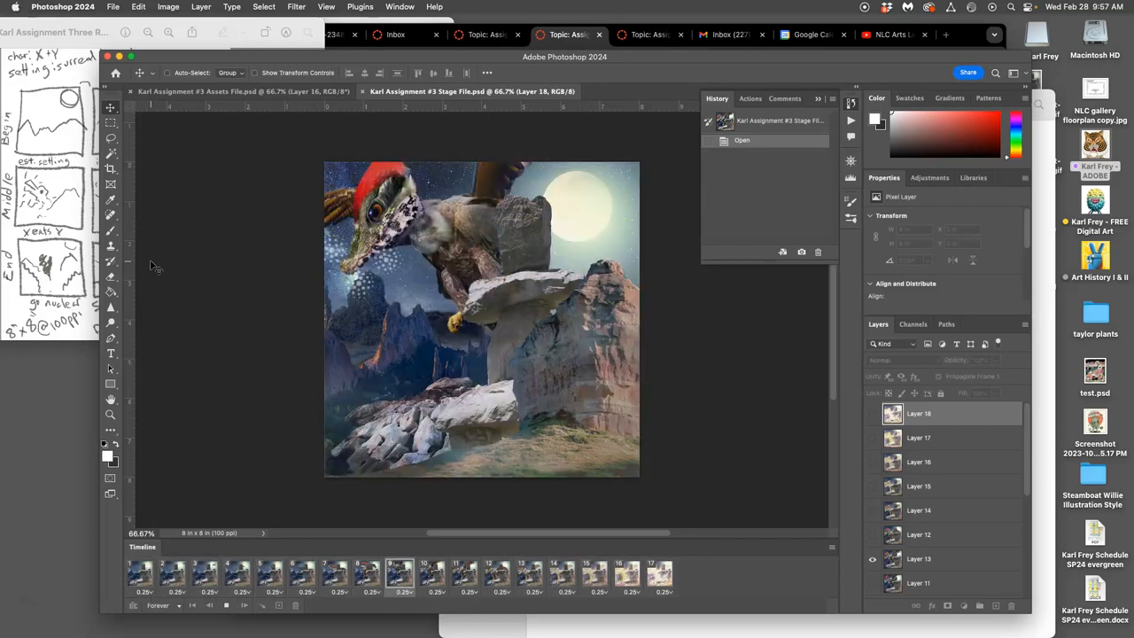
{"action": "left_click", "coordinate": [627, 574]}
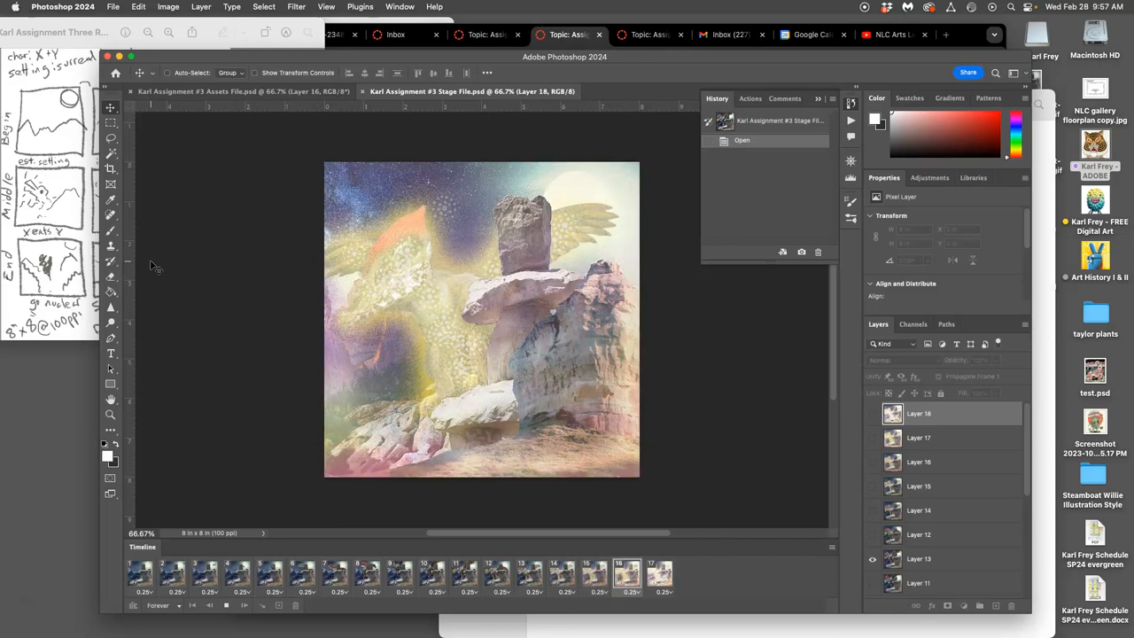
{"action": "left_click", "coordinate": [334, 574]}
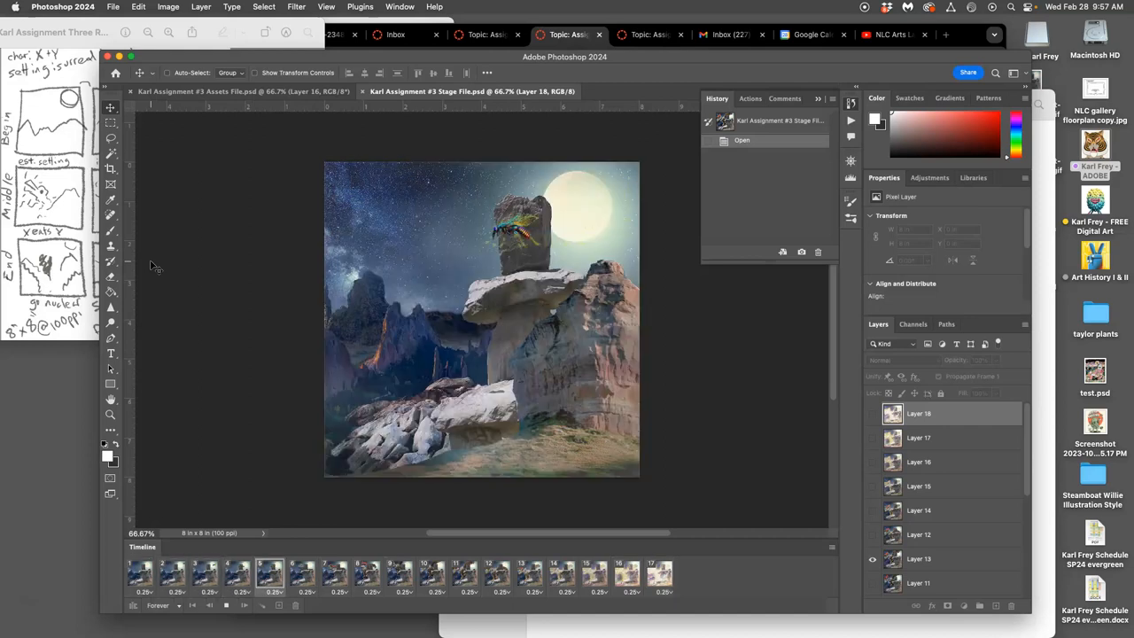
{"action": "left_click", "coordinate": [496, 574]}
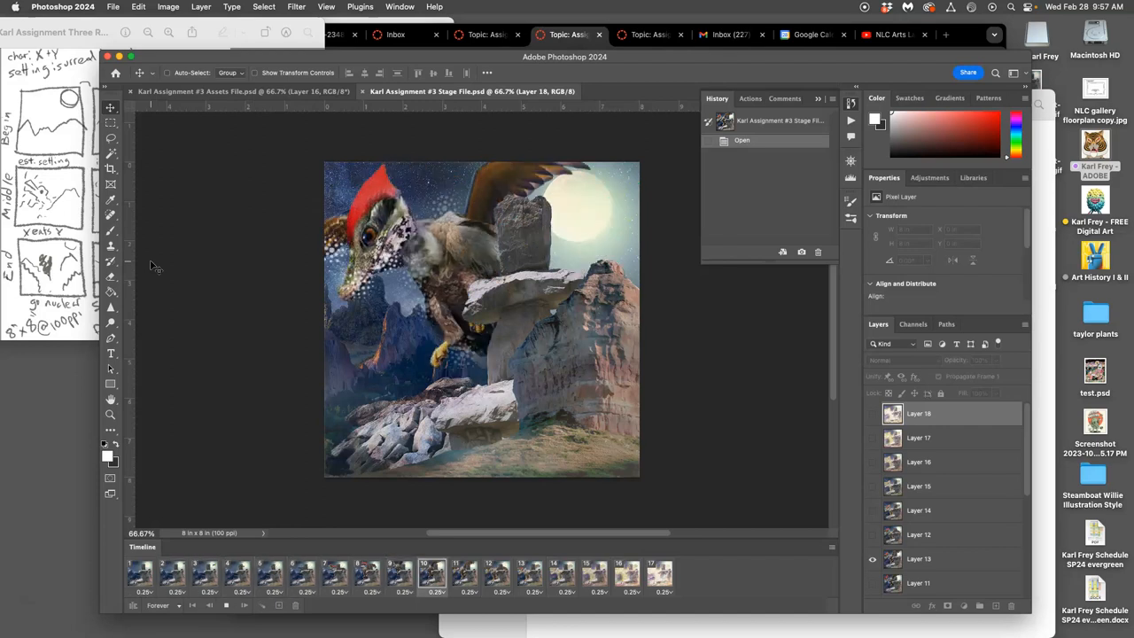
{"action": "left_click", "coordinate": [138, 574]}
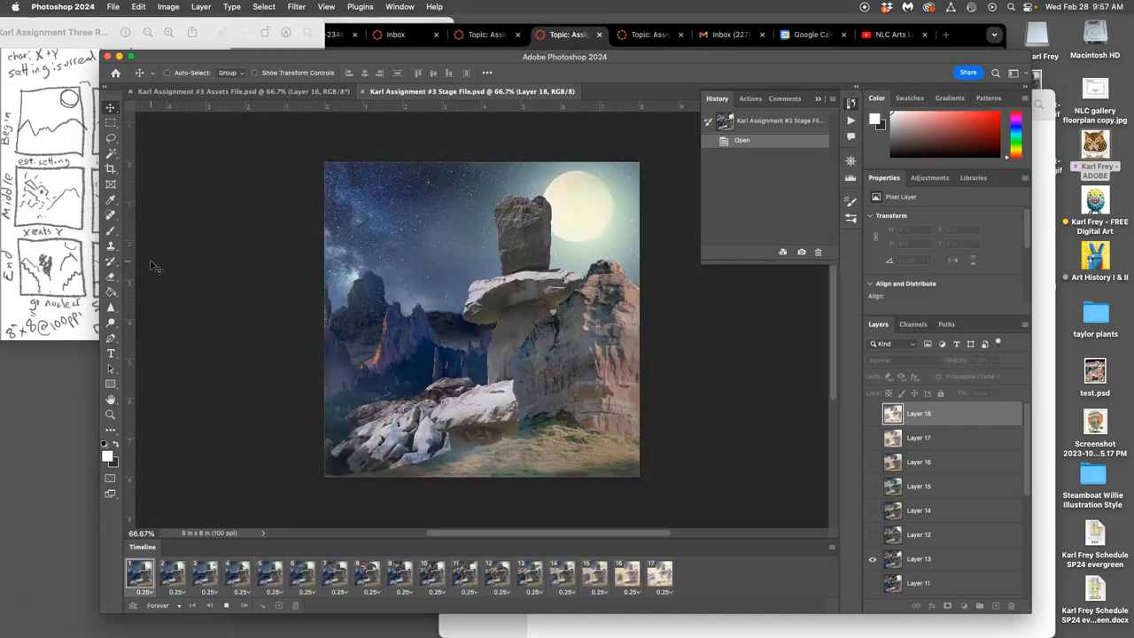
{"action": "left_click", "coordinate": [367, 574]}
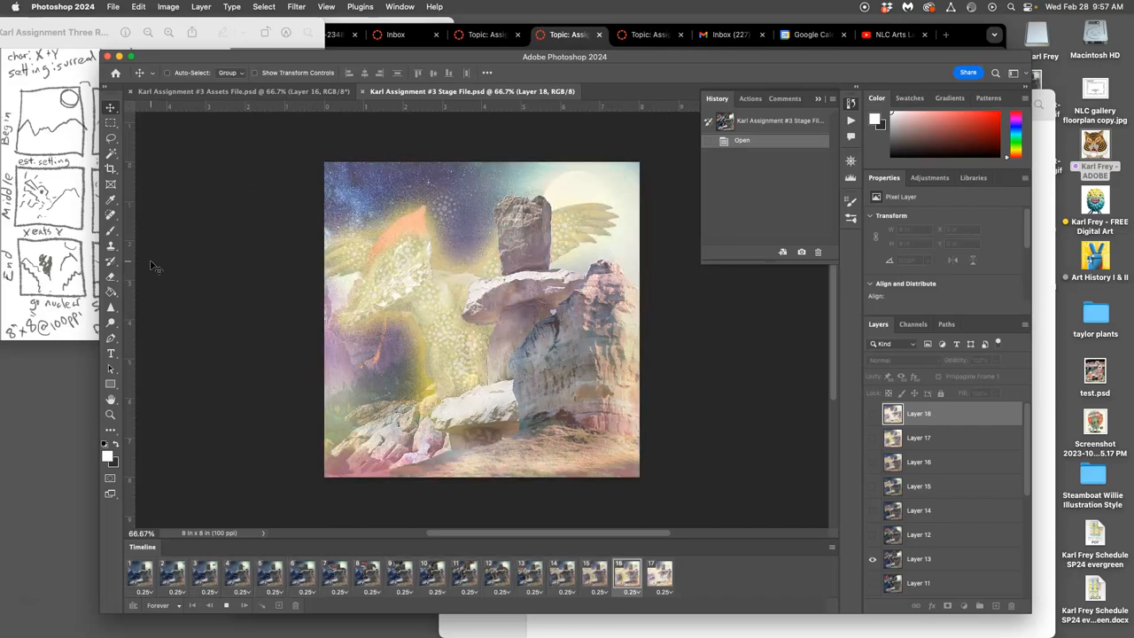
{"action": "left_click", "coordinate": [301, 574]}
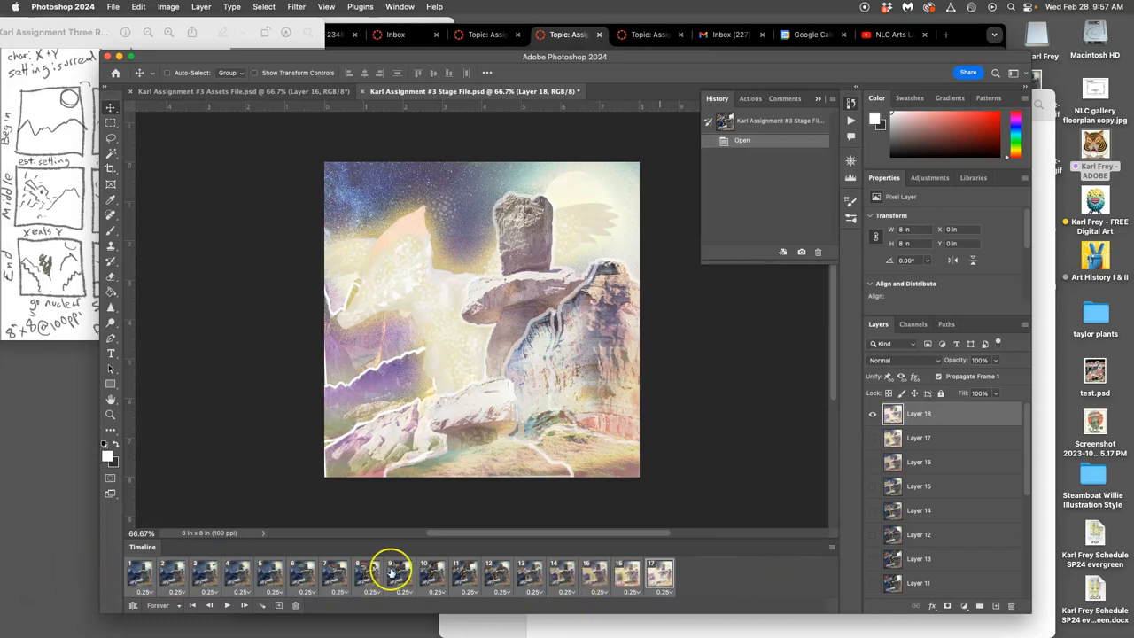
Select the animation frames and delete all but the single cracked, glowing rock frame.
{"action": "left_click", "coordinate": [294, 606]}
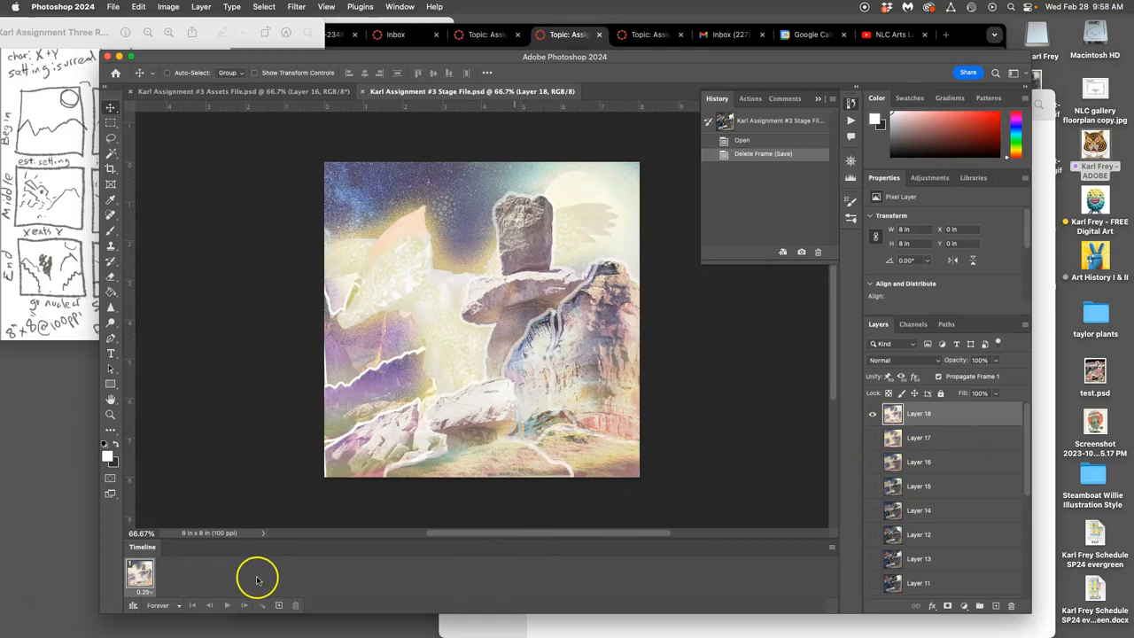
{"action": "mouse_move", "coordinate": [358, 577]}
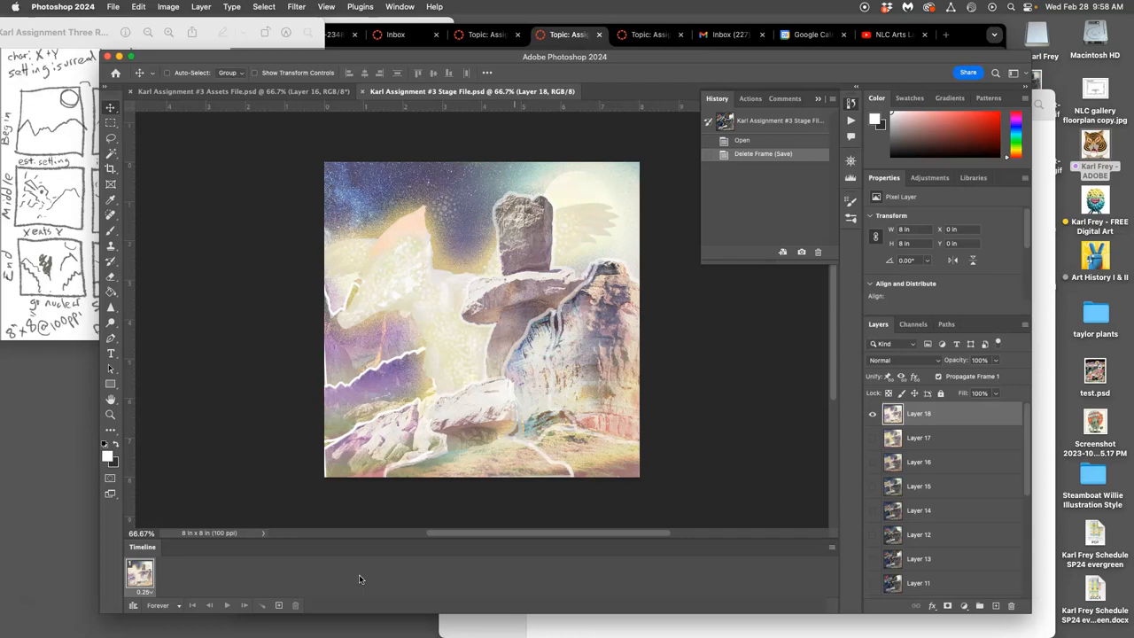
{"action": "mouse_move", "coordinate": [644, 586]}
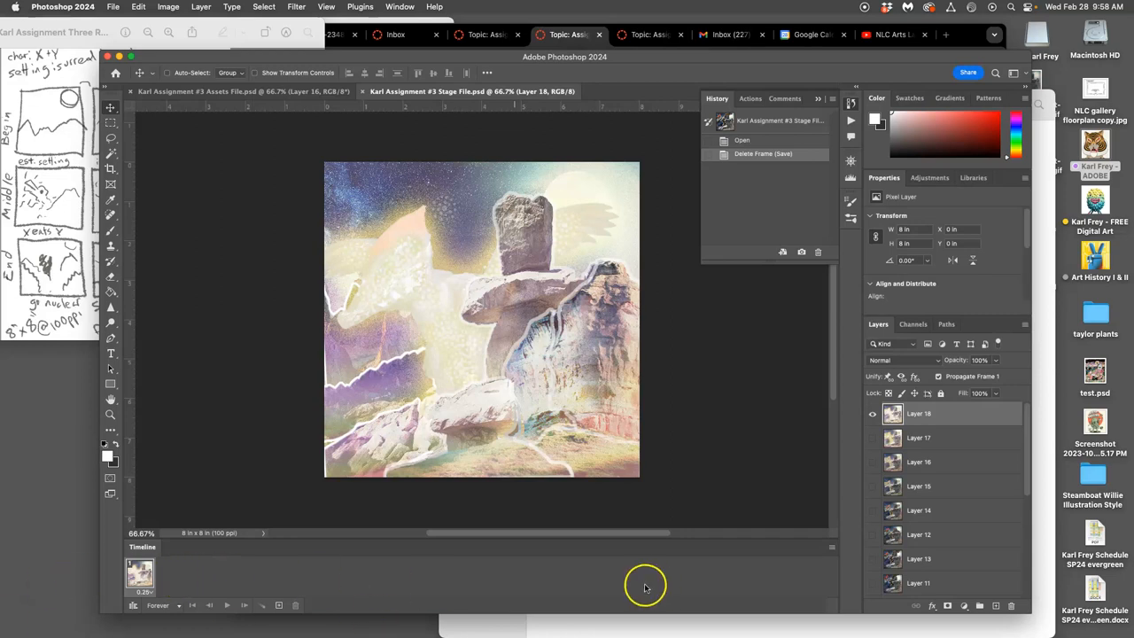
{"action": "mouse_move", "coordinate": [655, 334]}
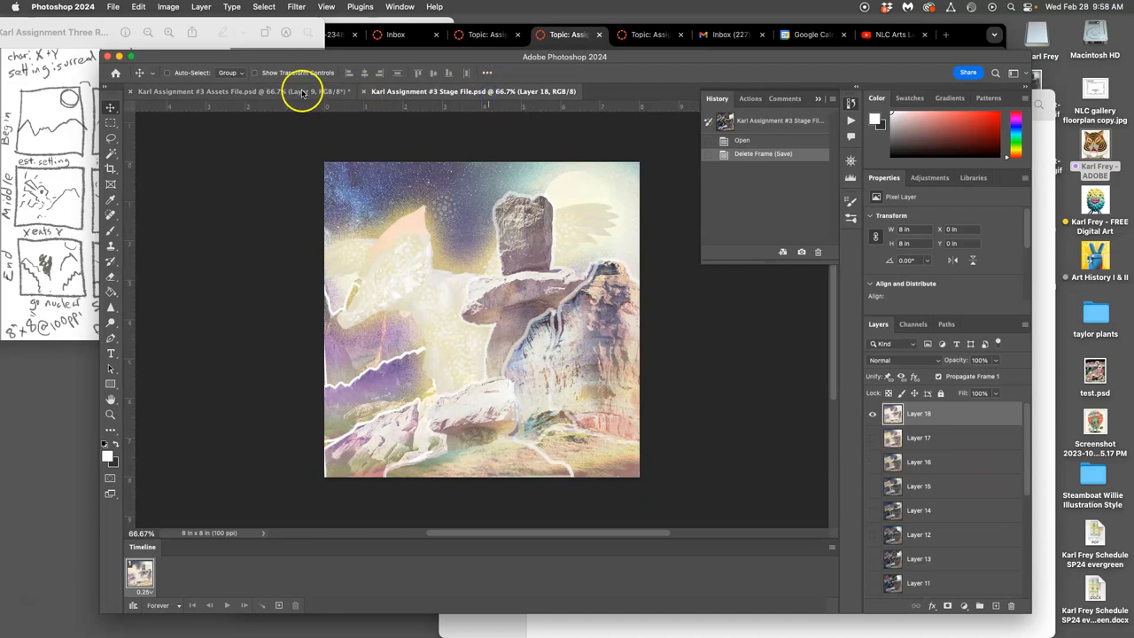
{"action": "mouse_move", "coordinate": [301, 92]}
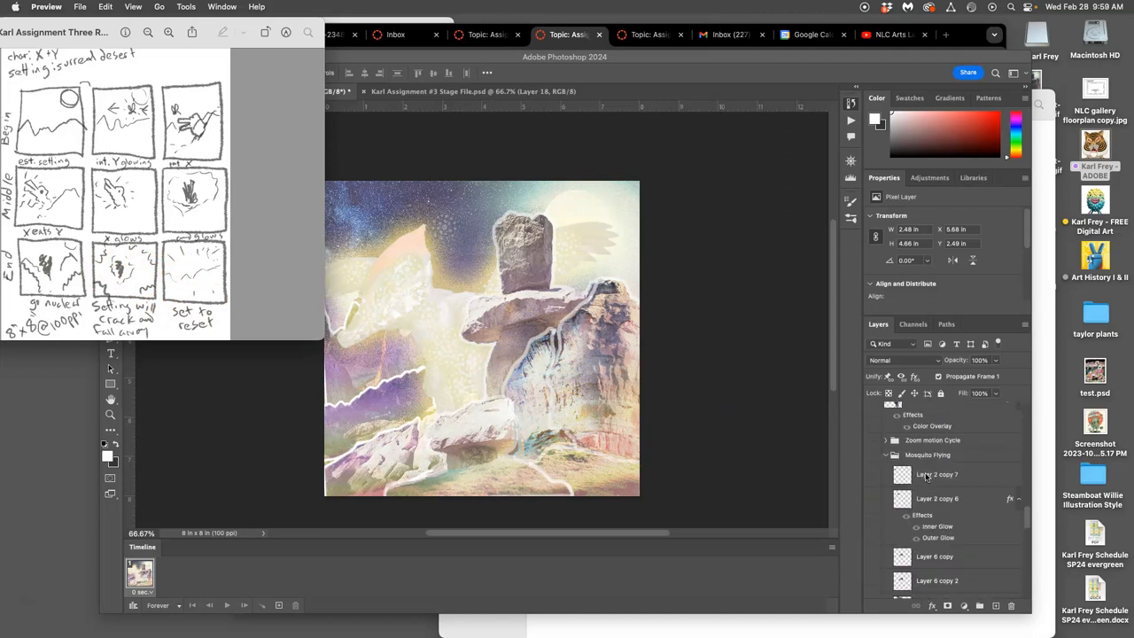
Scroll the Layers panel to the vulture sketch copy layer and open its Layer Style settings.
{"action": "scroll", "scroll_direction": "down", "scroll_amount": 3}
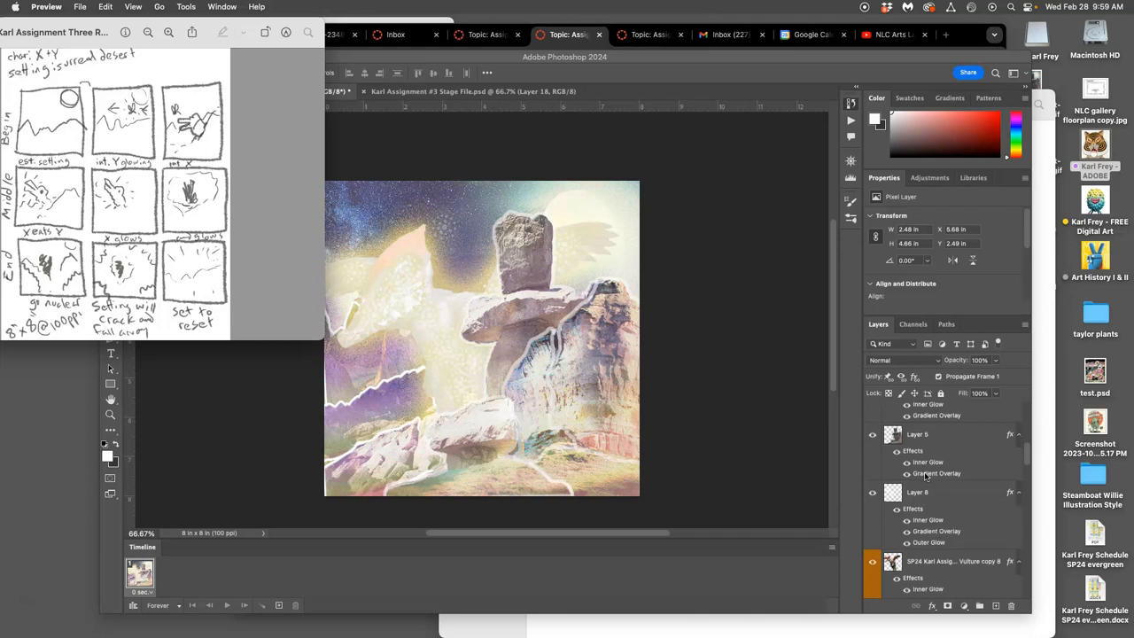
{"action": "scroll", "scroll_direction": "down", "scroll_amount": 3}
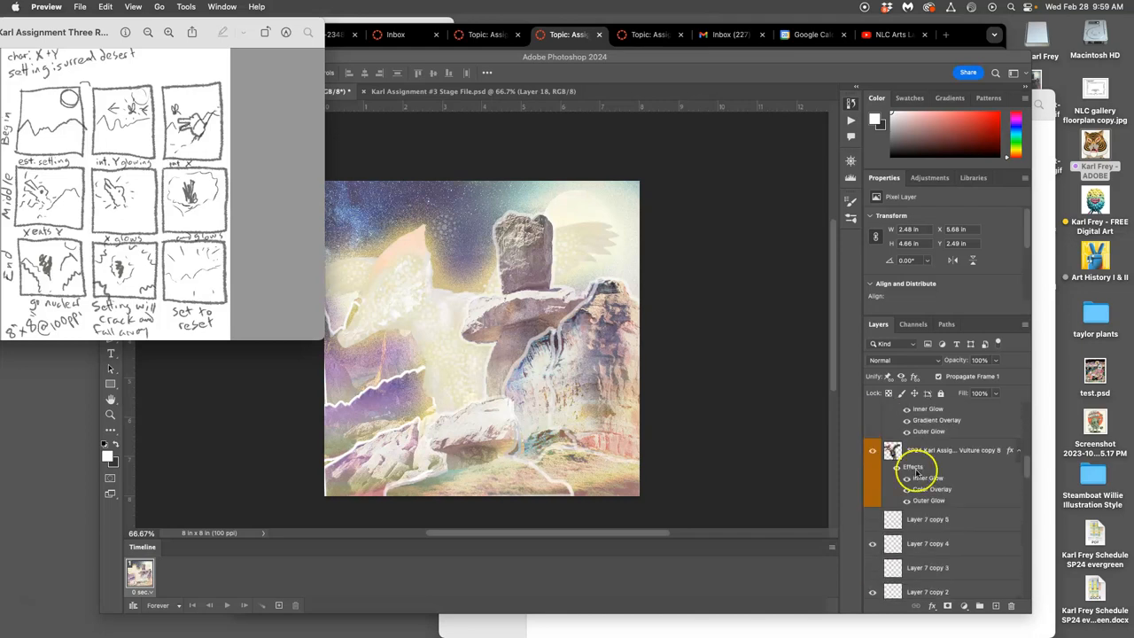
{"action": "double_click", "coordinate": [892, 450]}
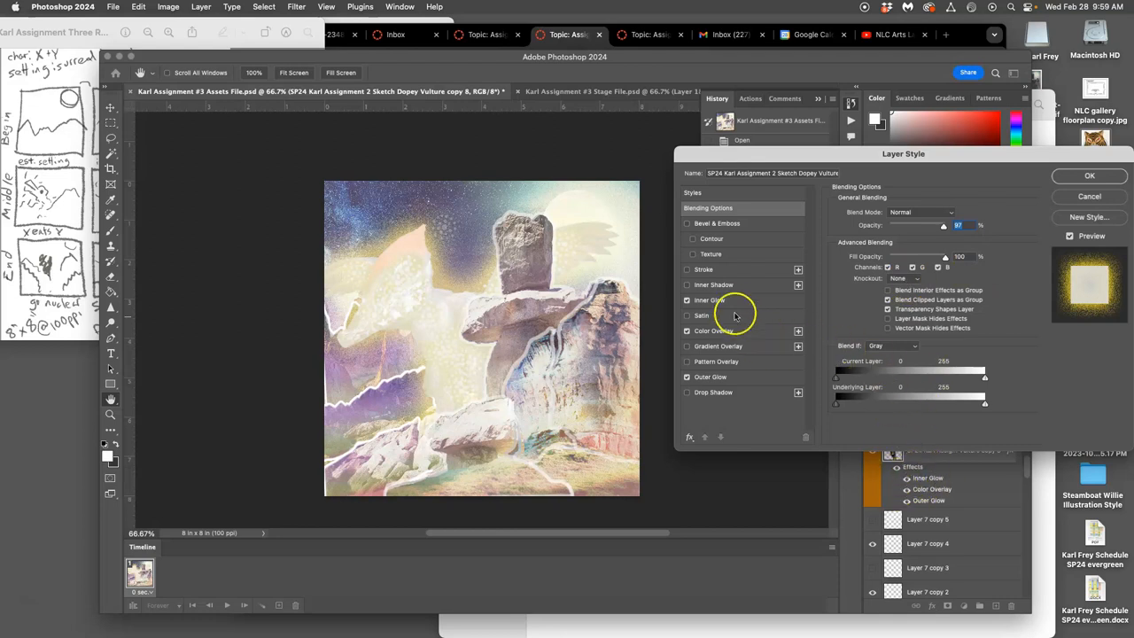
Retune the Inner Glow opacity and size and lower the white Color Overlay opacity.
{"action": "left_click", "coordinate": [708, 299]}
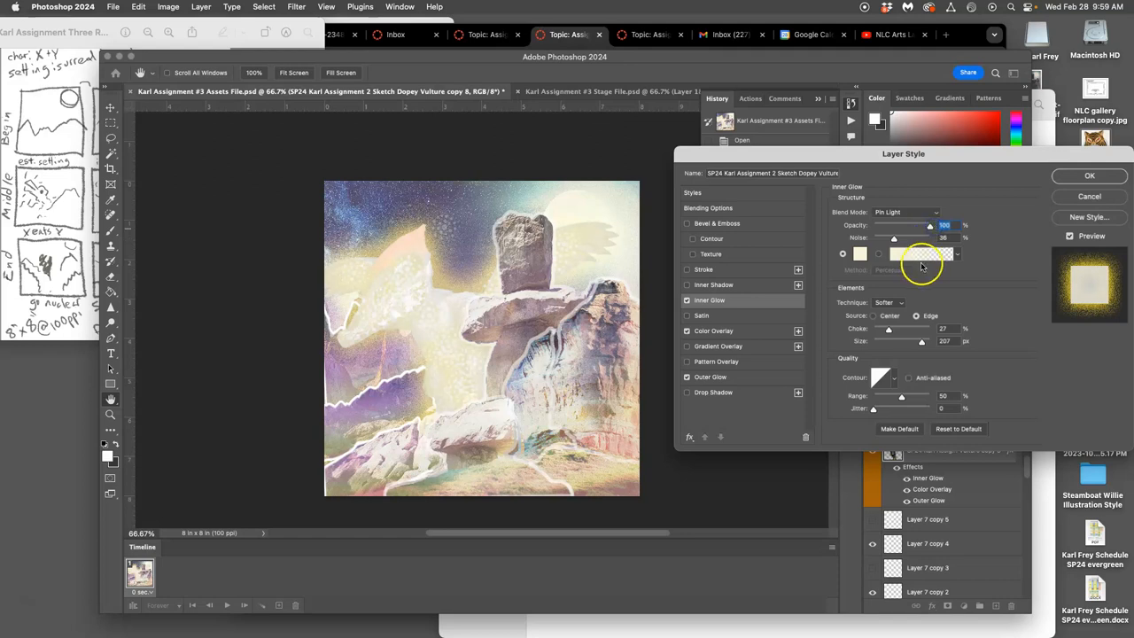
{"action": "left_click_drag", "start_coordinate": [925, 340], "coordinate": [921, 340]}
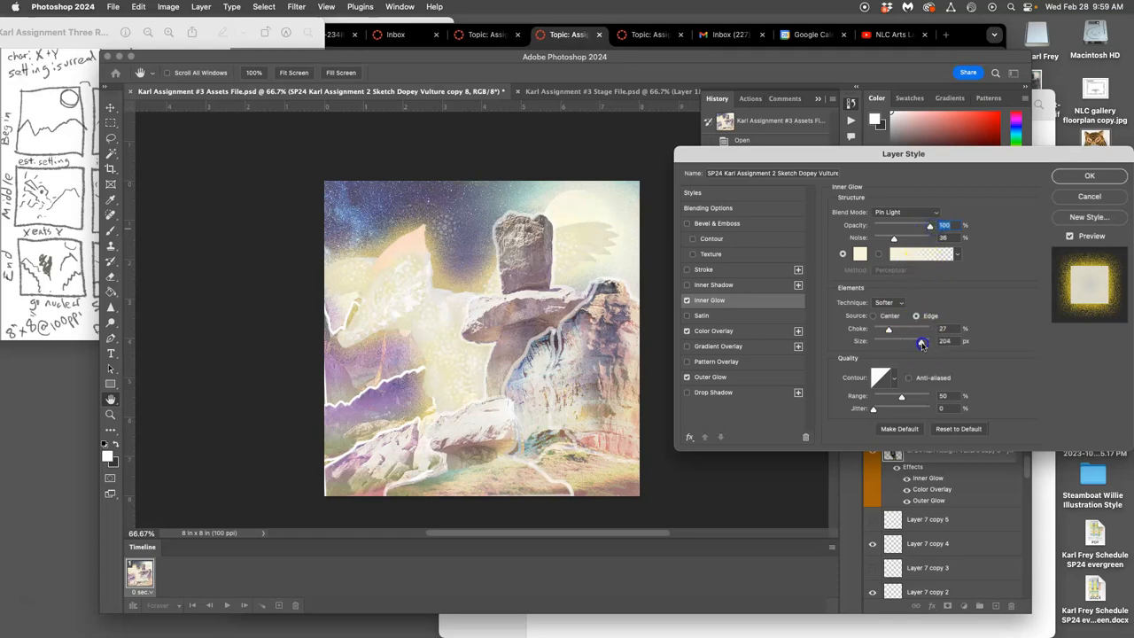
{"action": "left_click_drag", "start_coordinate": [921, 340], "coordinate": [930, 340]}
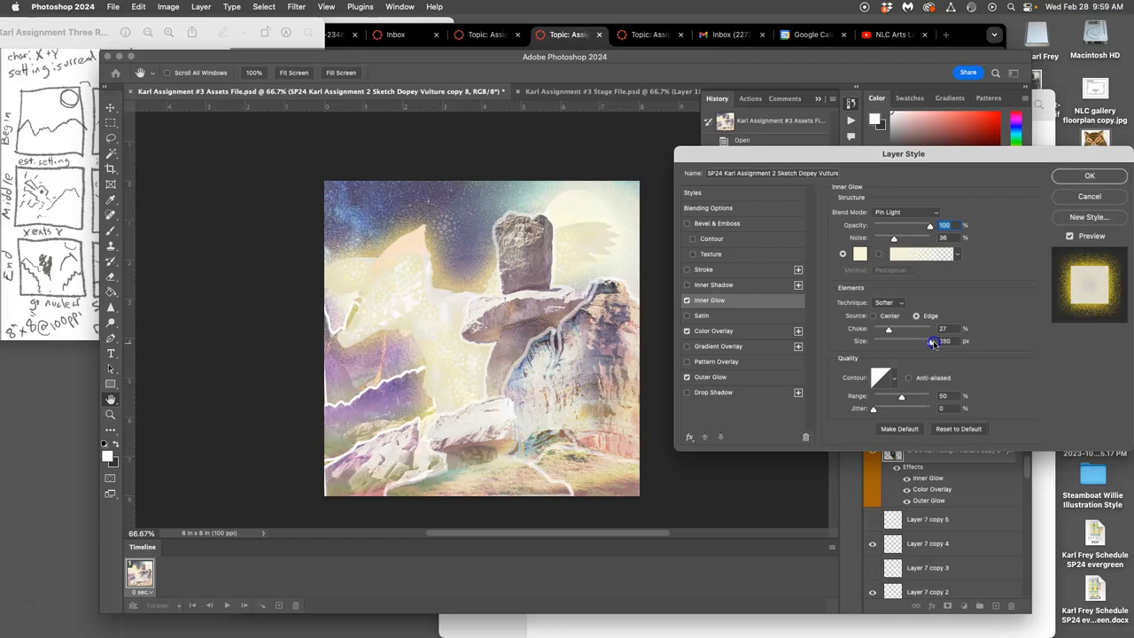
{"action": "triple_click", "coordinate": [943, 340]}
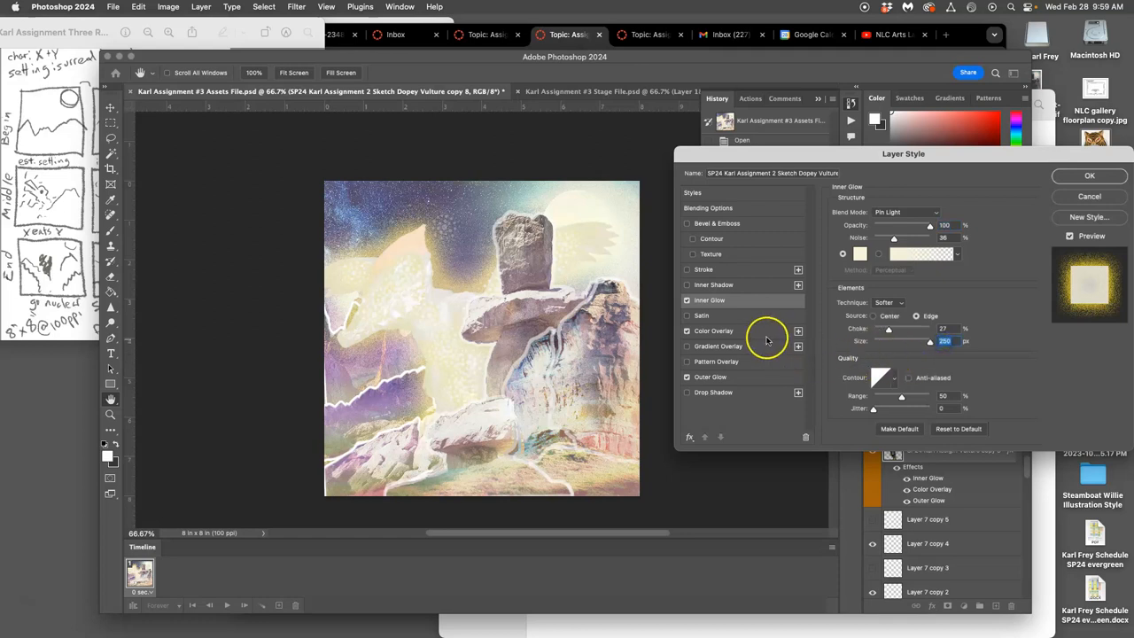
{"action": "left_click", "coordinate": [714, 331]}
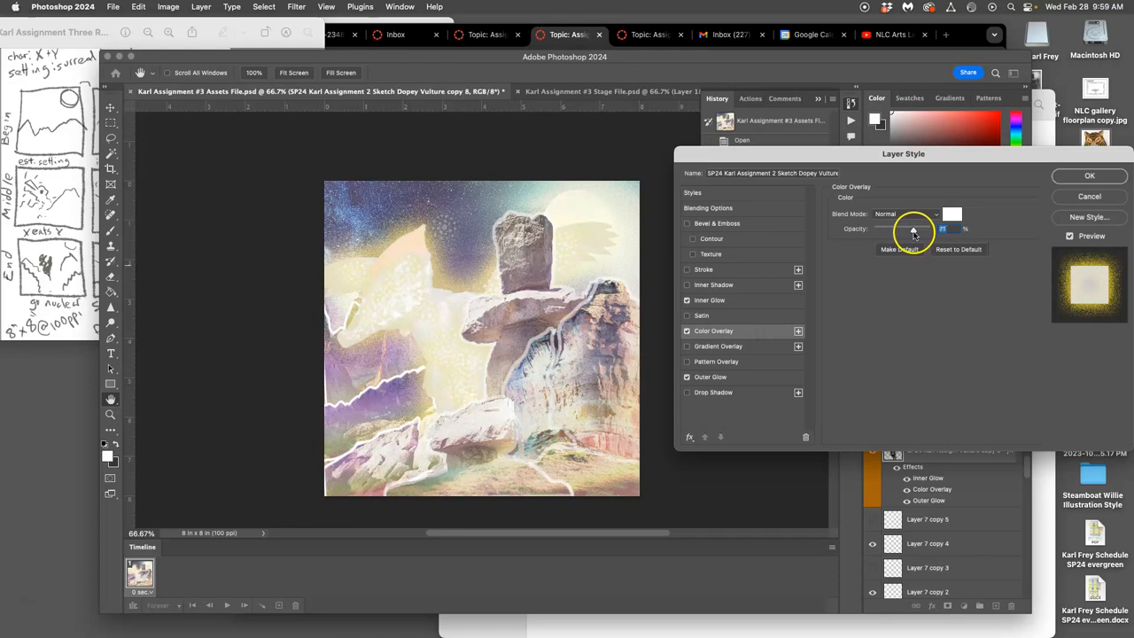
{"action": "left_click_drag", "start_coordinate": [912, 229], "coordinate": [925, 228]}
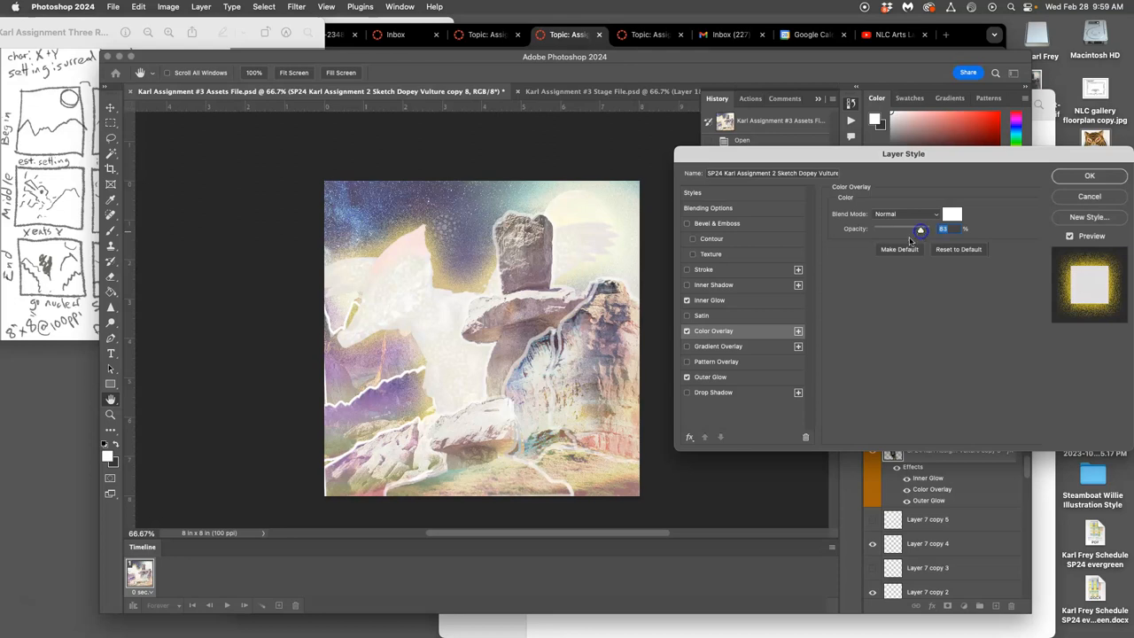
Enlarge the Outer Glow and give it a pale near-white colour sampled from the artwork.
{"action": "left_click", "coordinate": [709, 376]}
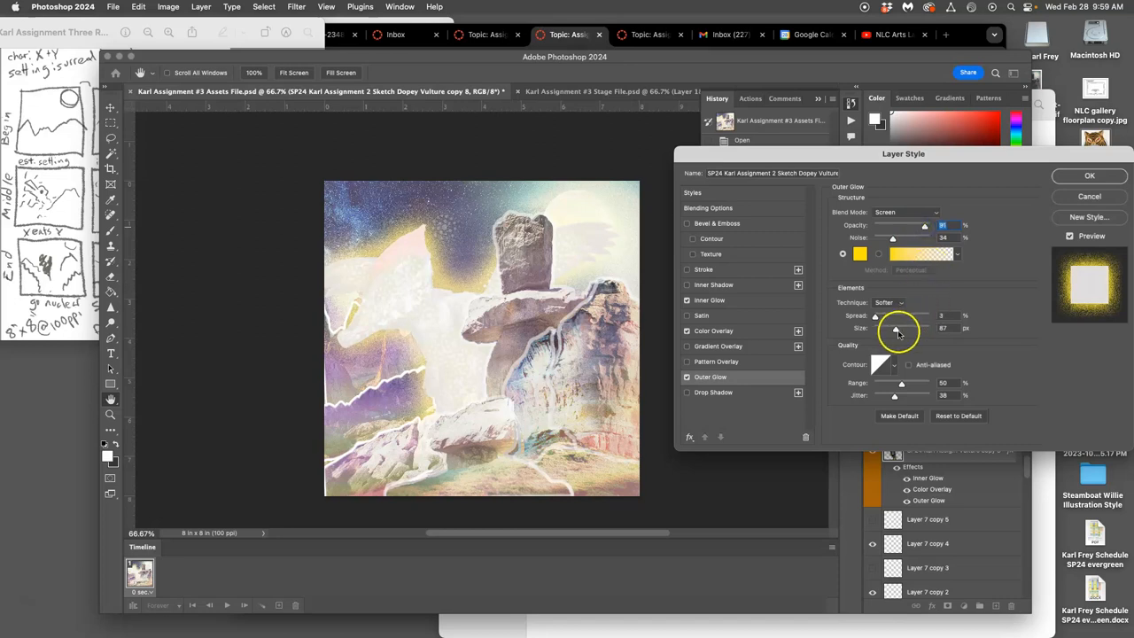
{"action": "left_click_drag", "start_coordinate": [892, 327], "coordinate": [907, 328]}
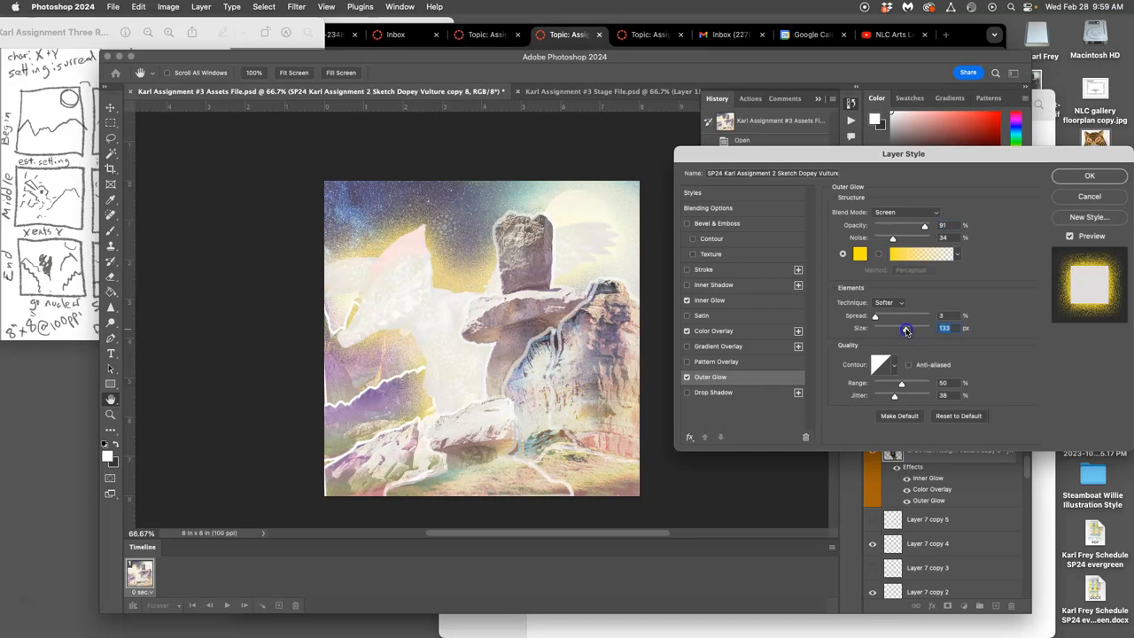
{"action": "left_click", "coordinate": [861, 255]}
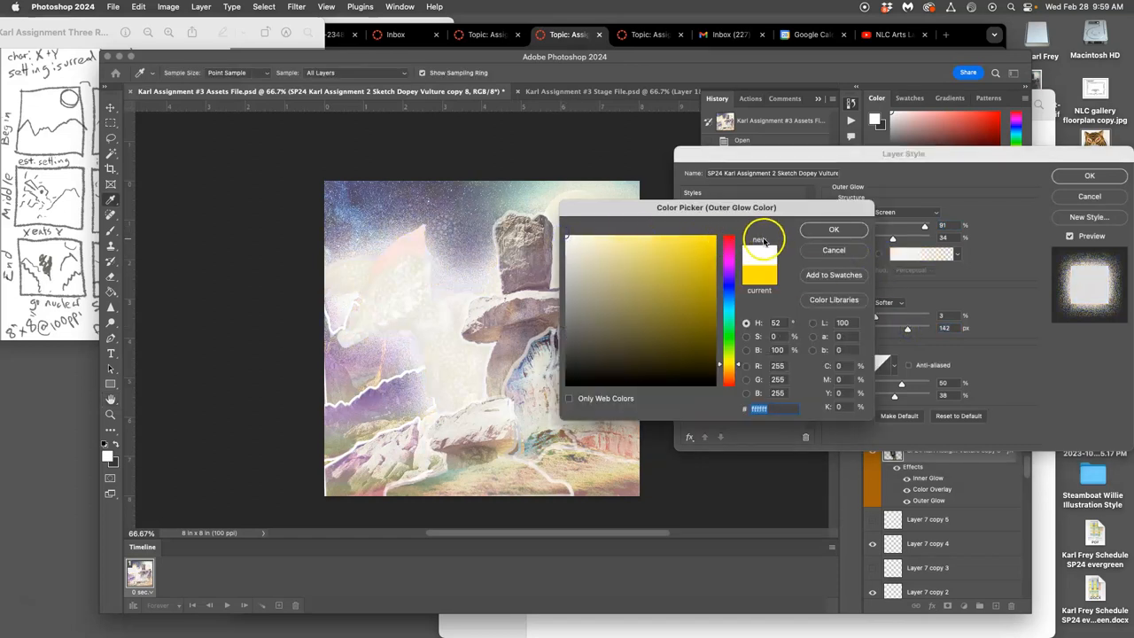
{"action": "left_click", "coordinate": [595, 237]}
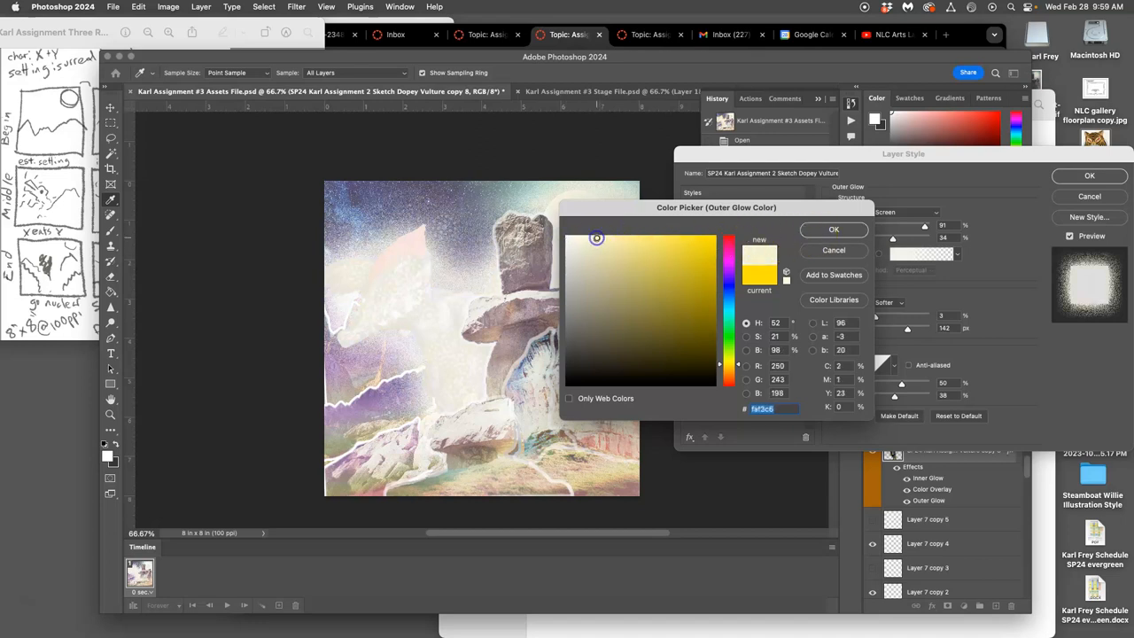
{"action": "left_click", "coordinate": [601, 238]}
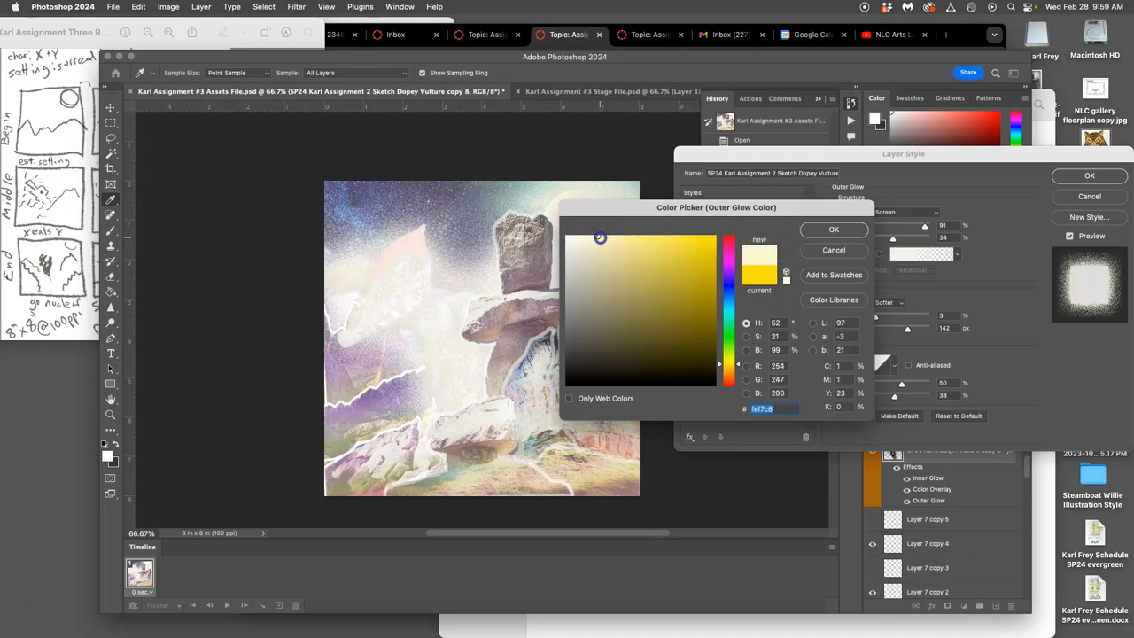
{"action": "left_click", "coordinate": [434, 257]}
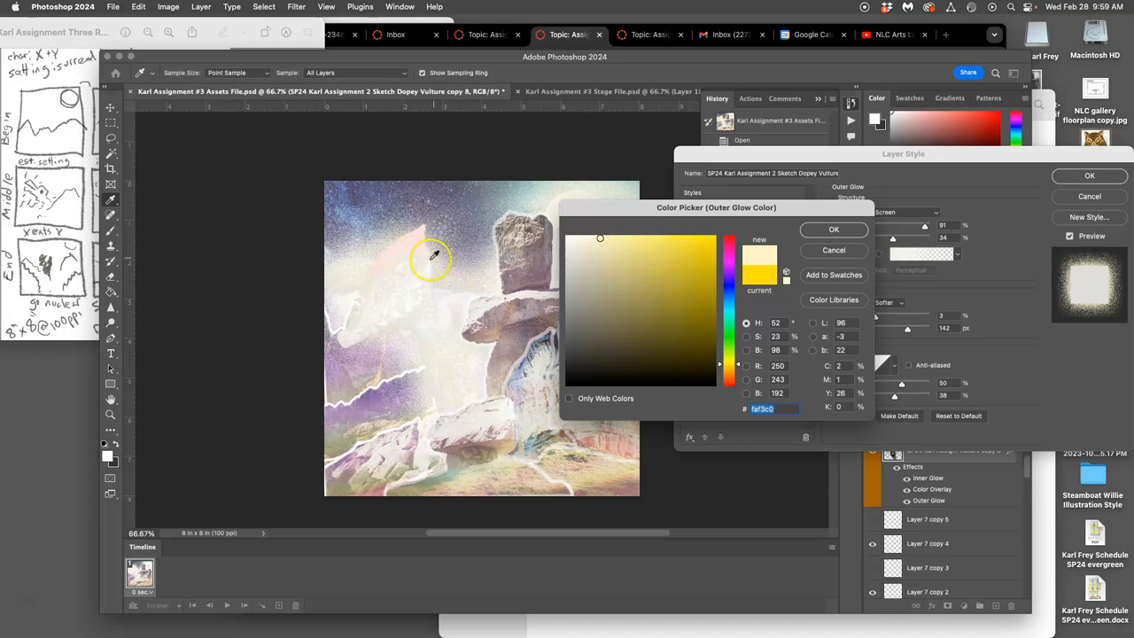
{"action": "left_click", "coordinate": [833, 230]}
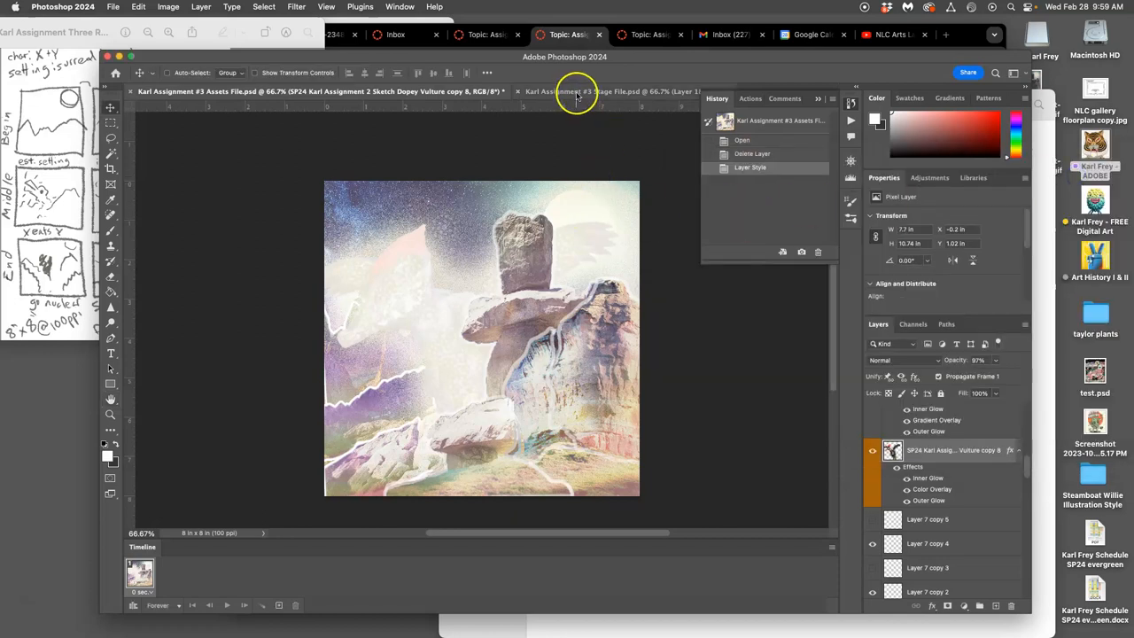
Reopen the vulture sketch copy's Layer Style and enable a Drop Shadow.
{"action": "left_click", "coordinate": [588, 93]}
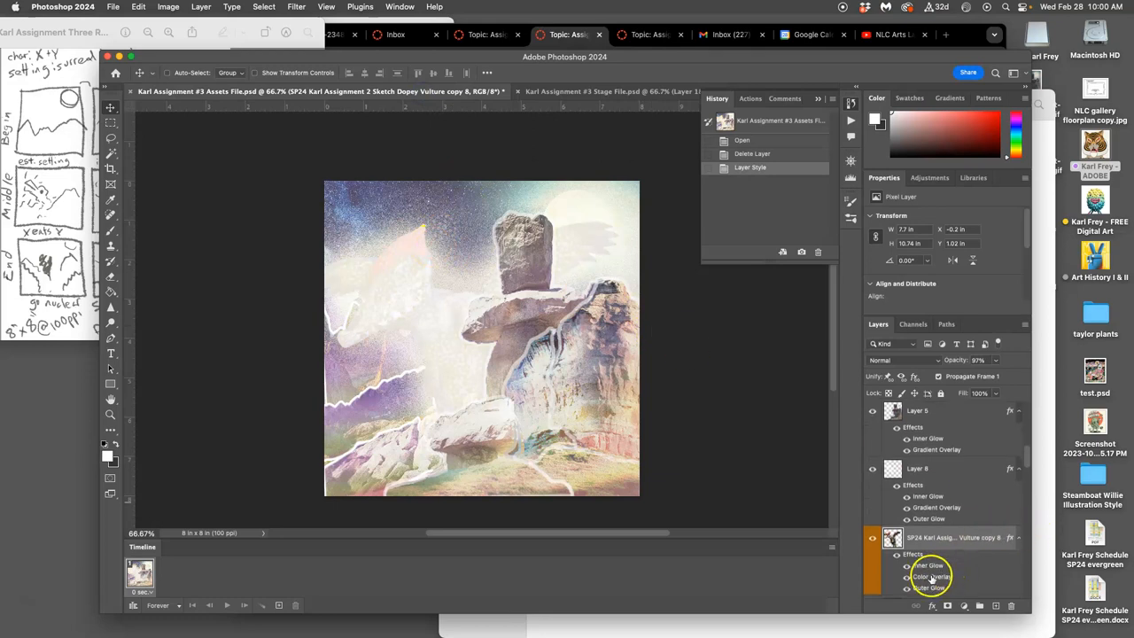
{"action": "double_click", "coordinate": [930, 578]}
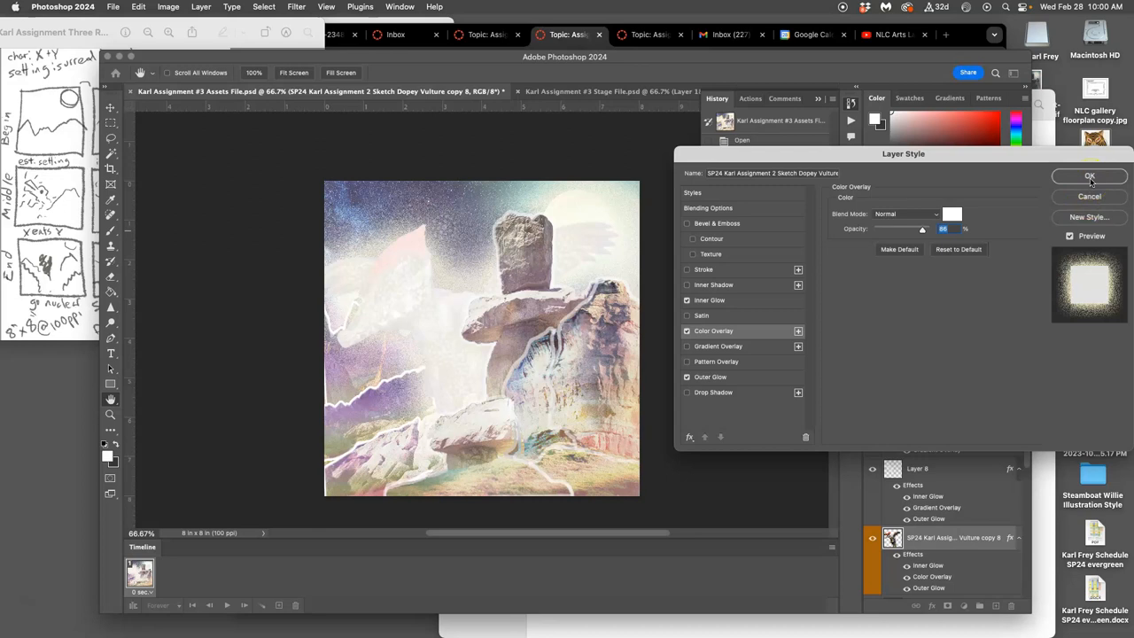
{"action": "left_click", "coordinate": [687, 393]}
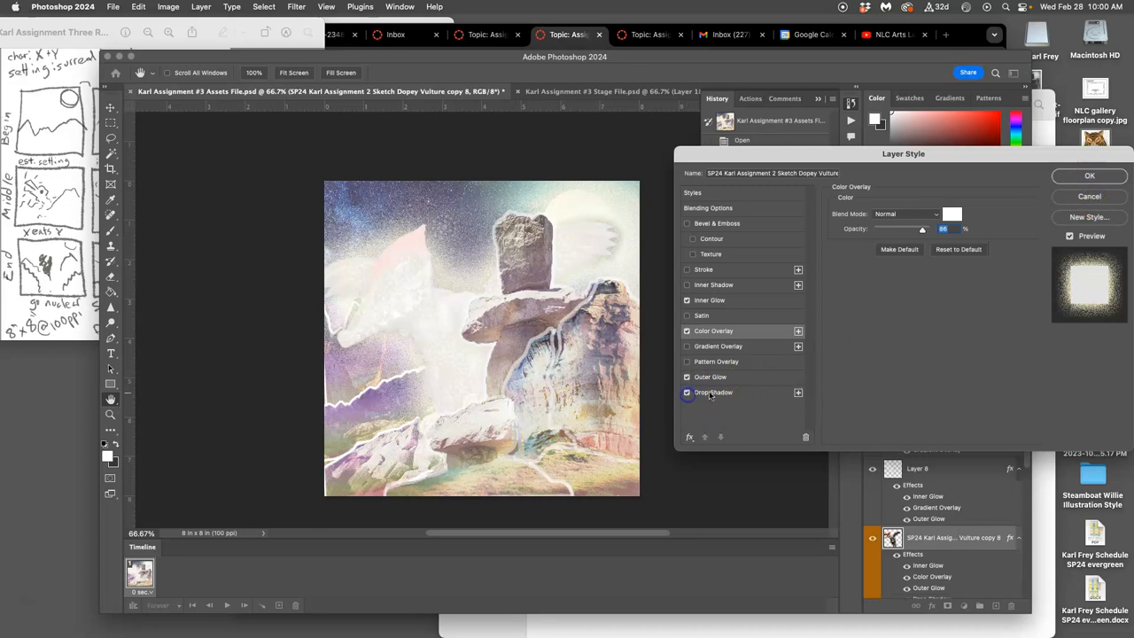
{"action": "left_click", "coordinate": [714, 394]}
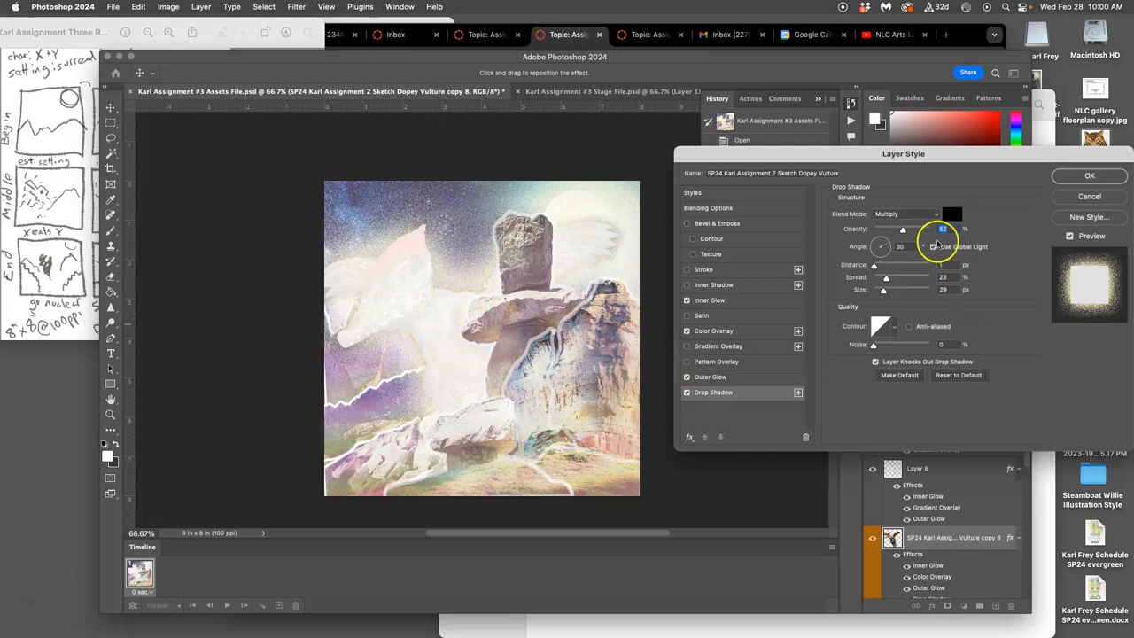
Make the drop shadow white with Normal blend mode and adjust its angle.
{"action": "left_click", "coordinate": [951, 213]}
{"action": "type", "text": "ffffff"}
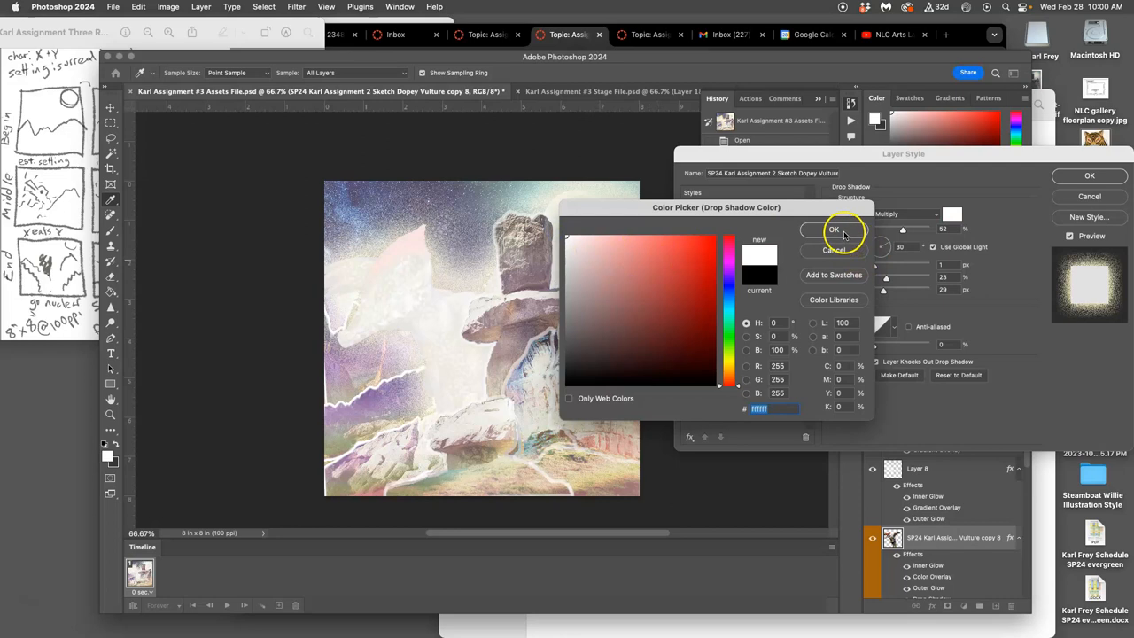
{"action": "left_click", "coordinate": [833, 229]}
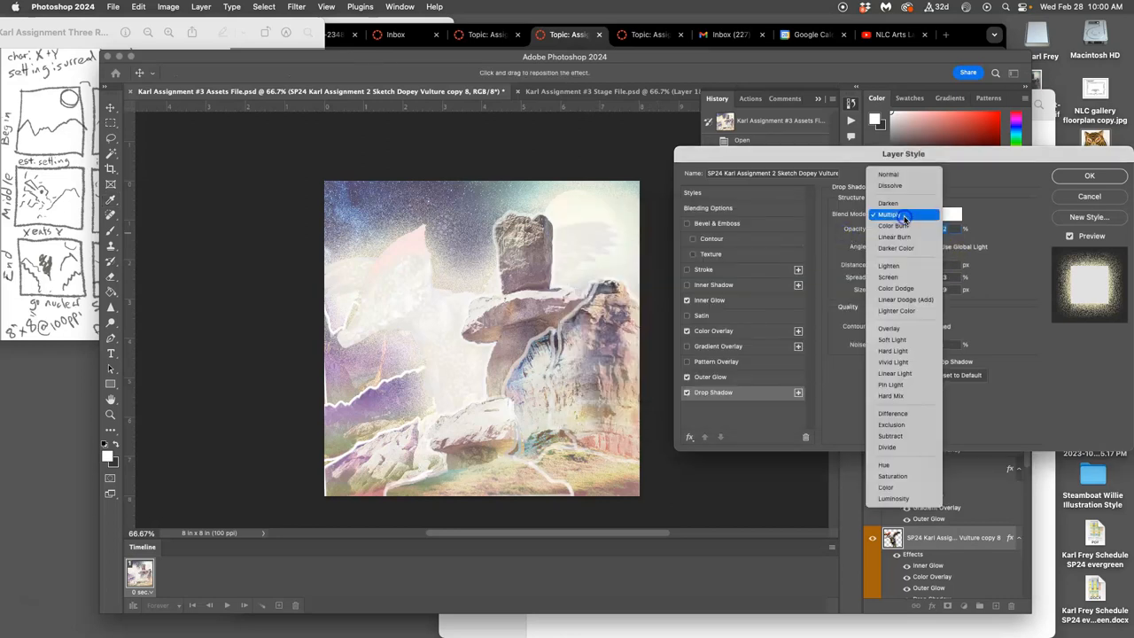
{"action": "left_click", "coordinate": [887, 174]}
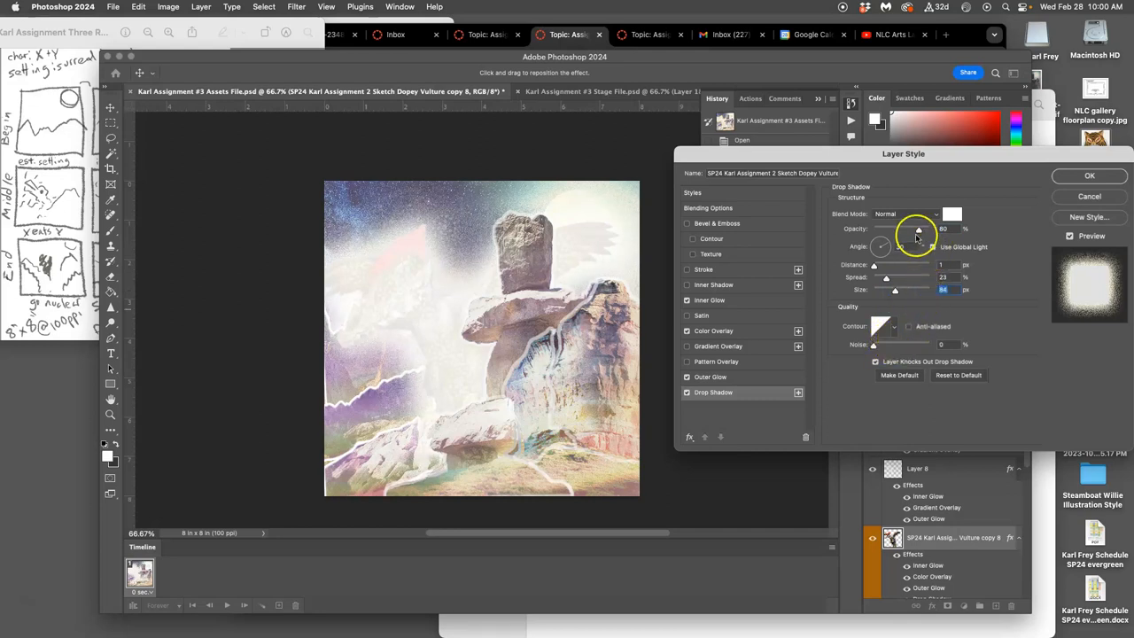
{"action": "left_click", "coordinate": [1087, 176]}
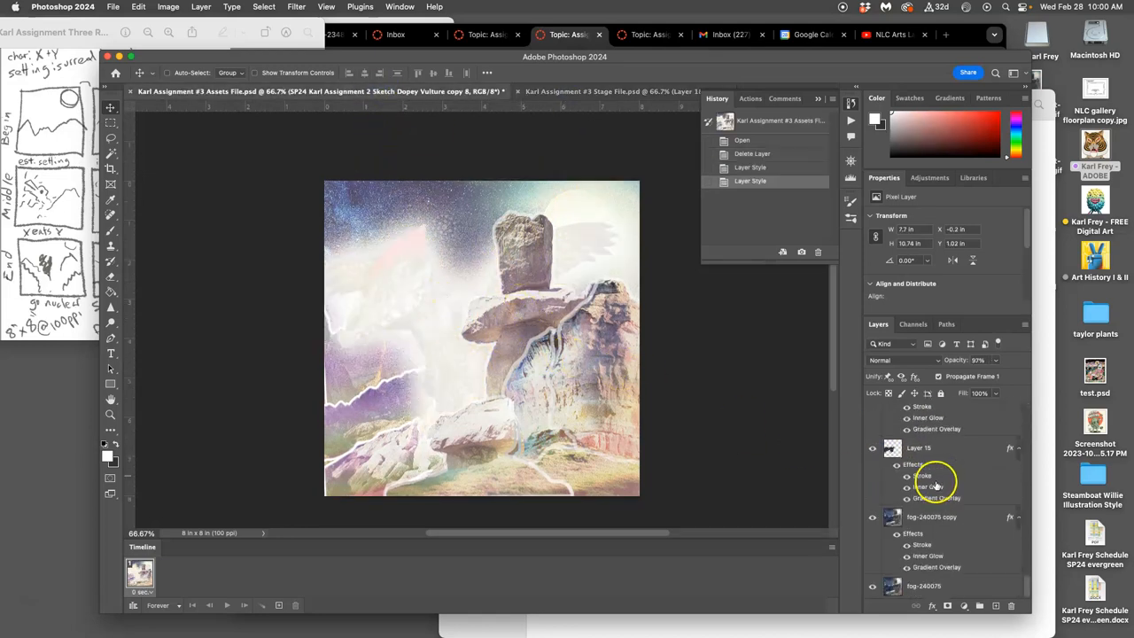
Shift the jagged Layer 15 fragment and tilt it slightly away from the formation.
{"action": "left_click", "coordinate": [918, 446]}
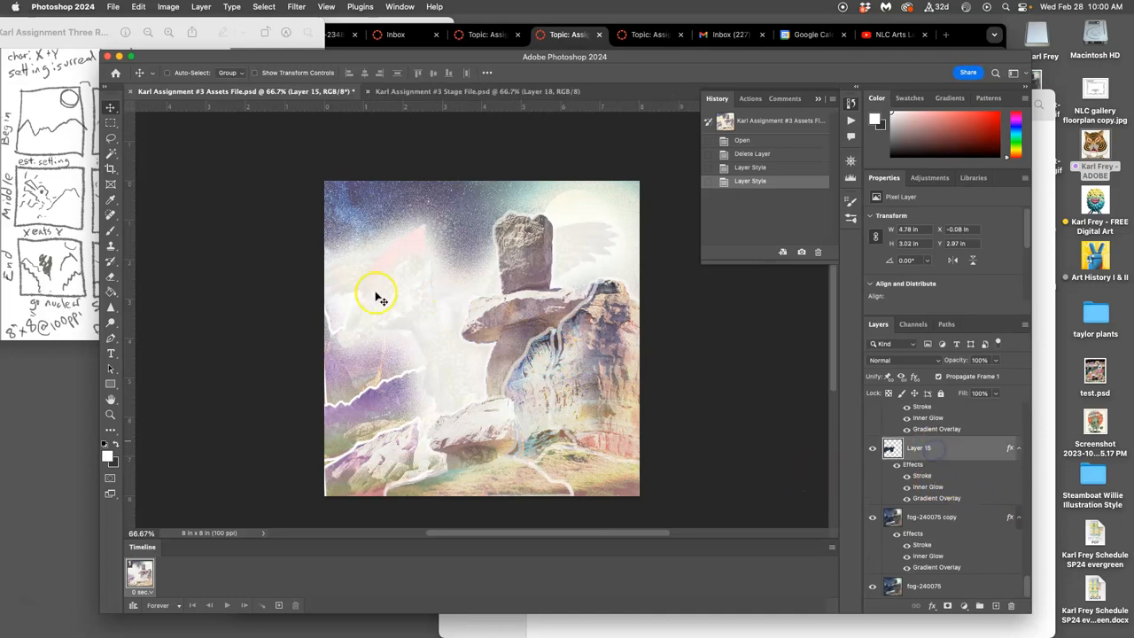
{"action": "mouse_move", "coordinate": [566, 326]}
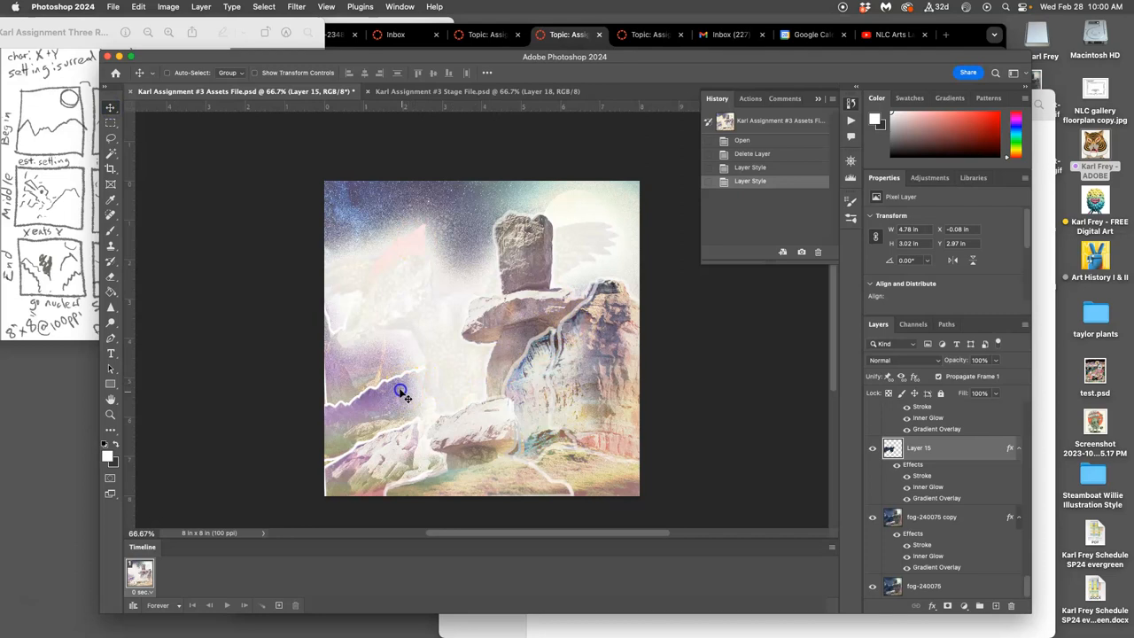
{"action": "left_click_drag", "start_coordinate": [400, 391], "coordinate": [401, 386]}
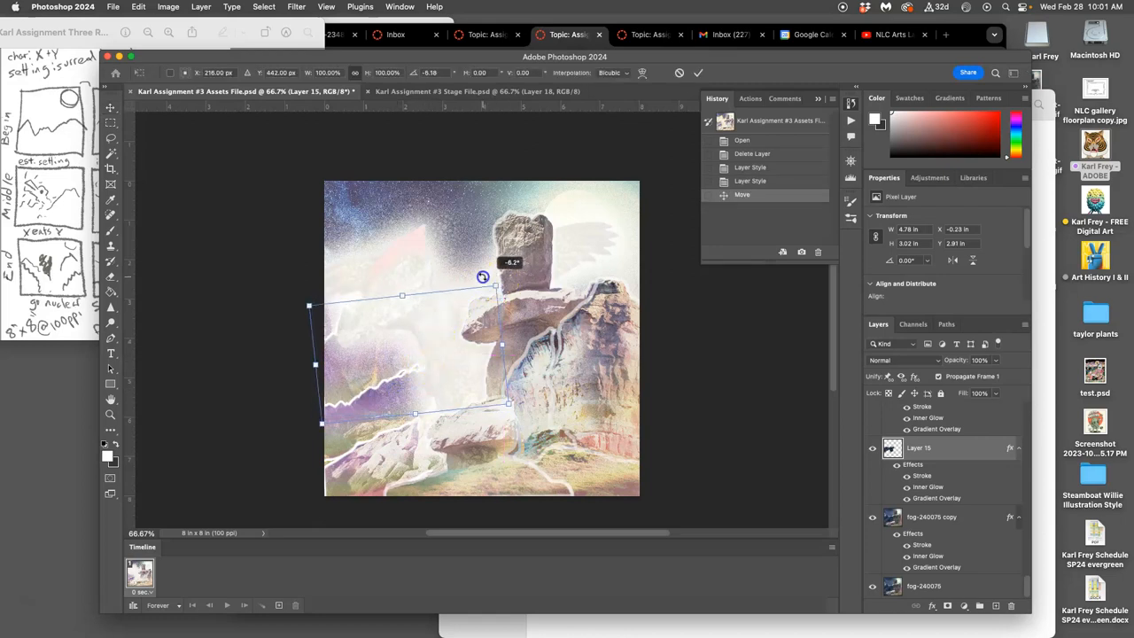
{"action": "left_click_drag", "start_coordinate": [482, 276], "coordinate": [450, 330]}
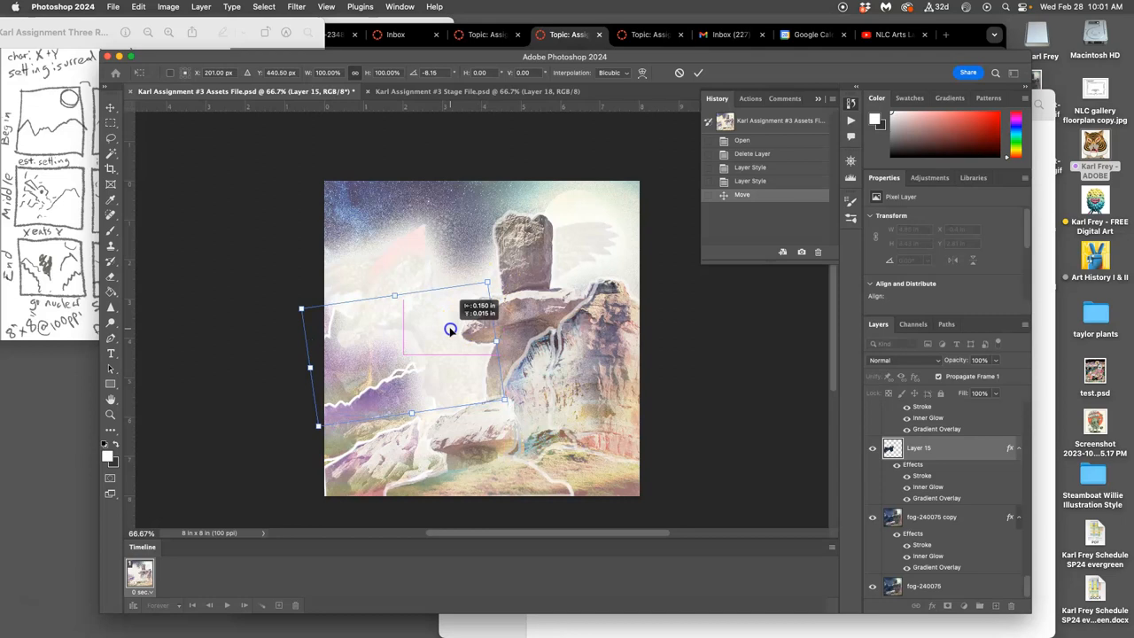
{"action": "left_click_drag", "start_coordinate": [450, 331], "coordinate": [450, 326]}
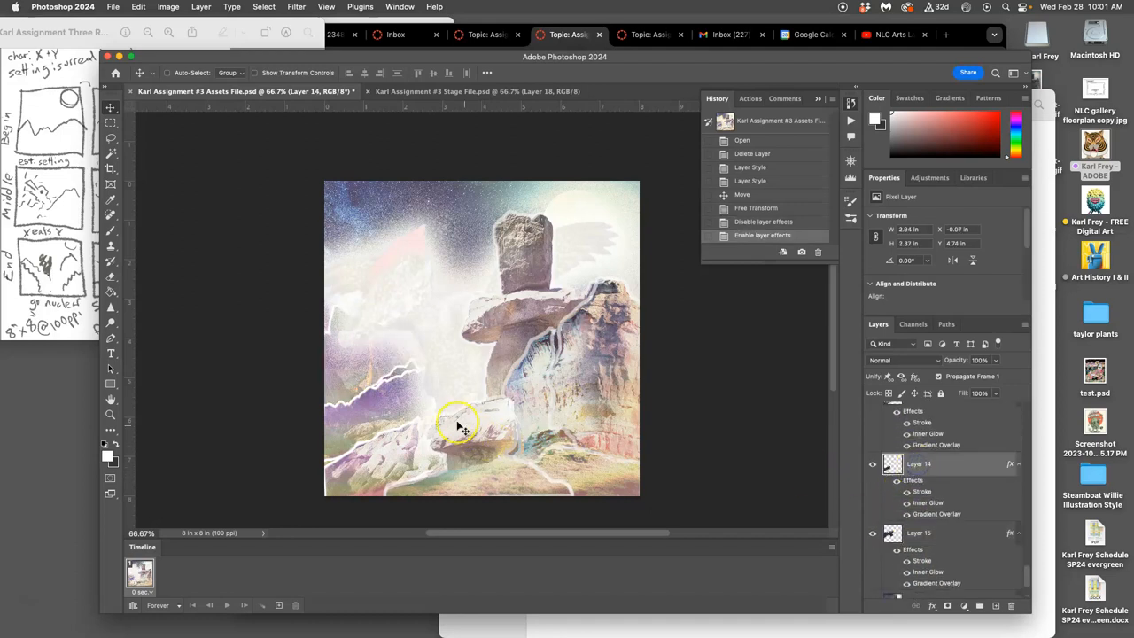
Tilt the lower-left Layer 14 fragment about -20° away from the rock.
{"action": "left_click_drag", "start_coordinate": [461, 426], "coordinate": [399, 407]}
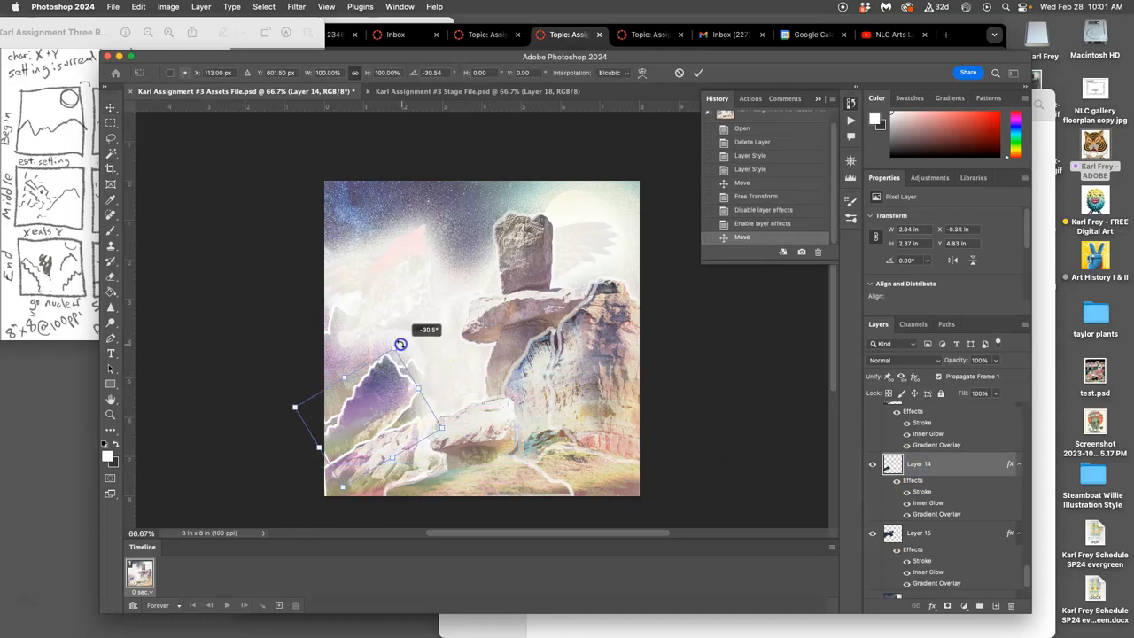
{"action": "left_click_drag", "start_coordinate": [400, 343], "coordinate": [409, 358]}
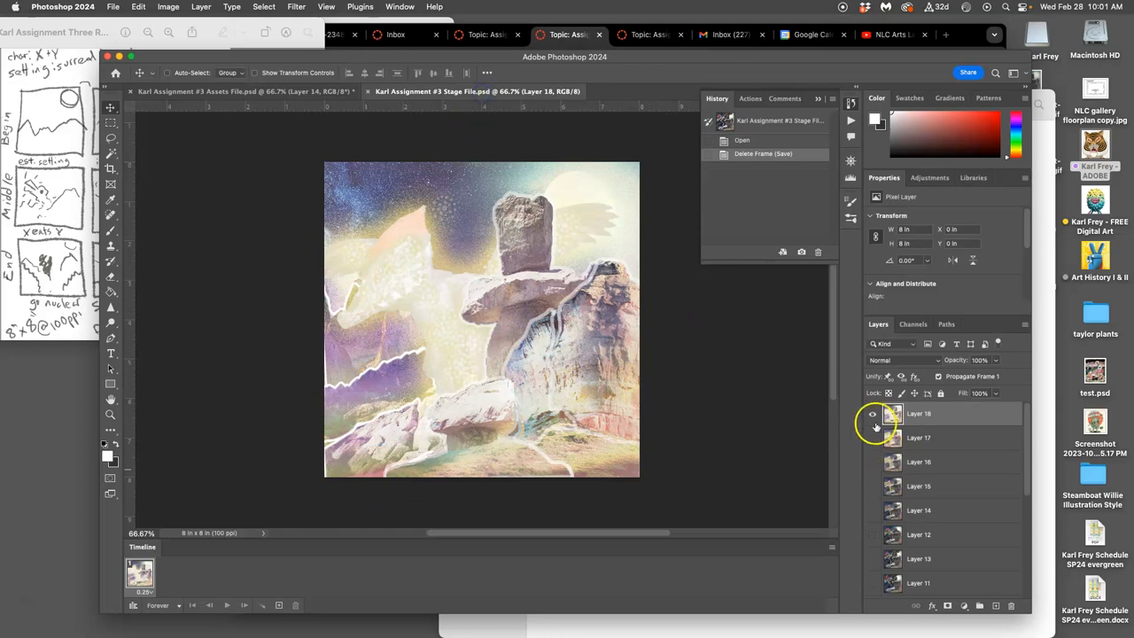
Return to the Assets document, toggle Layer 13's visibility, and rescale its lower-left fragment outward.
{"action": "left_click", "coordinate": [872, 414]}
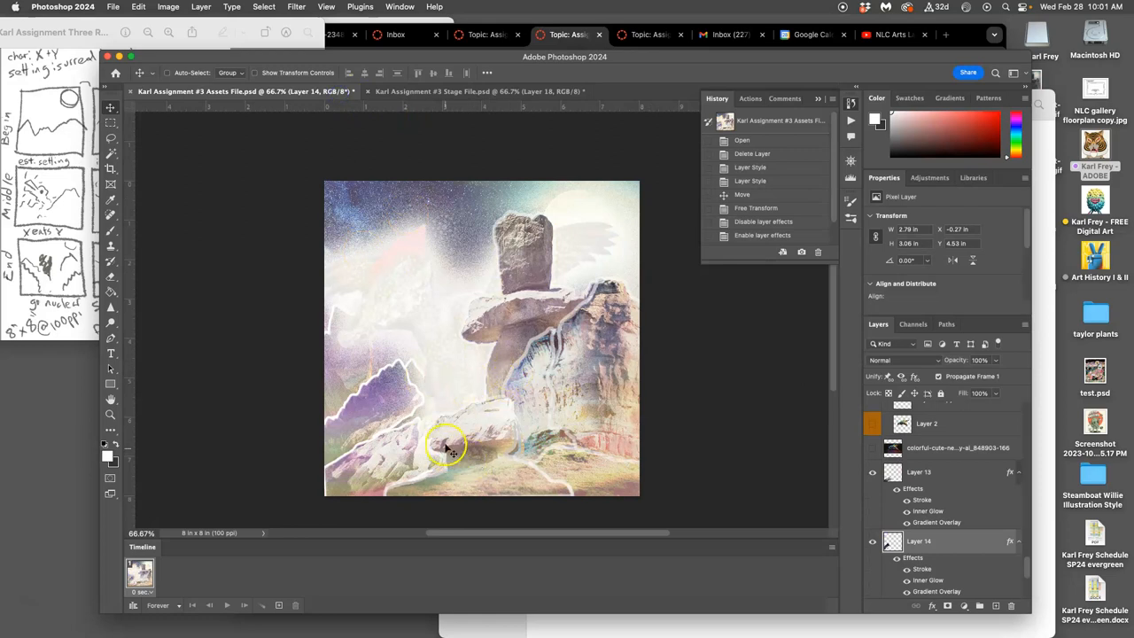
{"action": "left_click", "coordinate": [924, 471]}
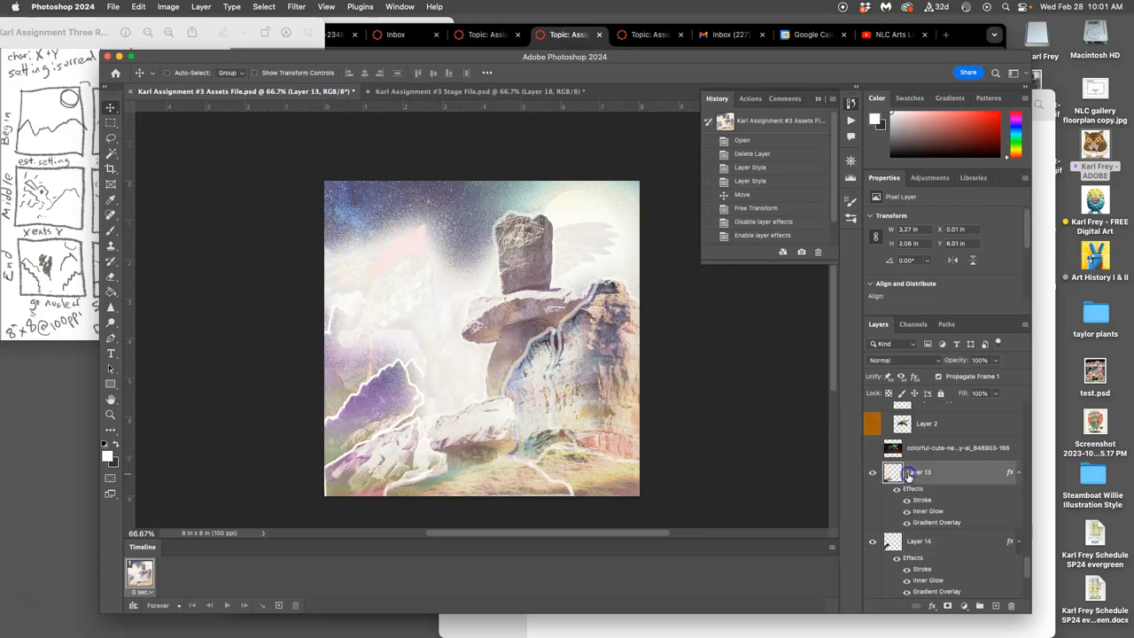
{"action": "left_click", "coordinate": [872, 471]}
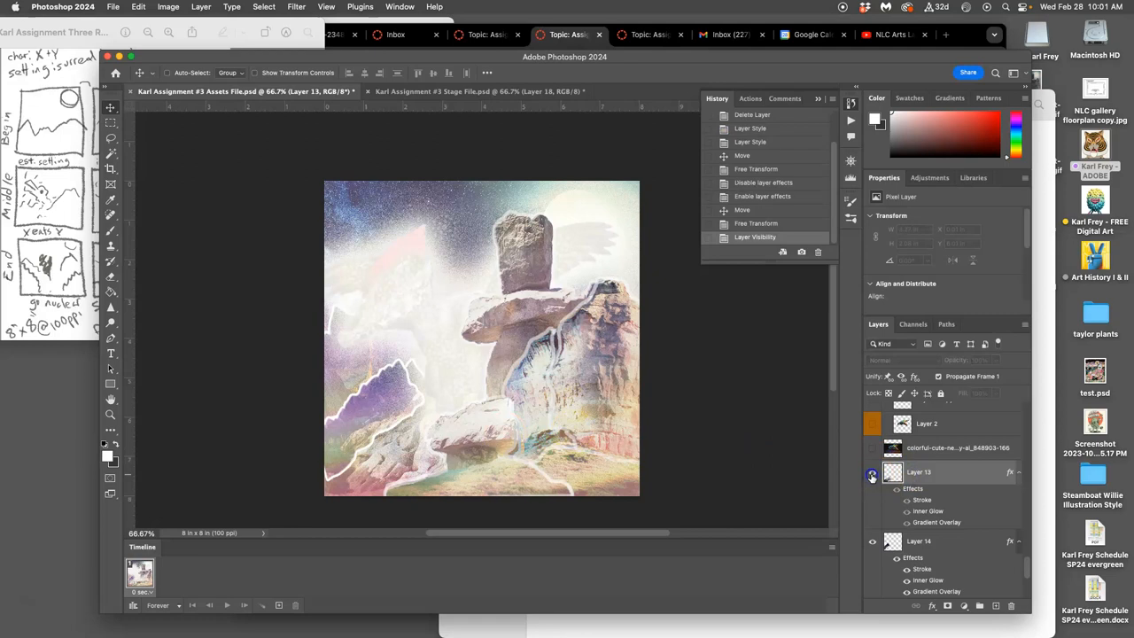
{"action": "left_click", "coordinate": [925, 471]}
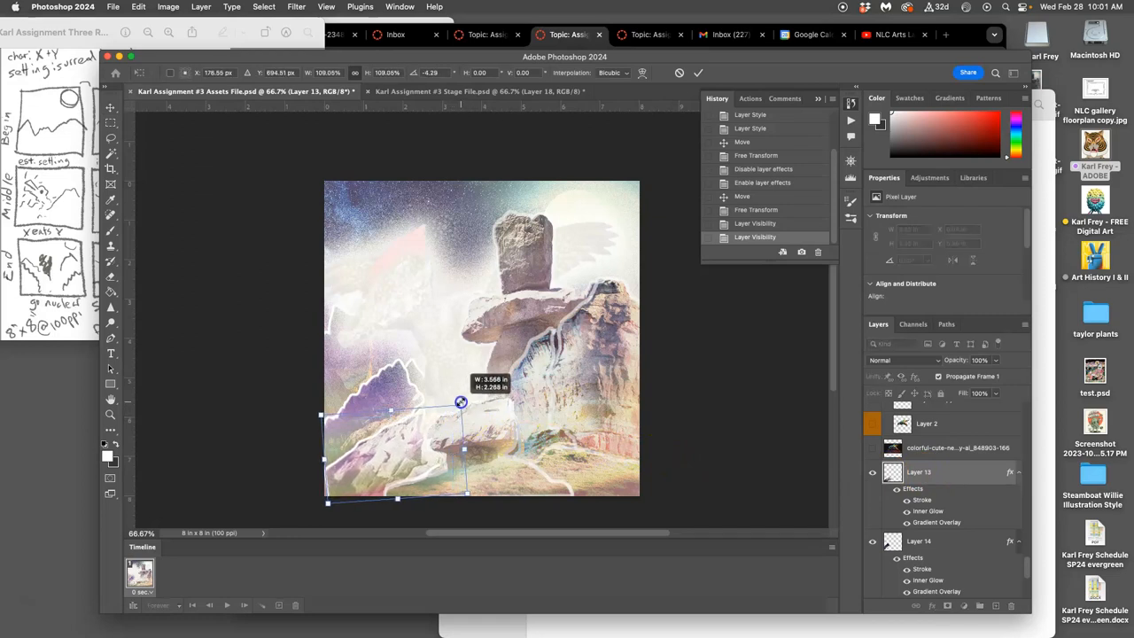
{"action": "left_click_drag", "start_coordinate": [460, 401], "coordinate": [475, 413]}
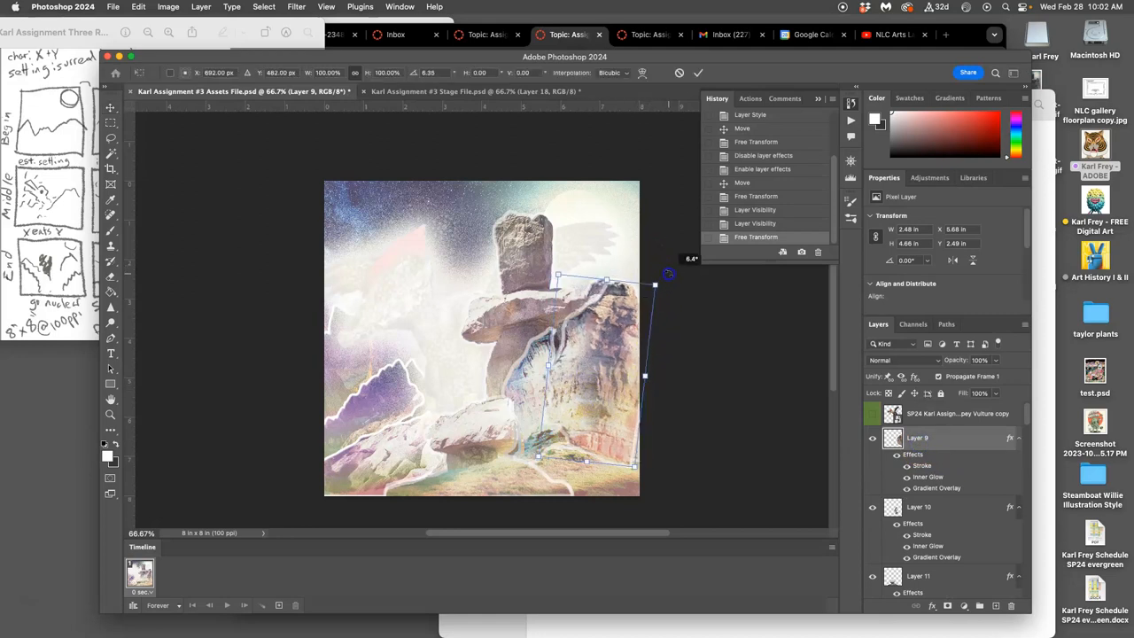
Rotate and stretch the right-hand rock fragment outward and commit the transform.
{"action": "left_click_drag", "start_coordinate": [656, 285], "coordinate": [658, 277]}
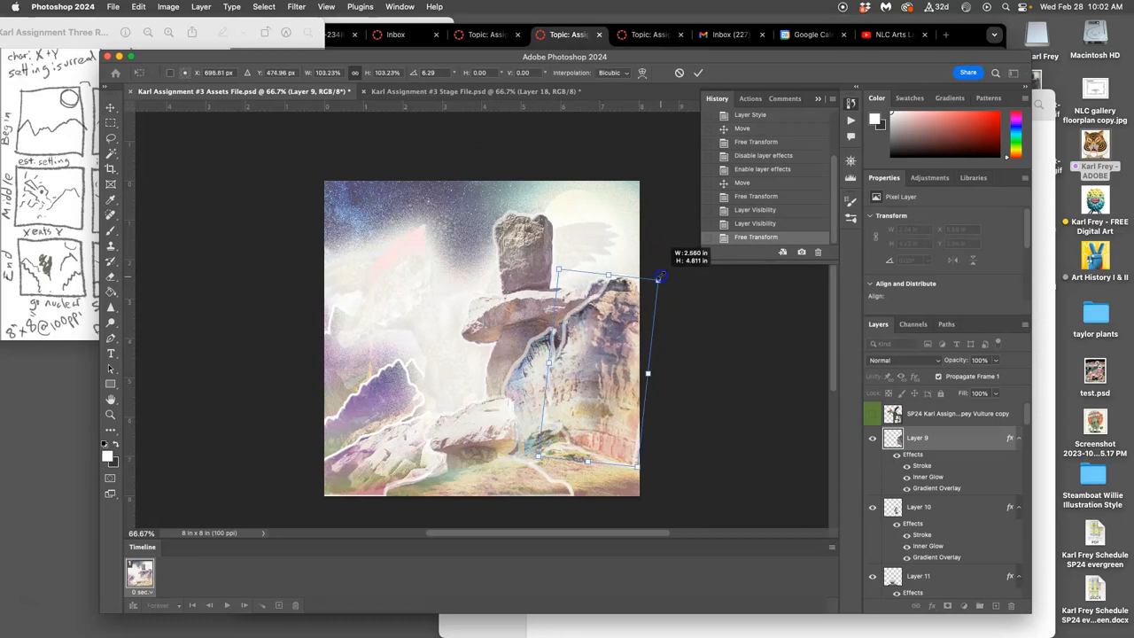
{"action": "left_click_drag", "start_coordinate": [659, 276], "coordinate": [631, 319]}
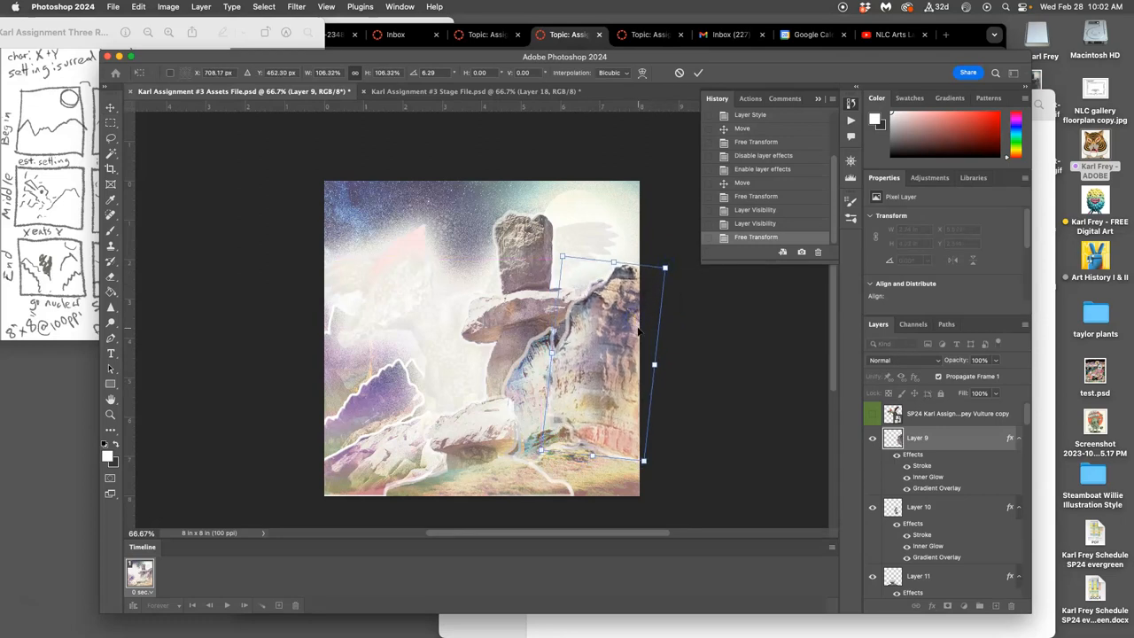
{"action": "left_click", "coordinate": [914, 507]}
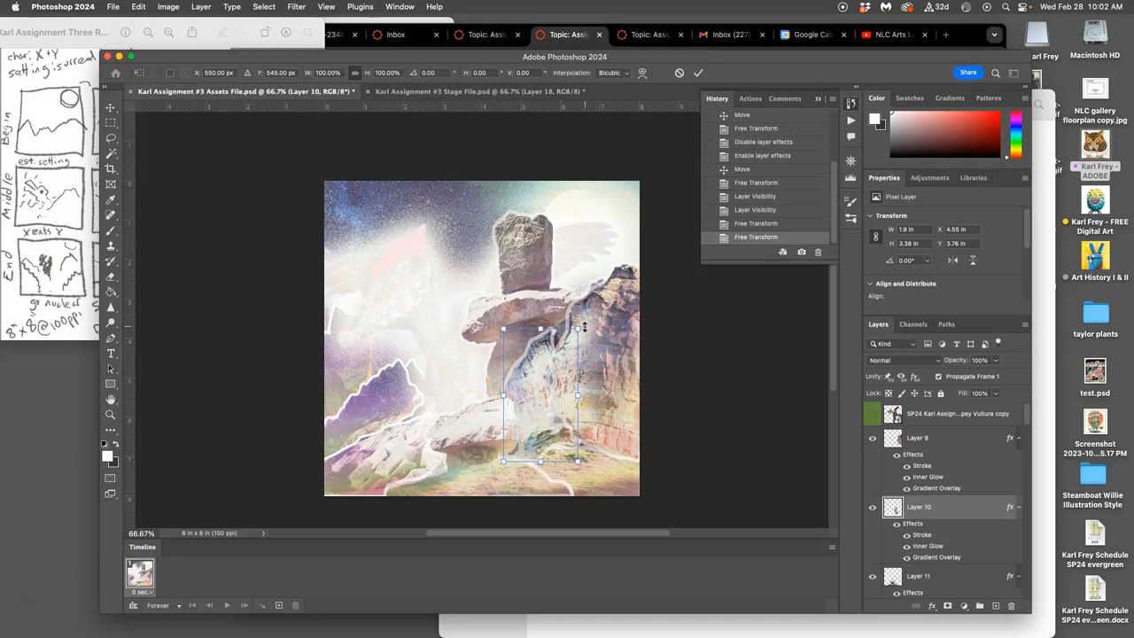
Reposition the central fragment, then resize, rotate and widen the bottom fragment and commit.
{"action": "left_click_drag", "start_coordinate": [578, 328], "coordinate": [586, 323]}
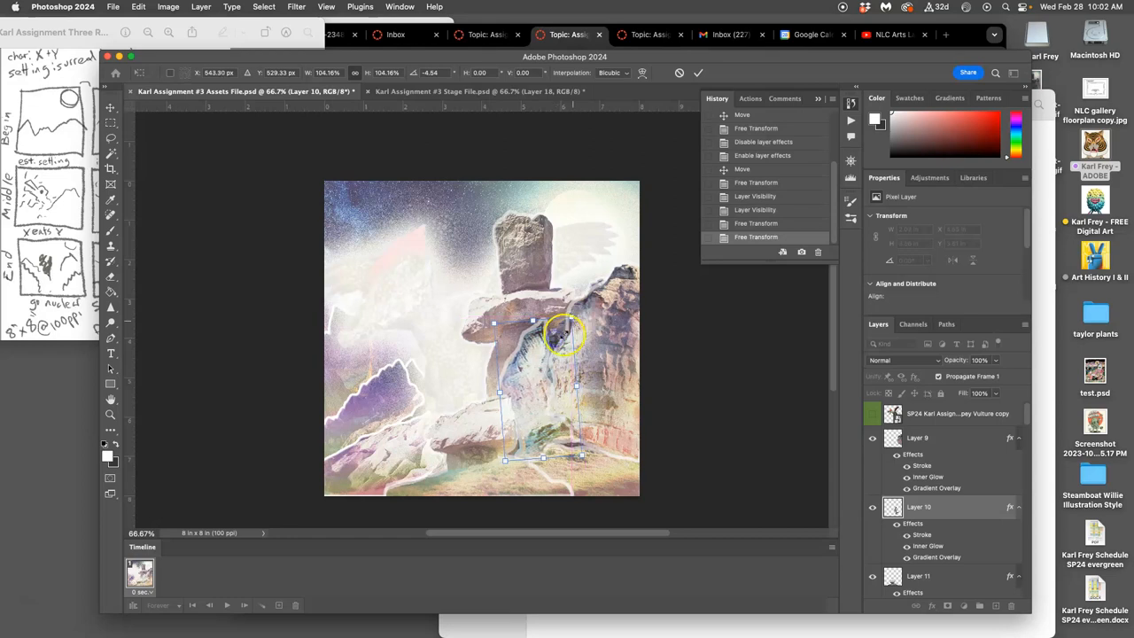
{"action": "mouse_move", "coordinate": [553, 379]}
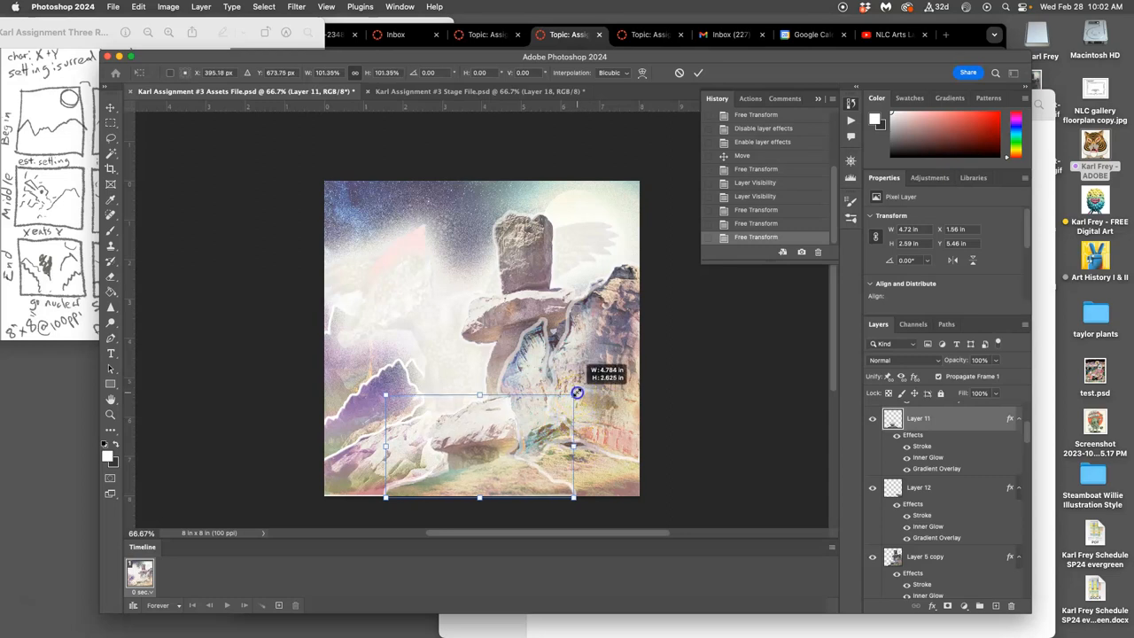
{"action": "left_click_drag", "start_coordinate": [577, 393], "coordinate": [576, 385]}
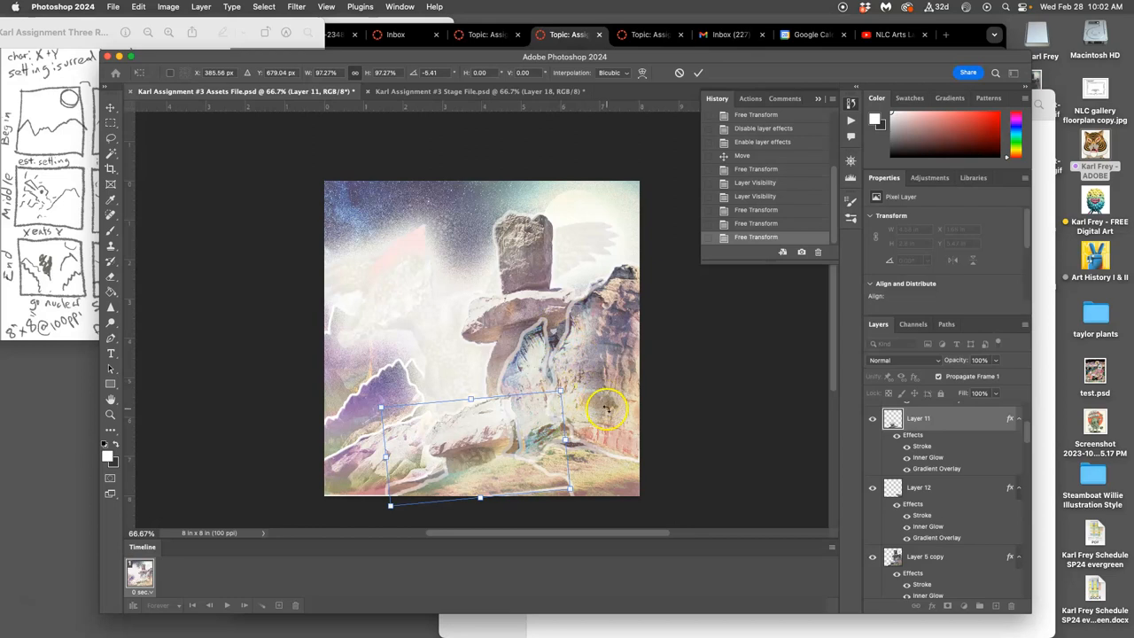
{"action": "left_click_drag", "start_coordinate": [609, 407], "coordinate": [602, 404]}
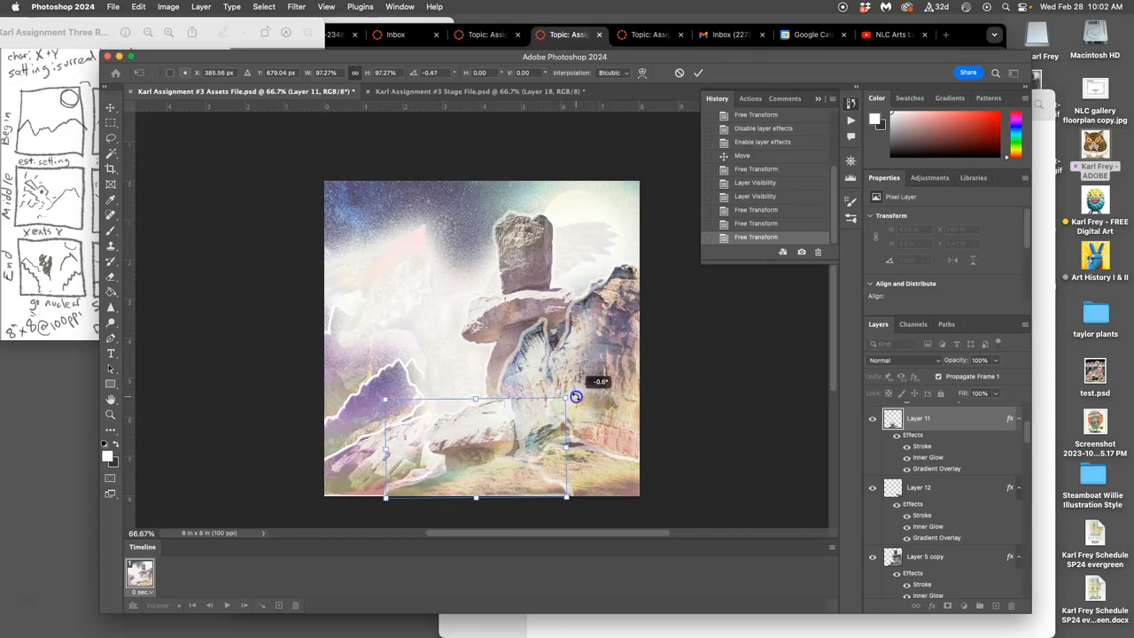
{"action": "left_click_drag", "start_coordinate": [567, 397], "coordinate": [574, 403]}
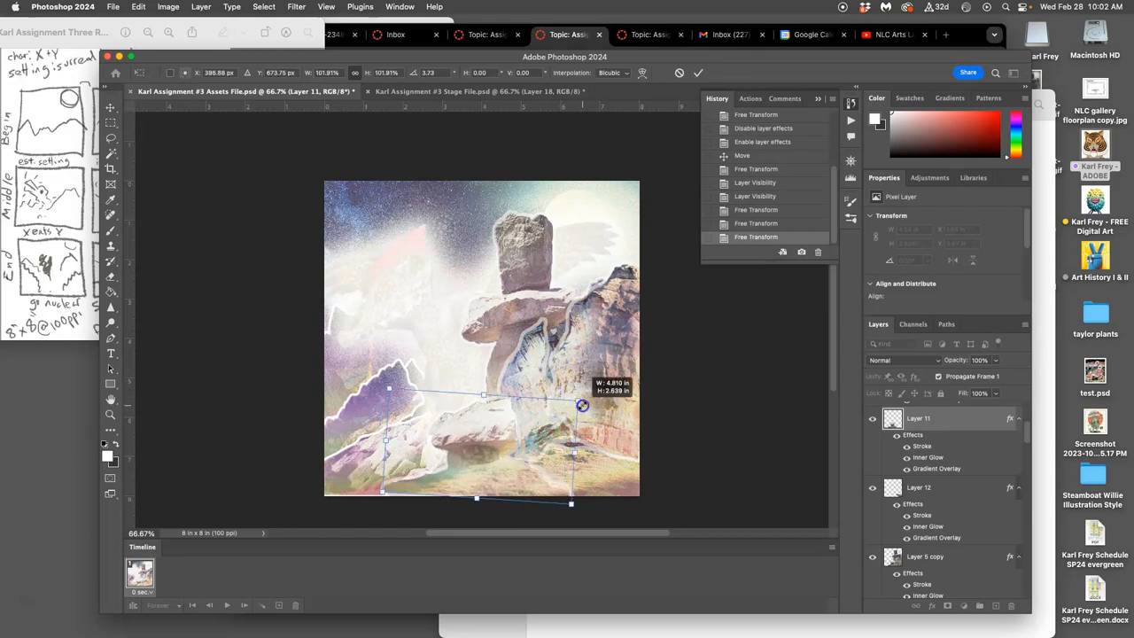
{"action": "left_click_drag", "start_coordinate": [581, 404], "coordinate": [549, 434]}
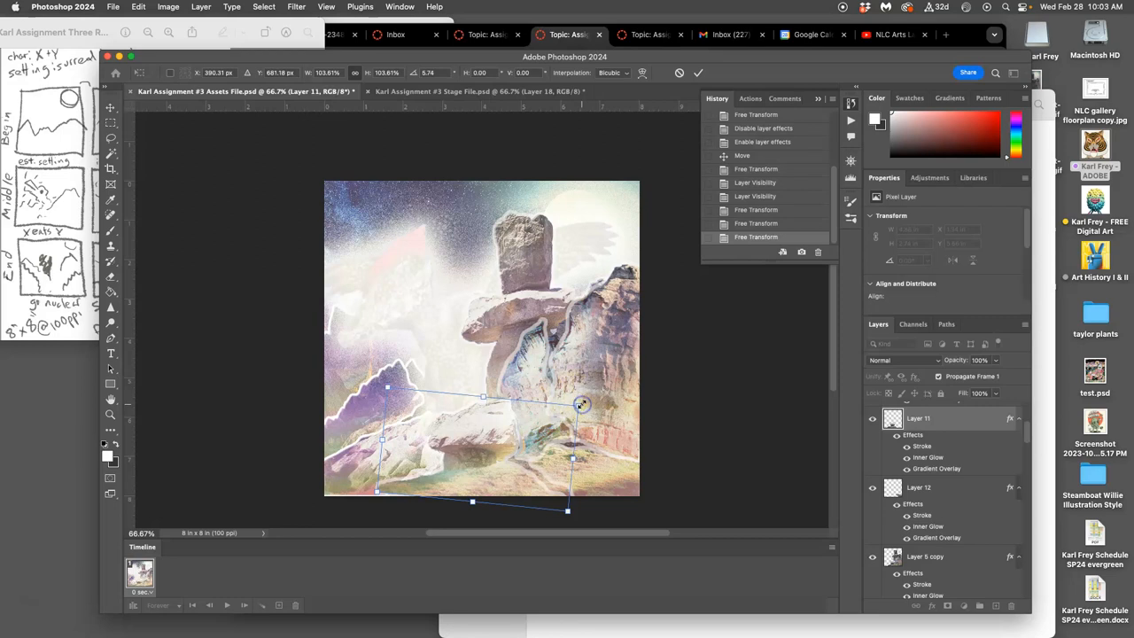
{"action": "left_click", "coordinate": [698, 73]}
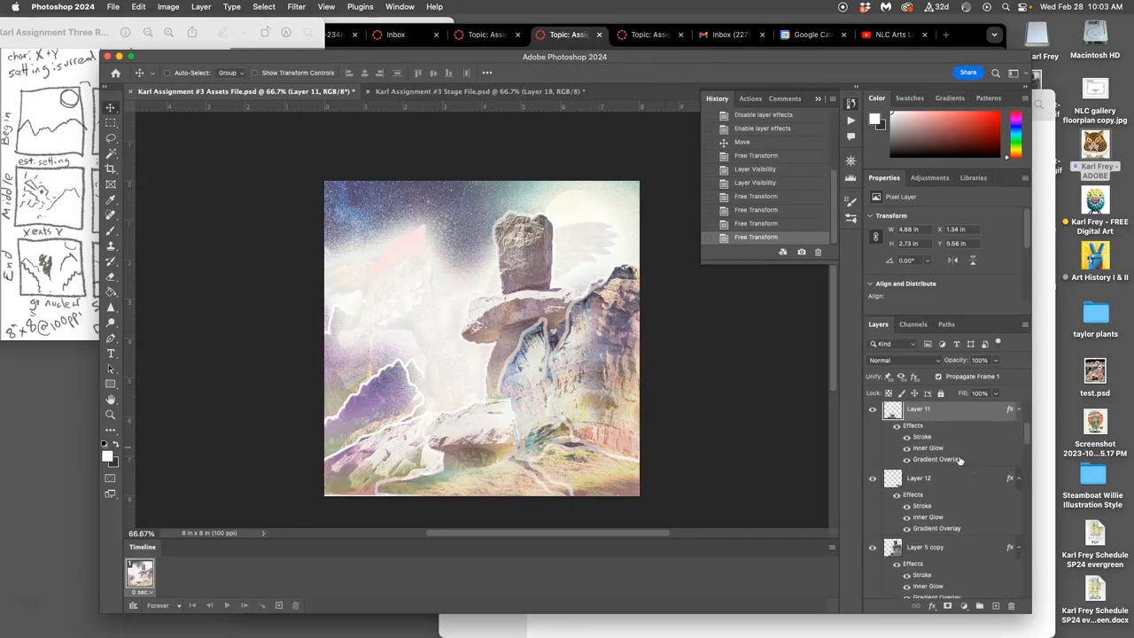
Rotate and resize the Layer 12 bottom-right fragment, tilt the large background rock piece, and commit.
{"action": "left_click", "coordinate": [917, 478]}
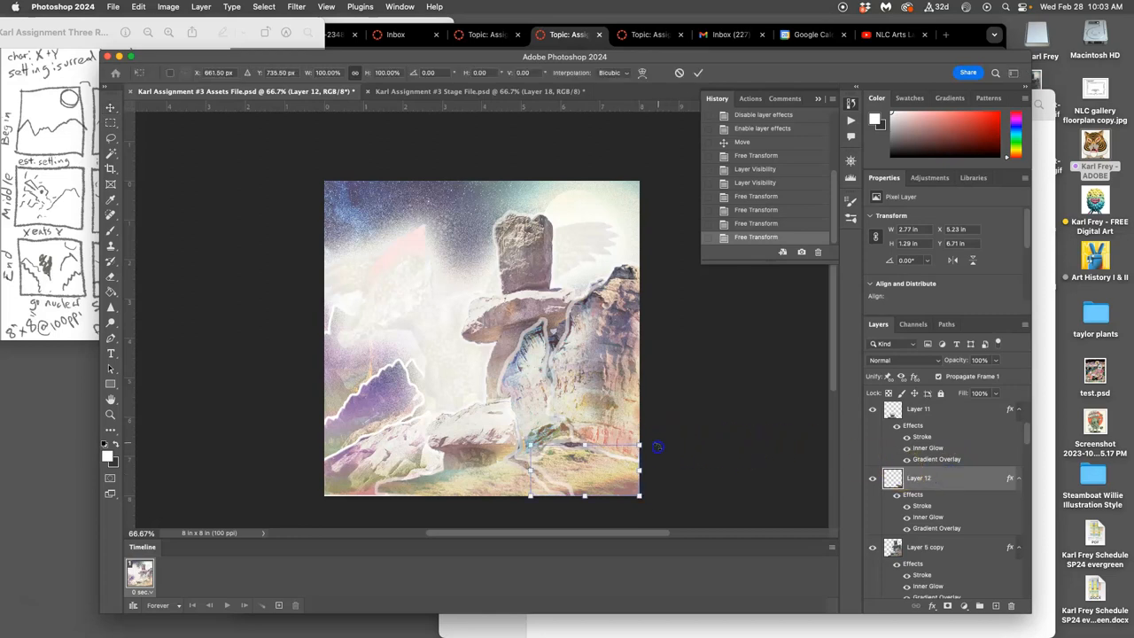
{"action": "left_click_drag", "start_coordinate": [640, 444], "coordinate": [648, 453]}
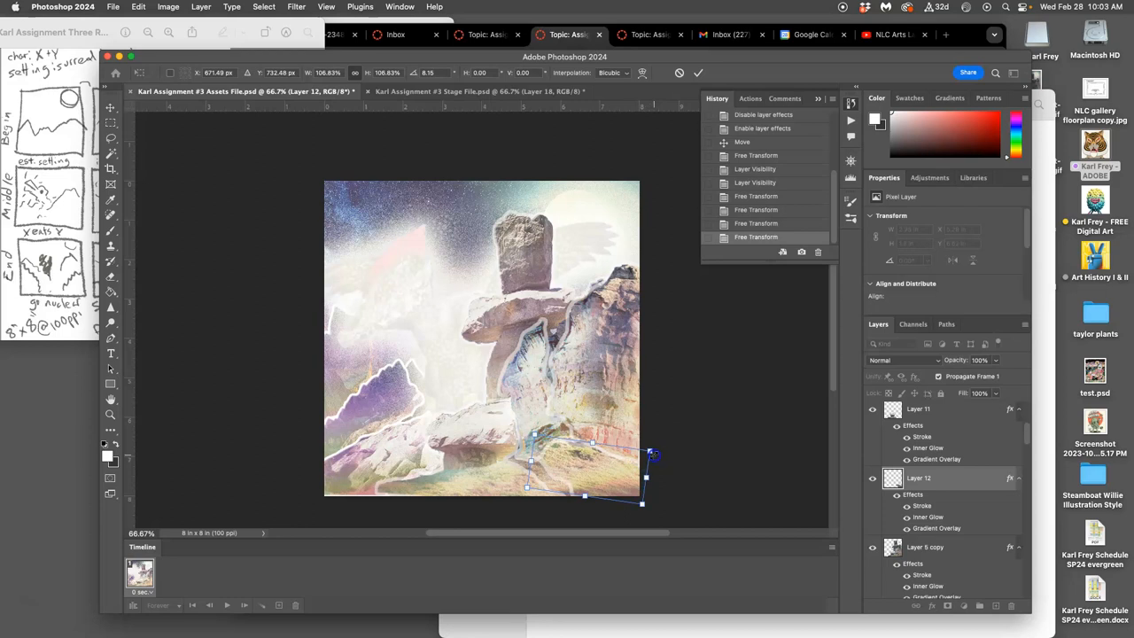
{"action": "left_click_drag", "start_coordinate": [652, 453], "coordinate": [620, 476]}
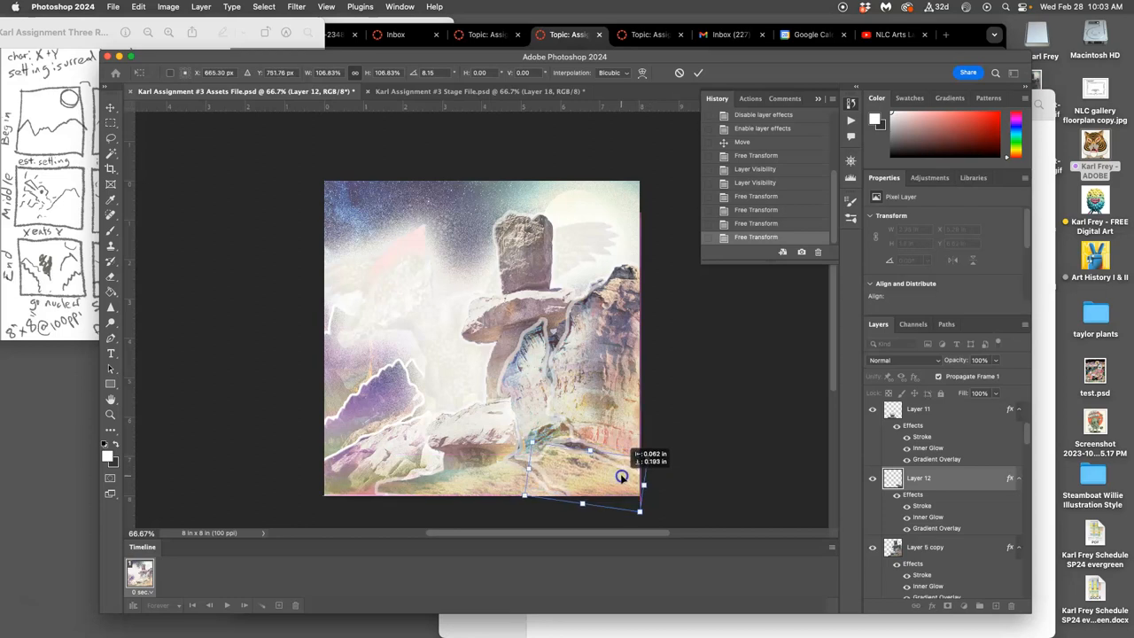
{"action": "mouse_move", "coordinate": [811, 457]}
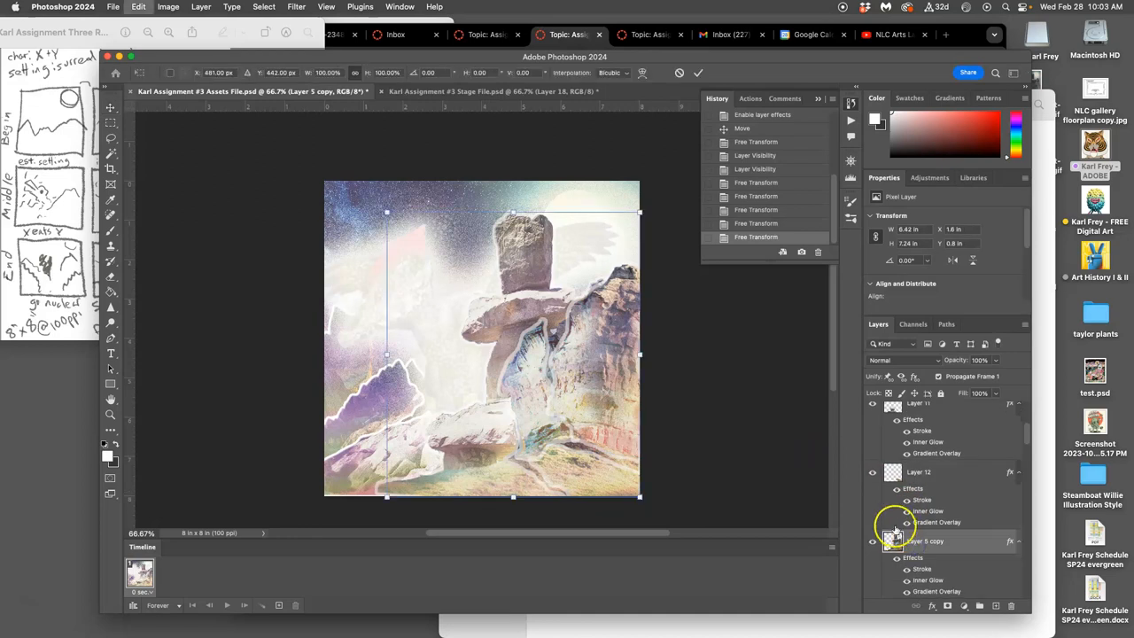
{"action": "left_click_drag", "start_coordinate": [641, 212], "coordinate": [644, 205]}
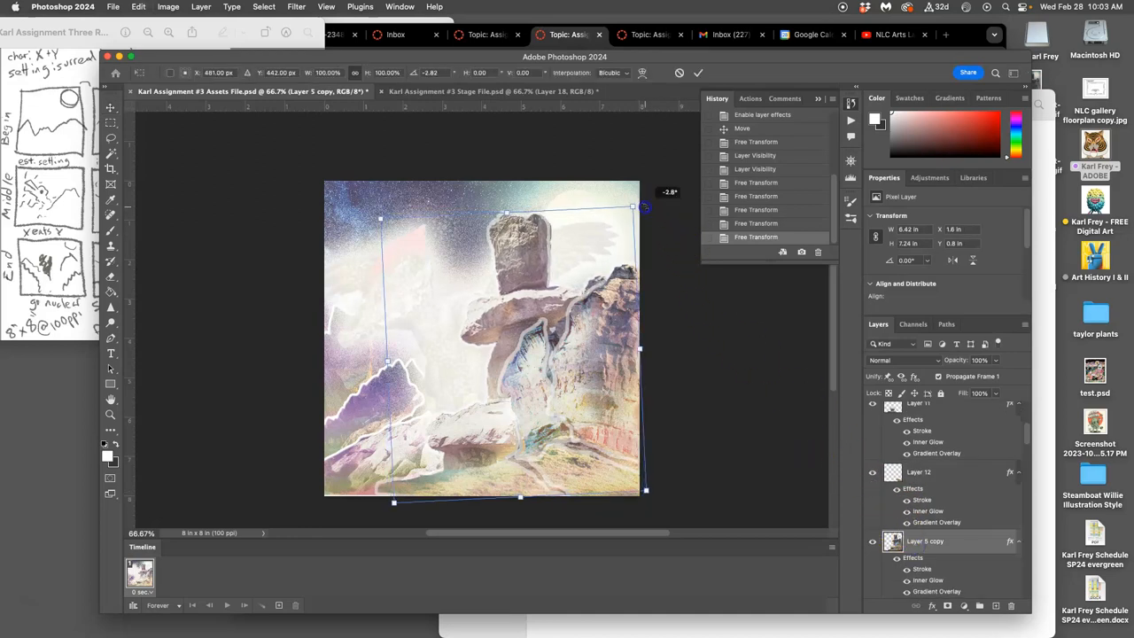
{"action": "left_click_drag", "start_coordinate": [645, 207], "coordinate": [631, 205]}
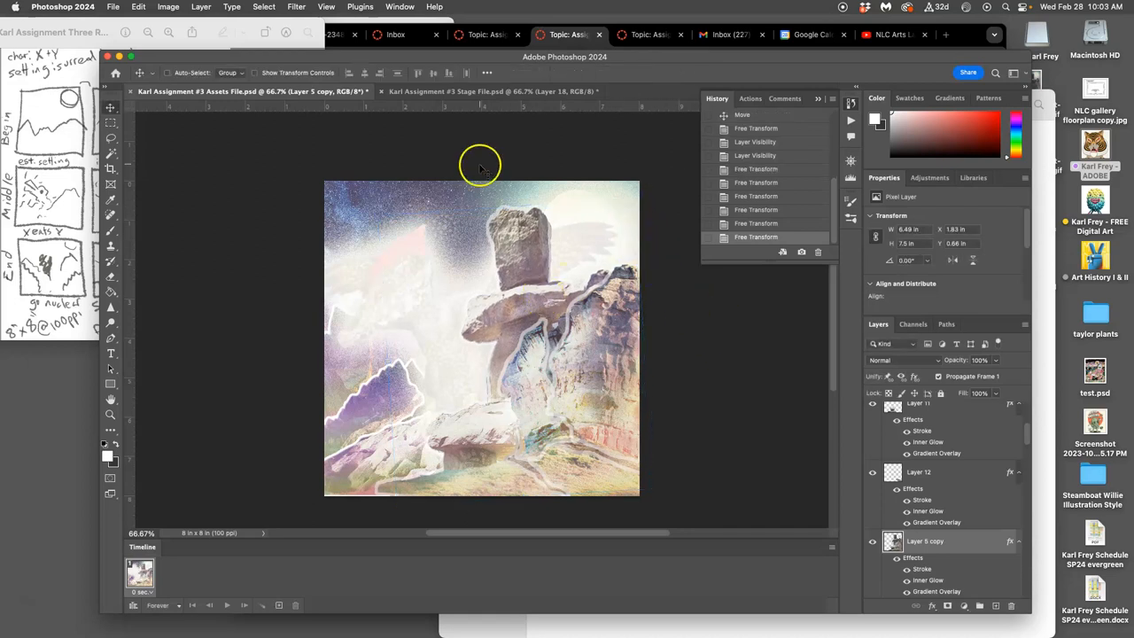
{"action": "left_click", "coordinate": [492, 93]}
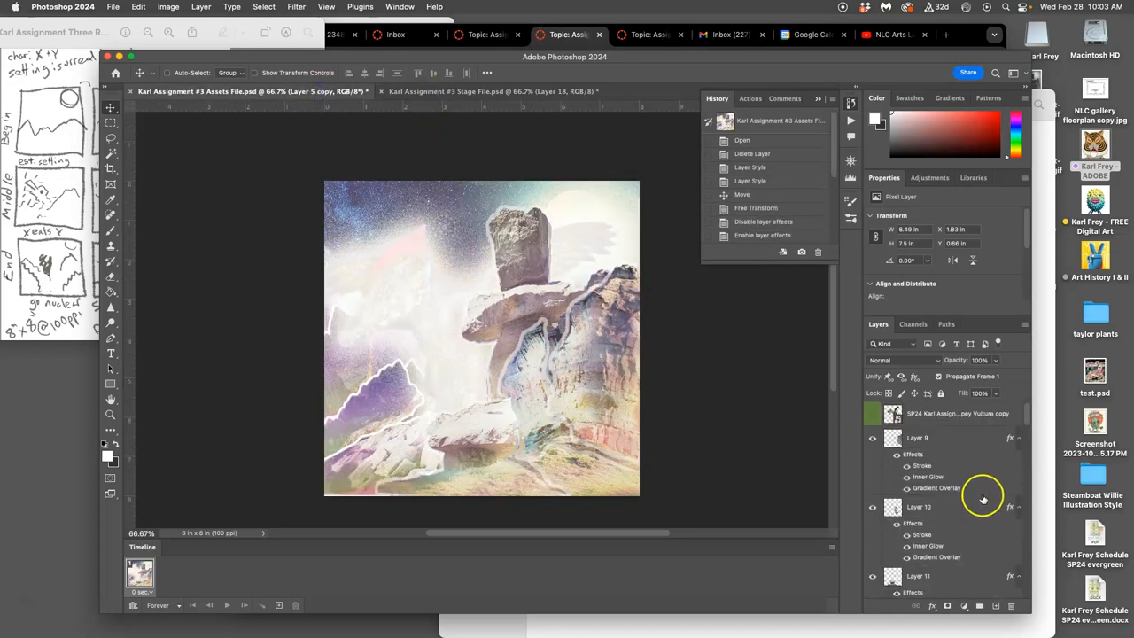
{"action": "left_click", "coordinate": [918, 435]}
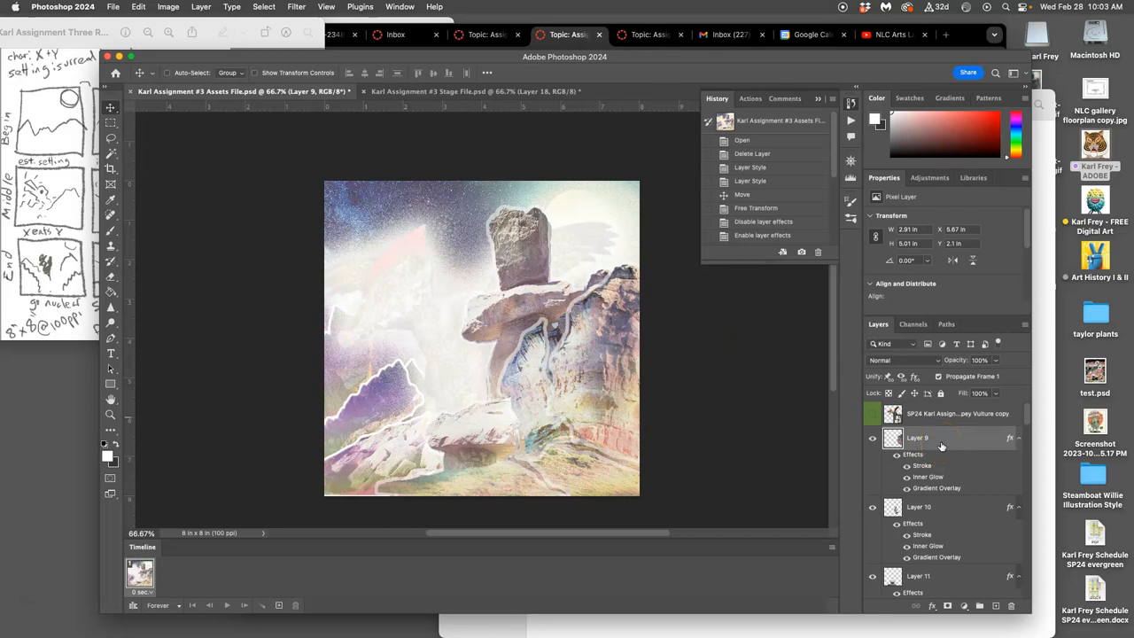
{"action": "mouse_move", "coordinate": [942, 437]}
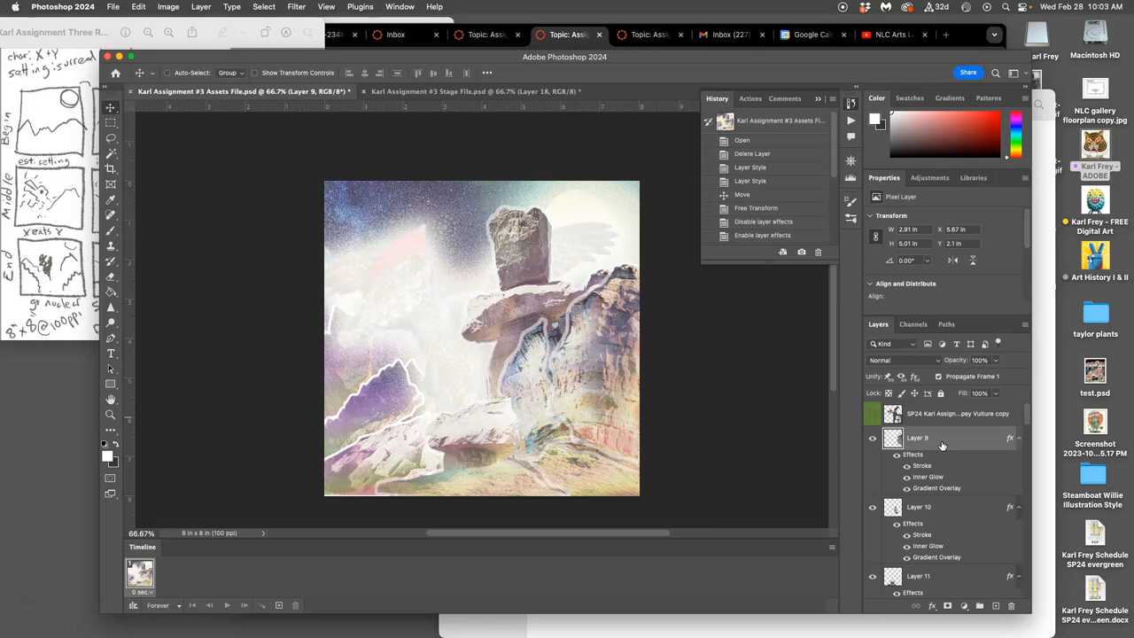
{"action": "mouse_move", "coordinate": [953, 443]}
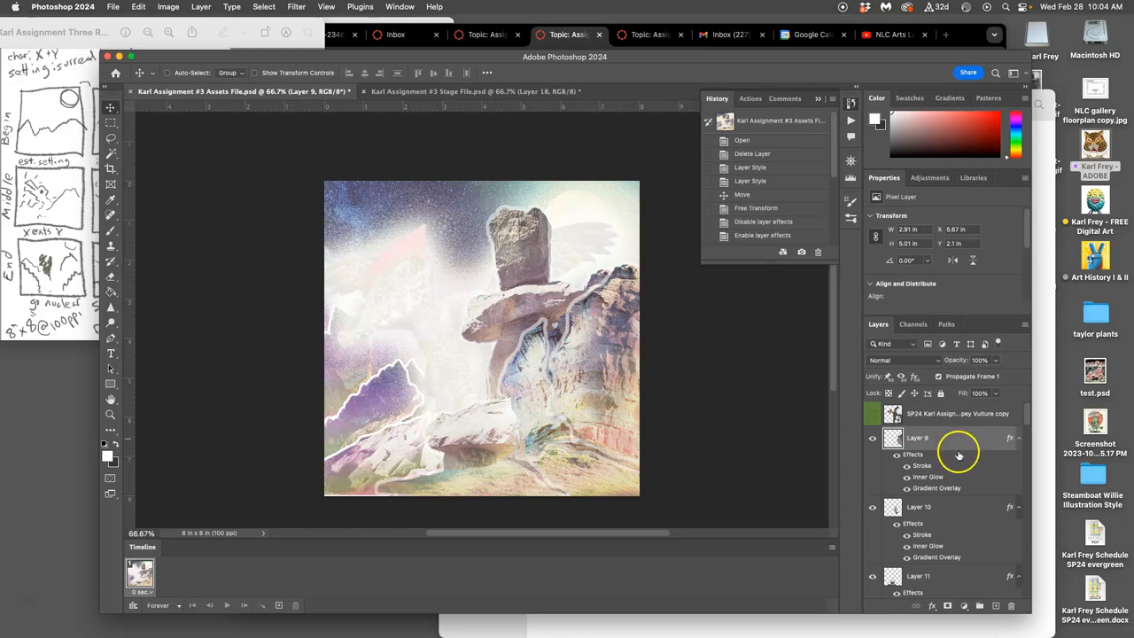
{"action": "scroll", "scroll_direction": "down", "scroll_amount": 3}
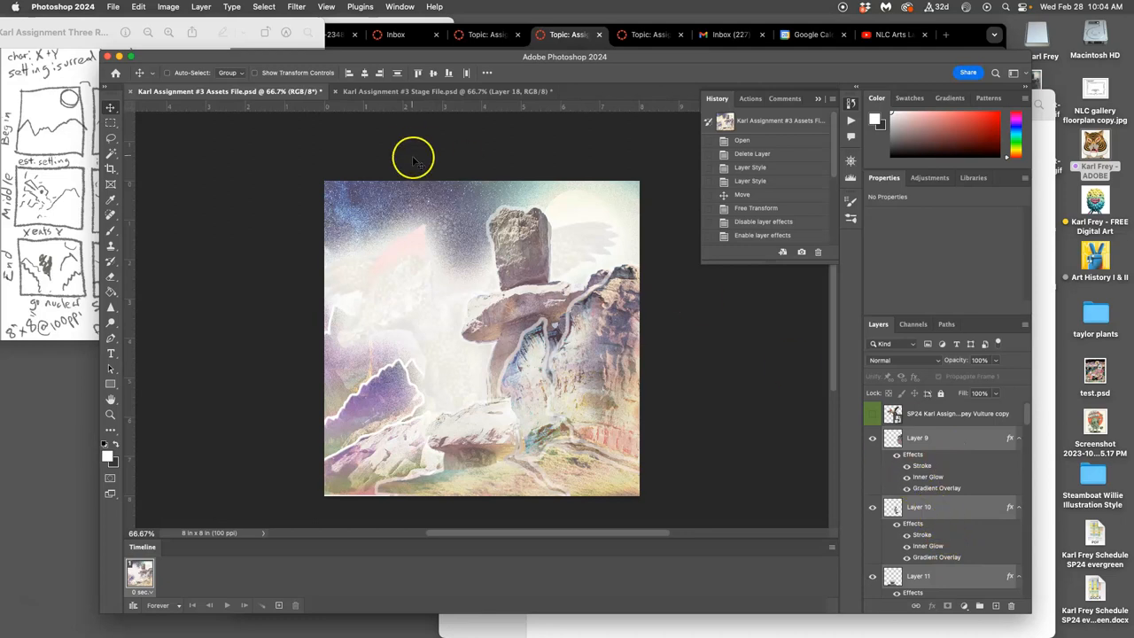
Stamp the visible scene layers into a new merged layer via Layer > Merge Layers with Option held.
{"action": "left_click", "coordinate": [201, 7]}
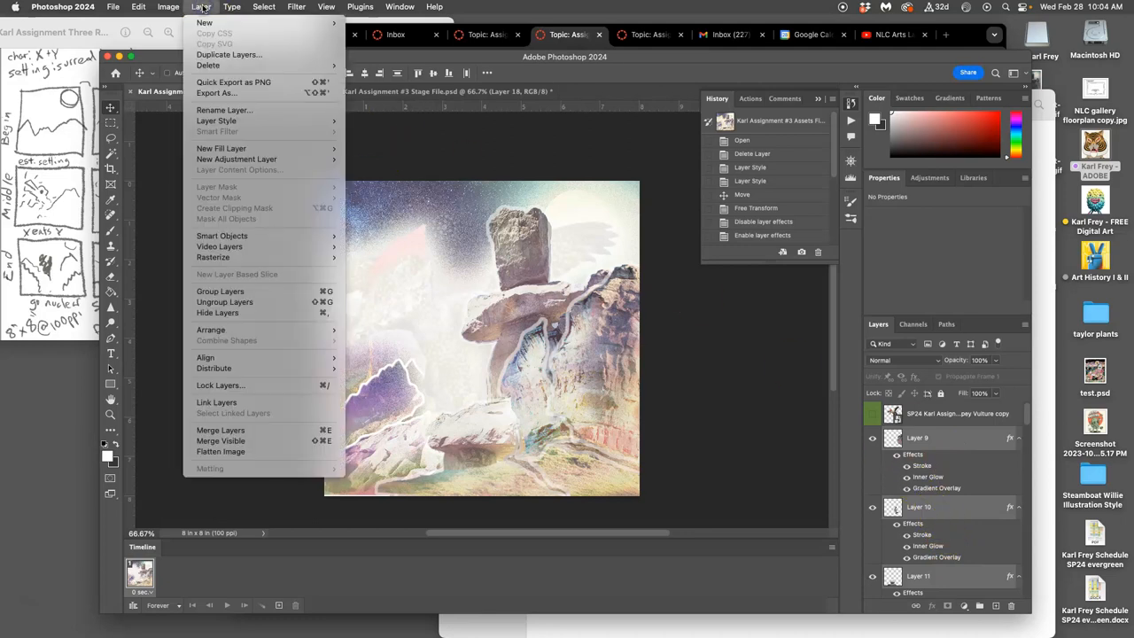
{"action": "mouse_move", "coordinate": [257, 441]}
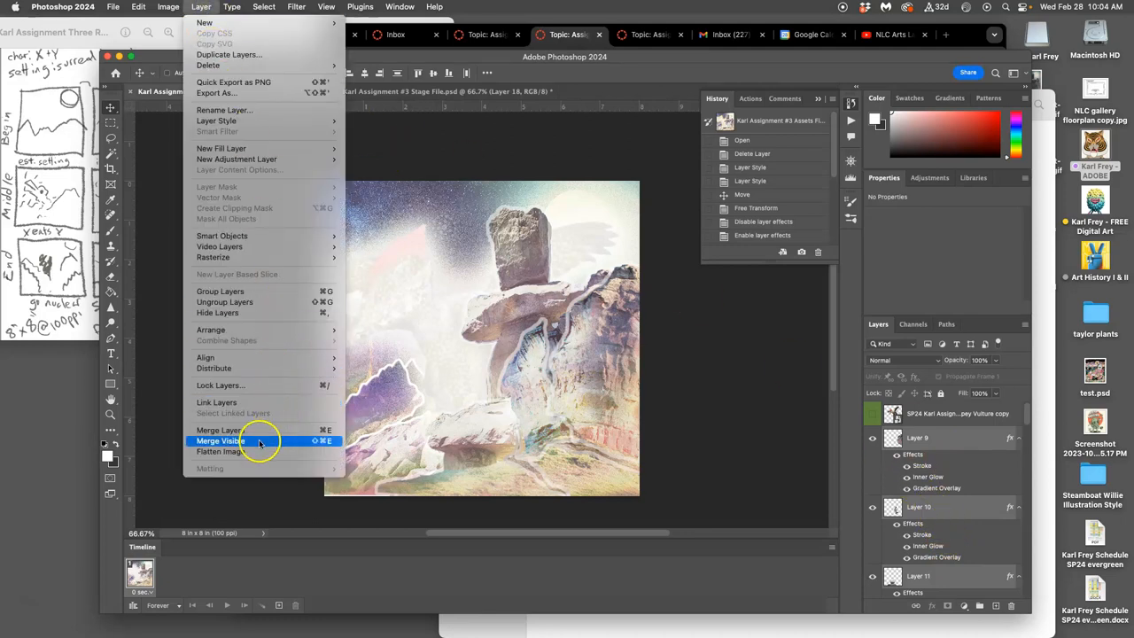
{"action": "mouse_move", "coordinate": [218, 430]}
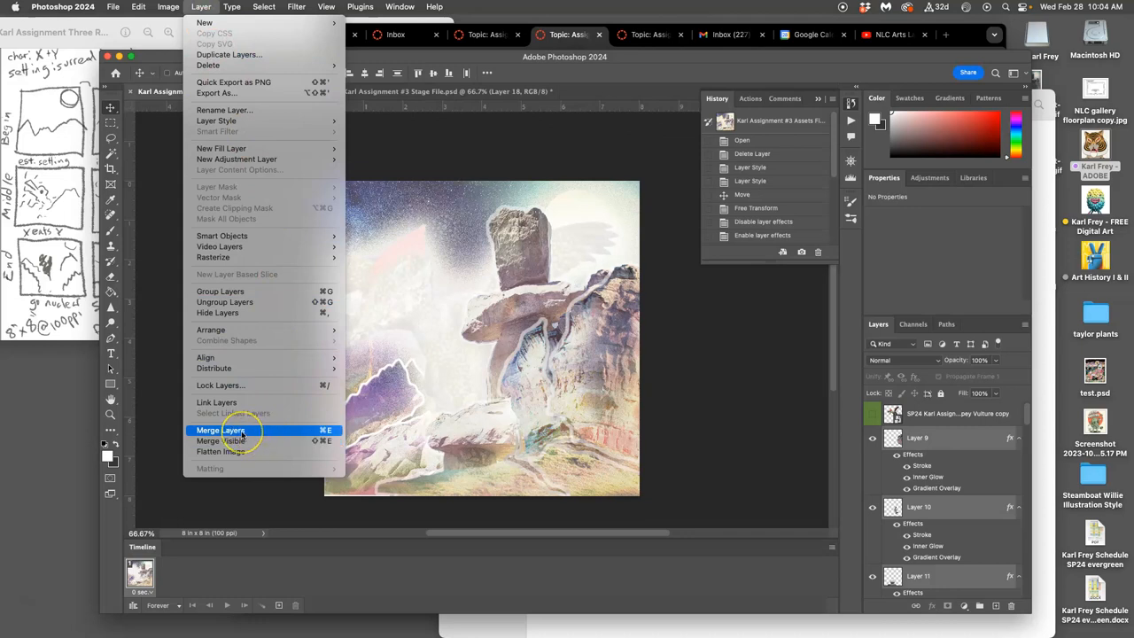
{"action": "left_click", "coordinate": [219, 430]}
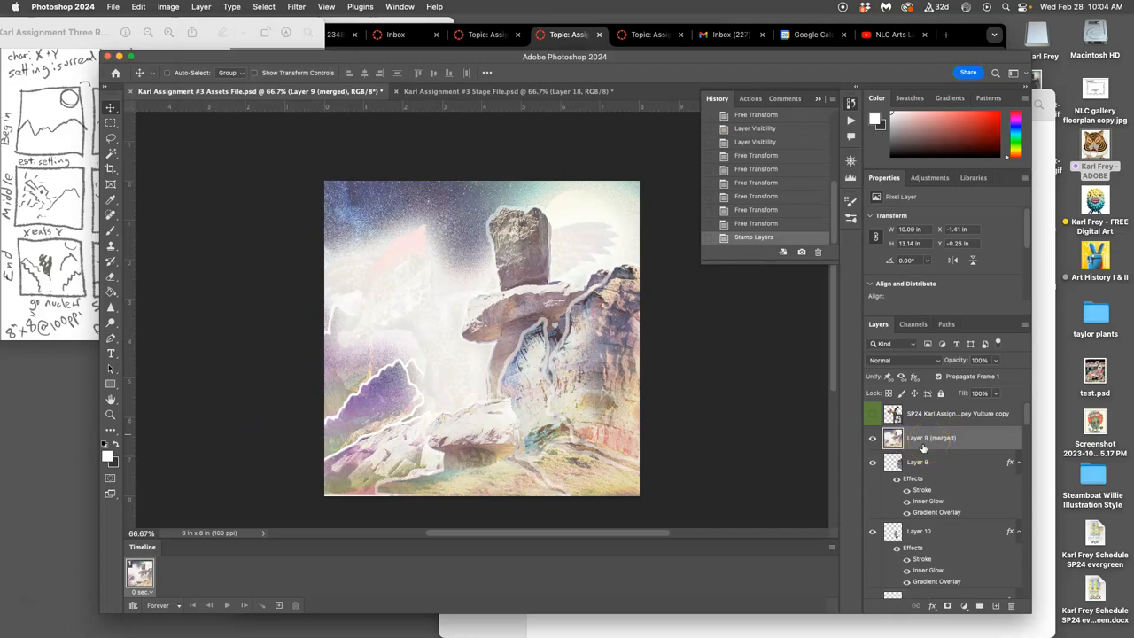
{"action": "mouse_move", "coordinate": [921, 450]}
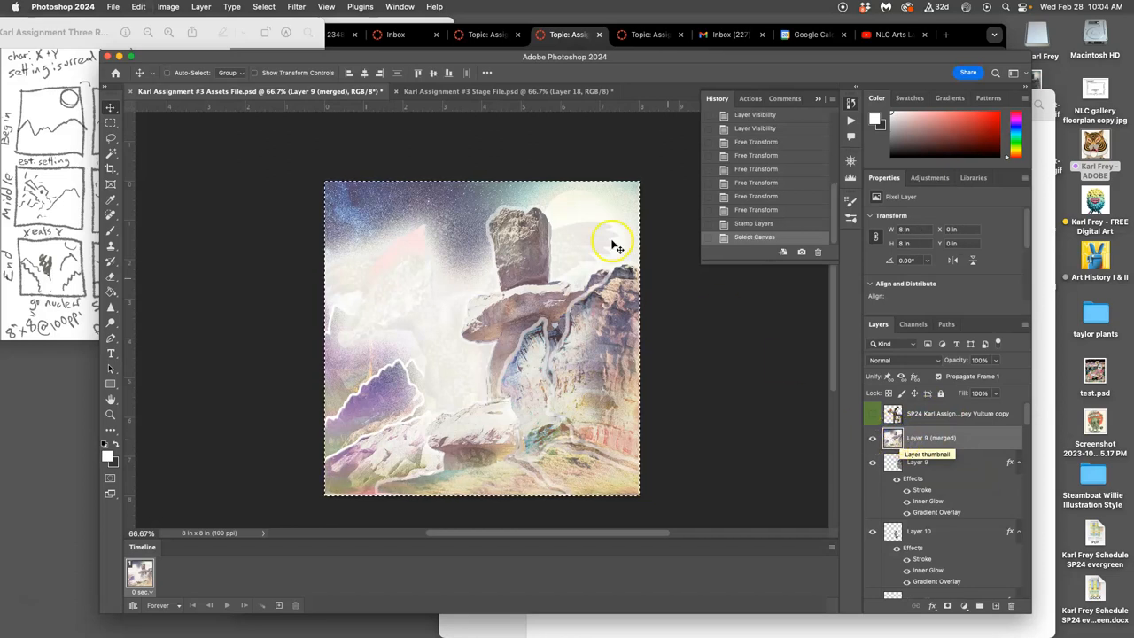
Switch to the Stage file and toggle visibility of the pasted merged scene layer.
{"action": "left_click", "coordinate": [504, 92]}
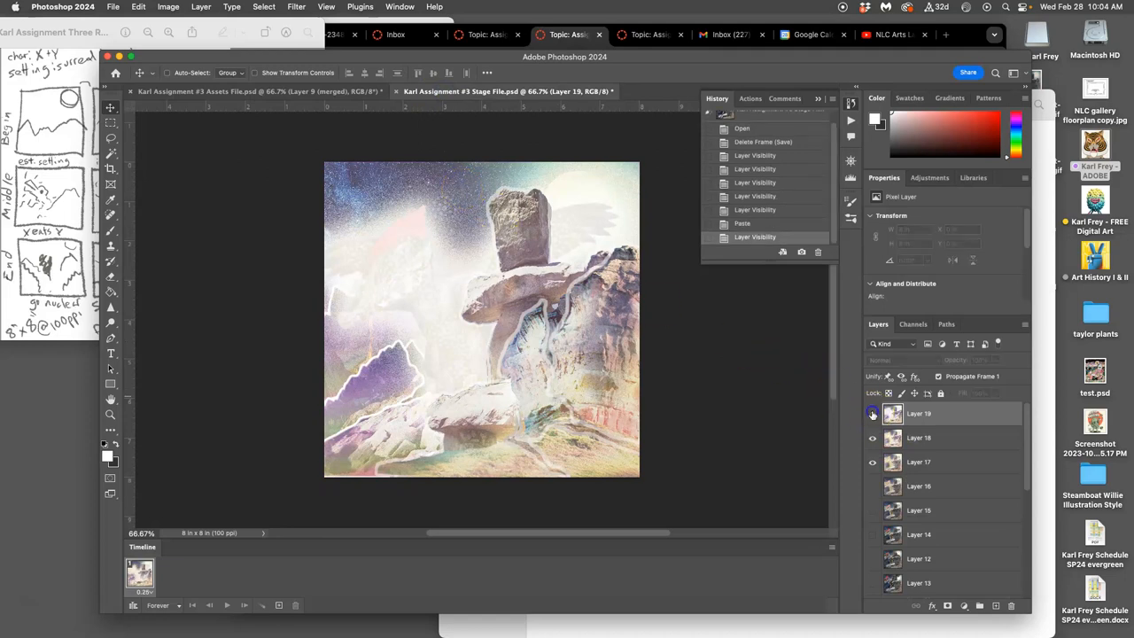
{"action": "left_click", "coordinate": [872, 415]}
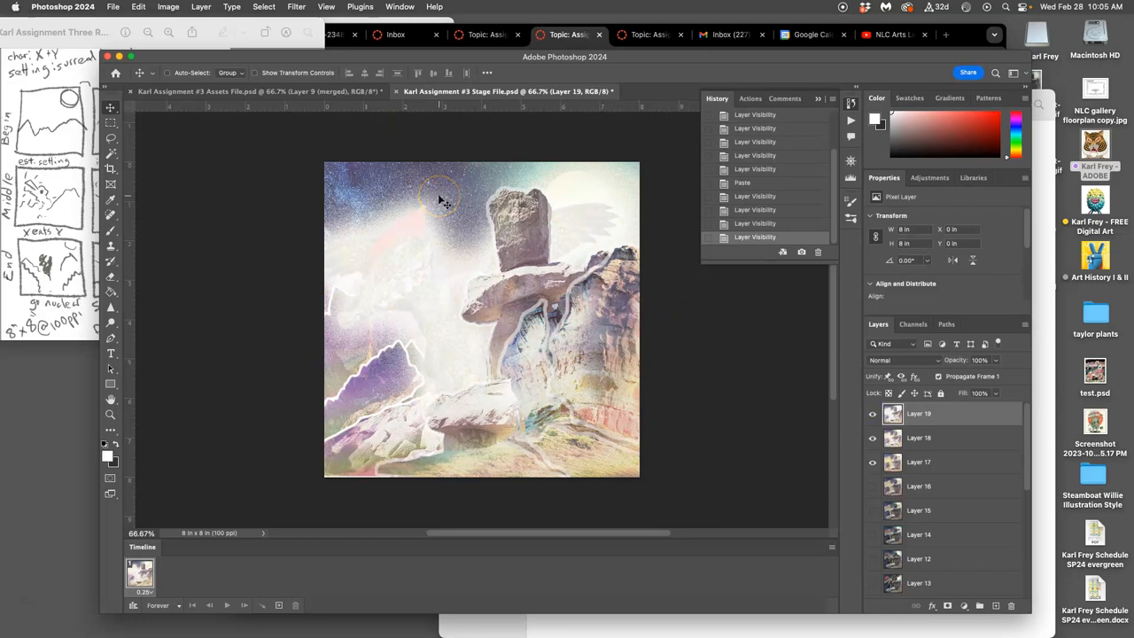
{"action": "mouse_move", "coordinate": [443, 198]}
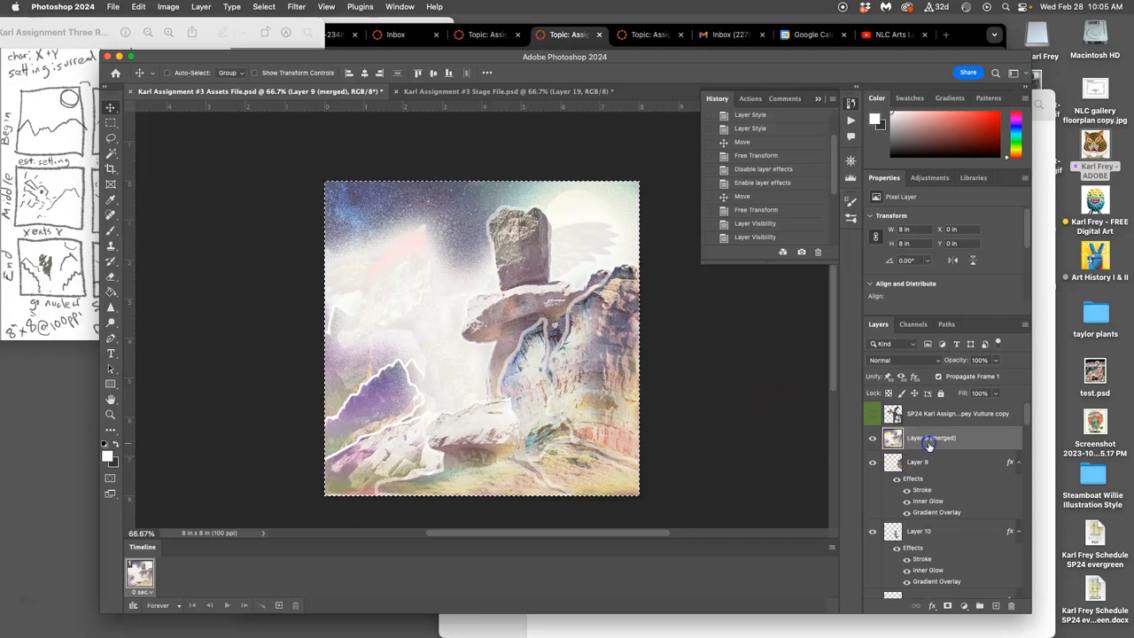
{"action": "mouse_move", "coordinate": [928, 443]}
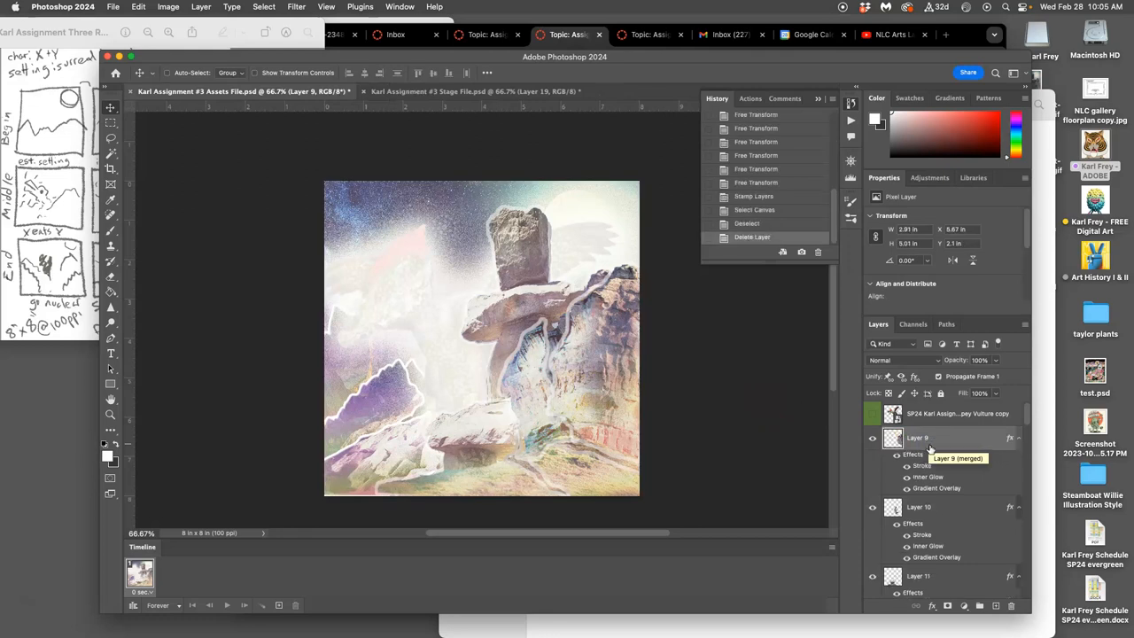
{"action": "mouse_move", "coordinate": [917, 438]}
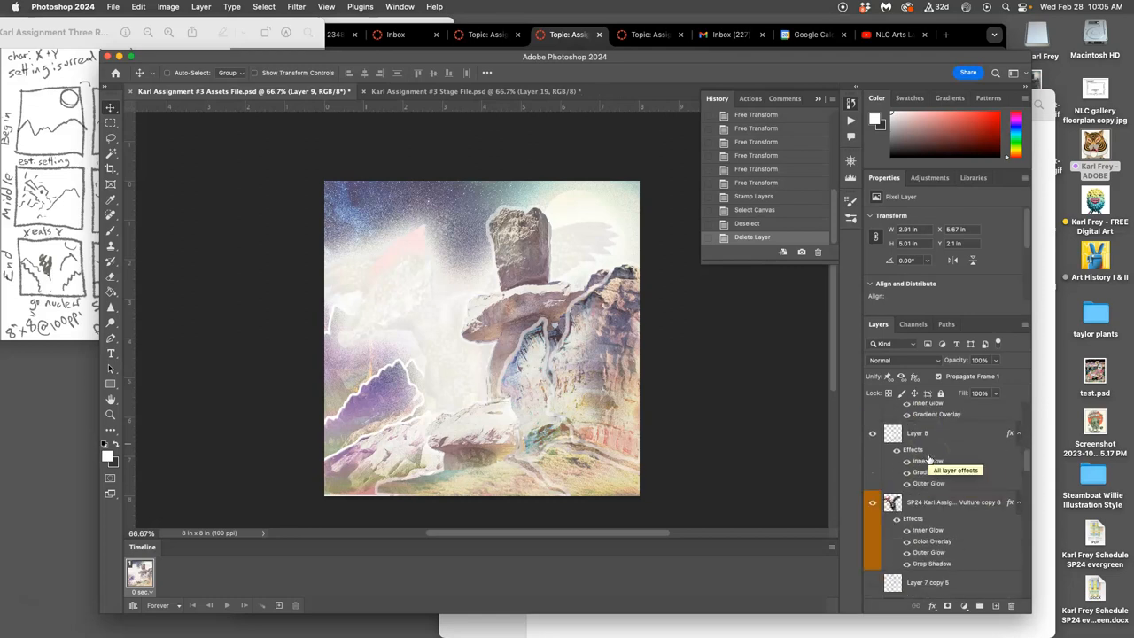
Open the Layer Style effect settings of the vulture sketch copy layer.
{"action": "left_click", "coordinate": [953, 503]}
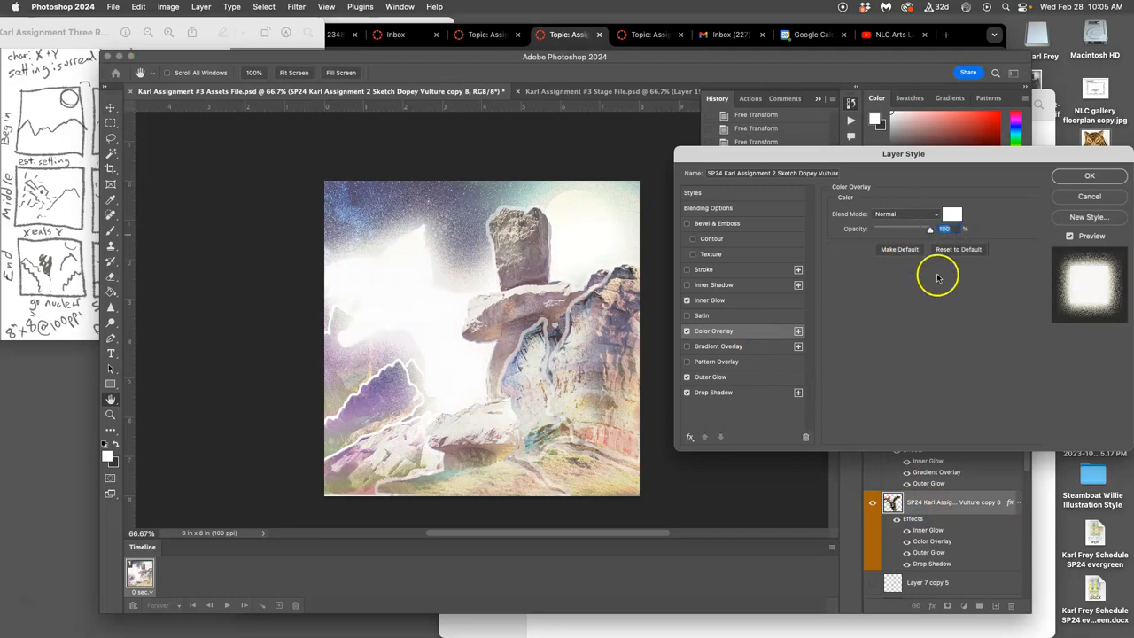
{"action": "mouse_move", "coordinate": [737, 370]}
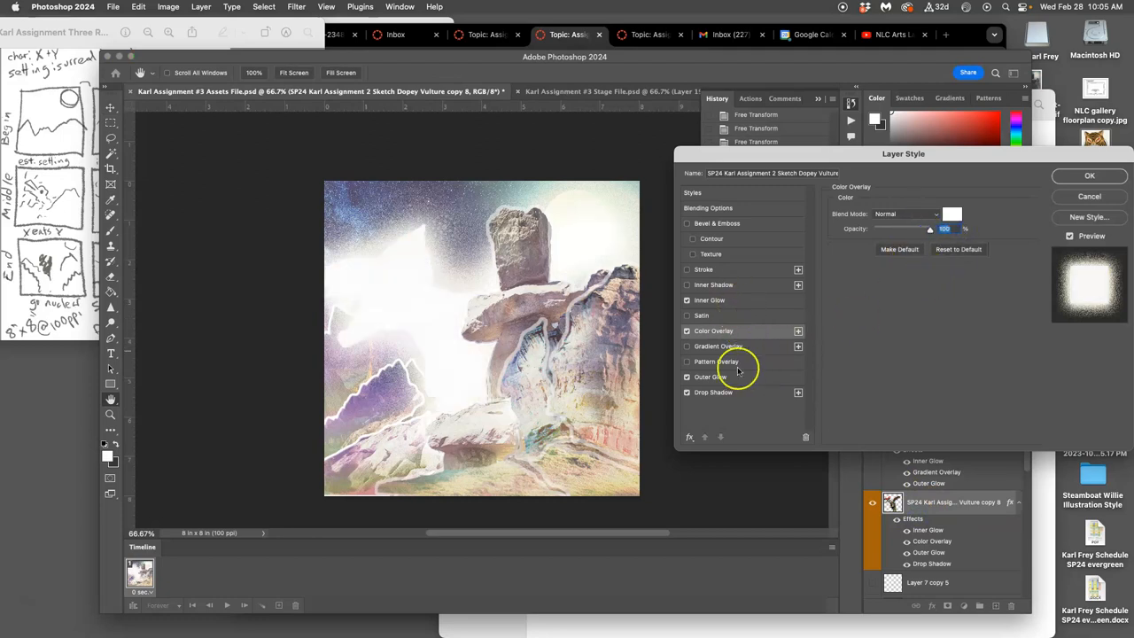
Raise the vulture copy's drop shadow spread and size.
{"action": "left_click", "coordinate": [712, 391]}
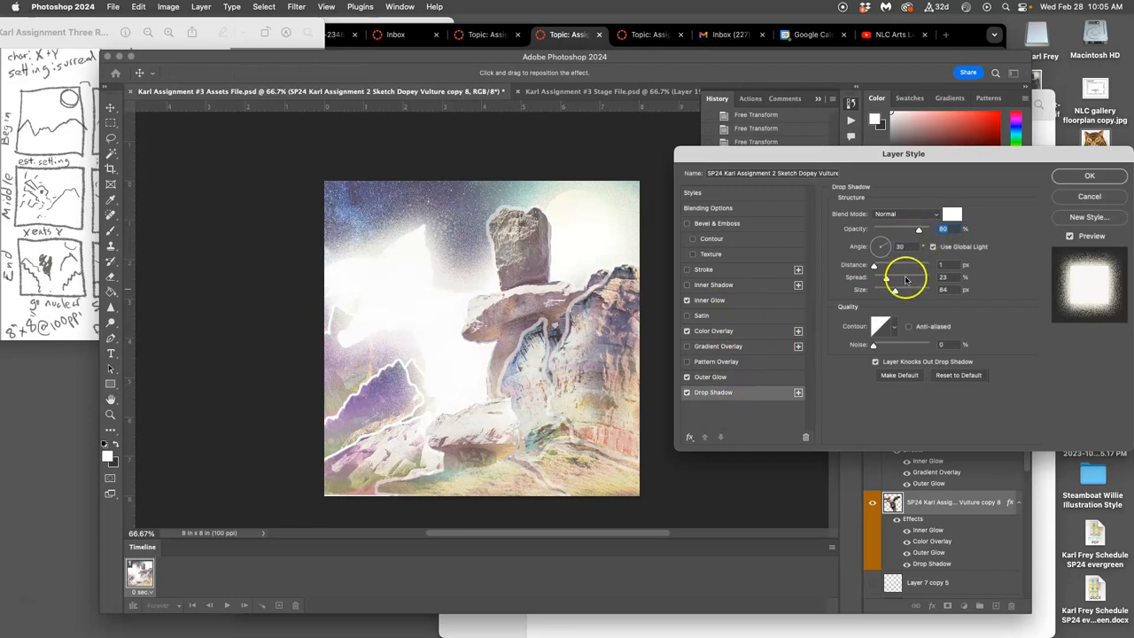
{"action": "left_click_drag", "start_coordinate": [895, 290], "coordinate": [914, 291]}
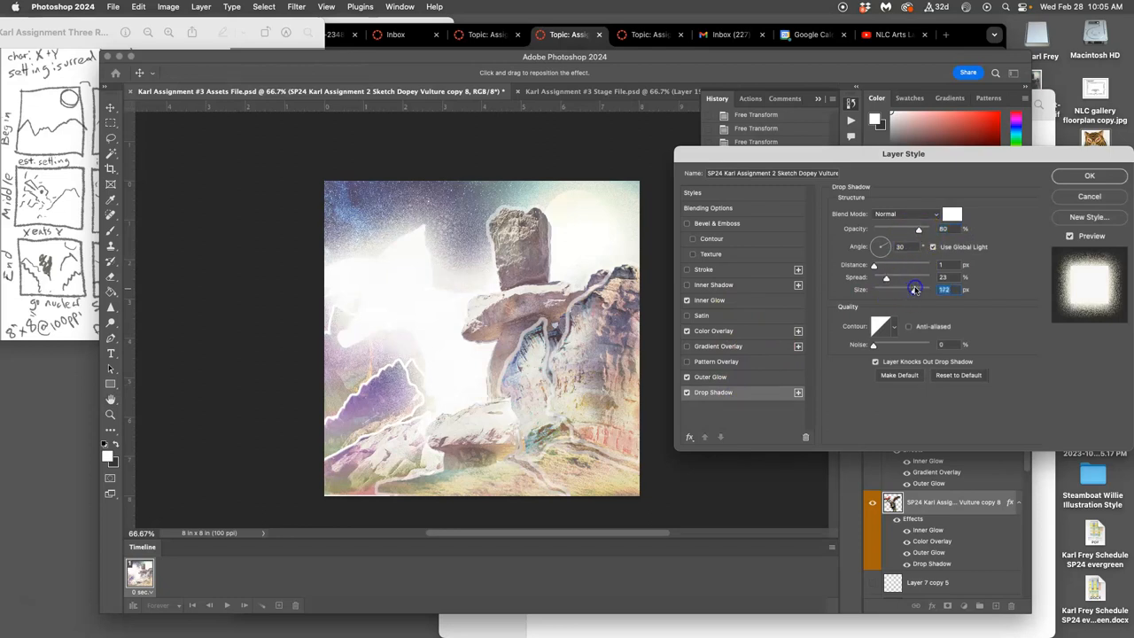
{"action": "left_click_drag", "start_coordinate": [914, 290], "coordinate": [939, 291]}
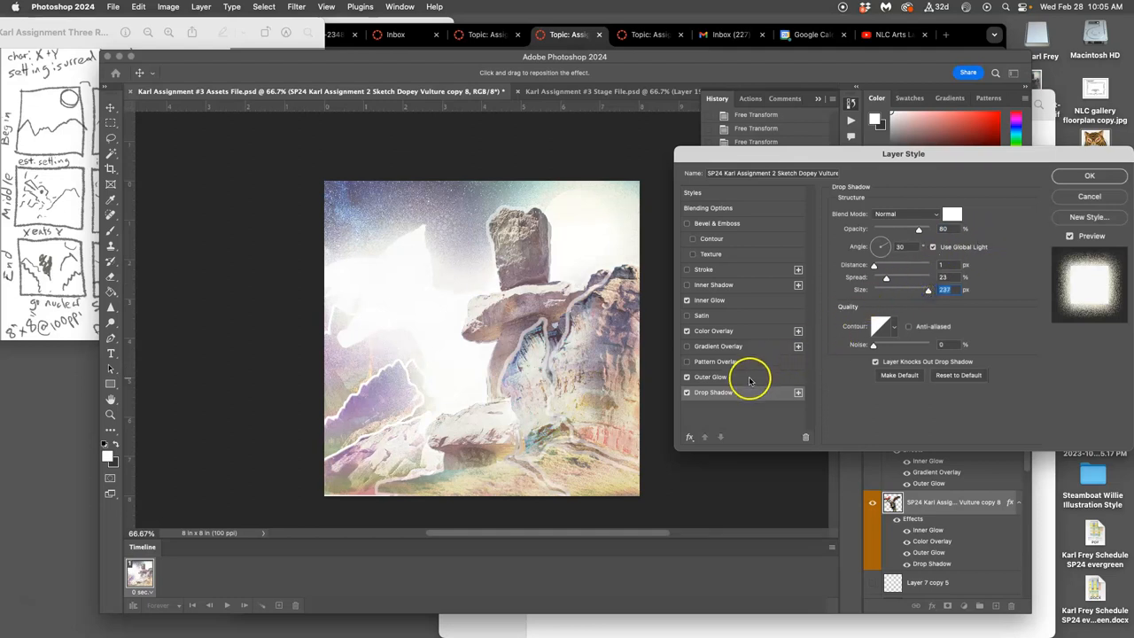
Enlarge the outer glow size and switch on the inner glow settings.
{"action": "left_click", "coordinate": [710, 376]}
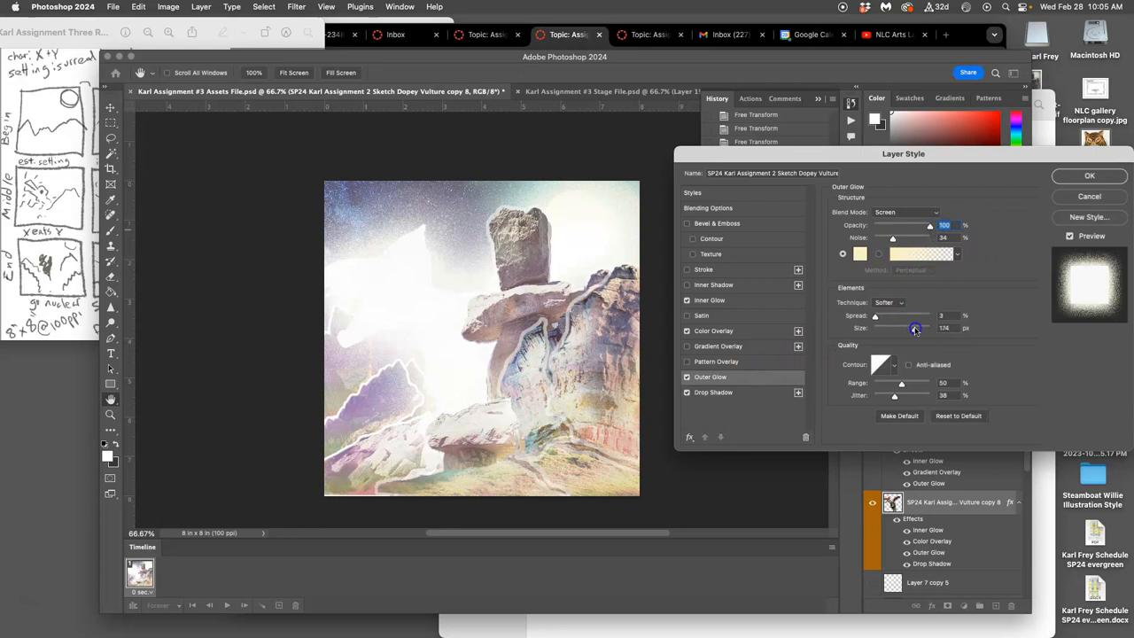
{"action": "left_click_drag", "start_coordinate": [914, 328], "coordinate": [918, 328]}
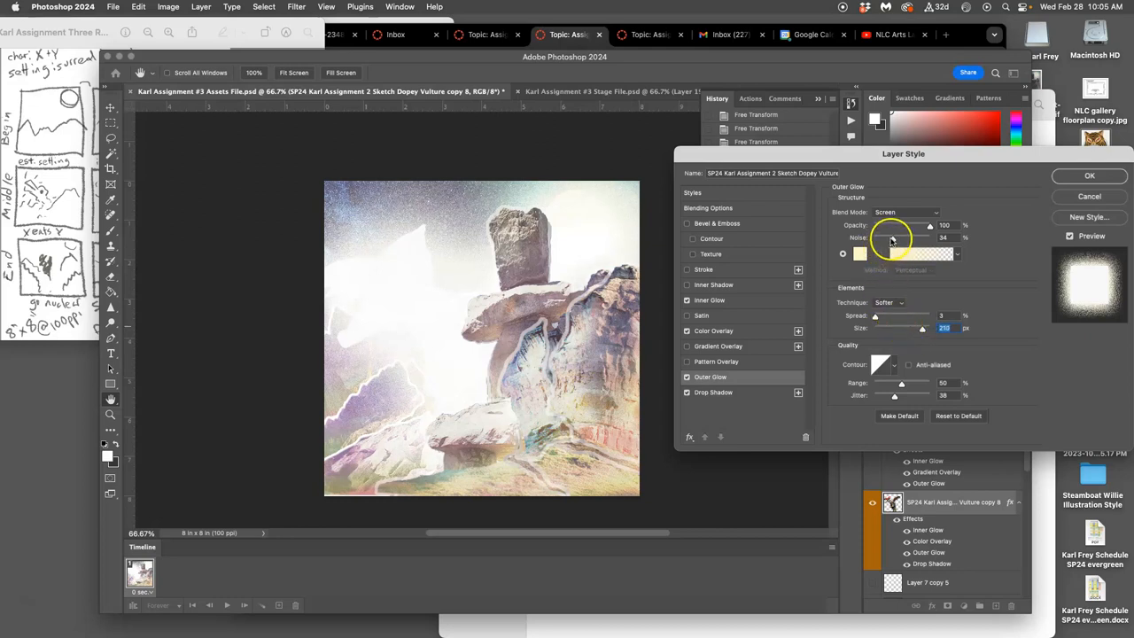
{"action": "left_click", "coordinate": [708, 299]}
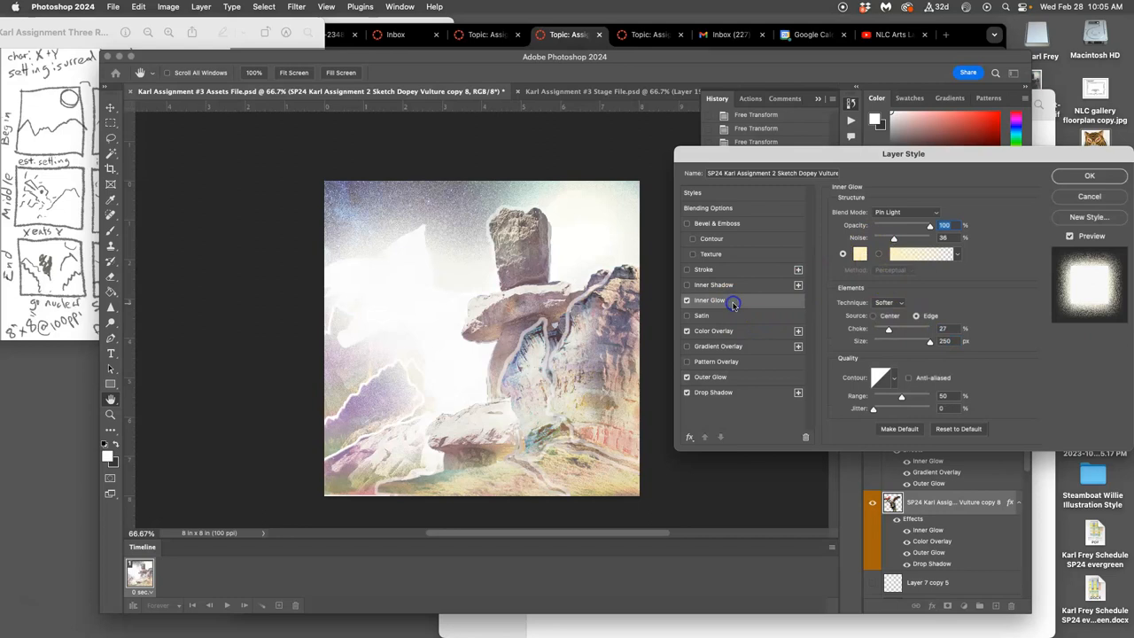
{"action": "mouse_move", "coordinate": [866, 287]}
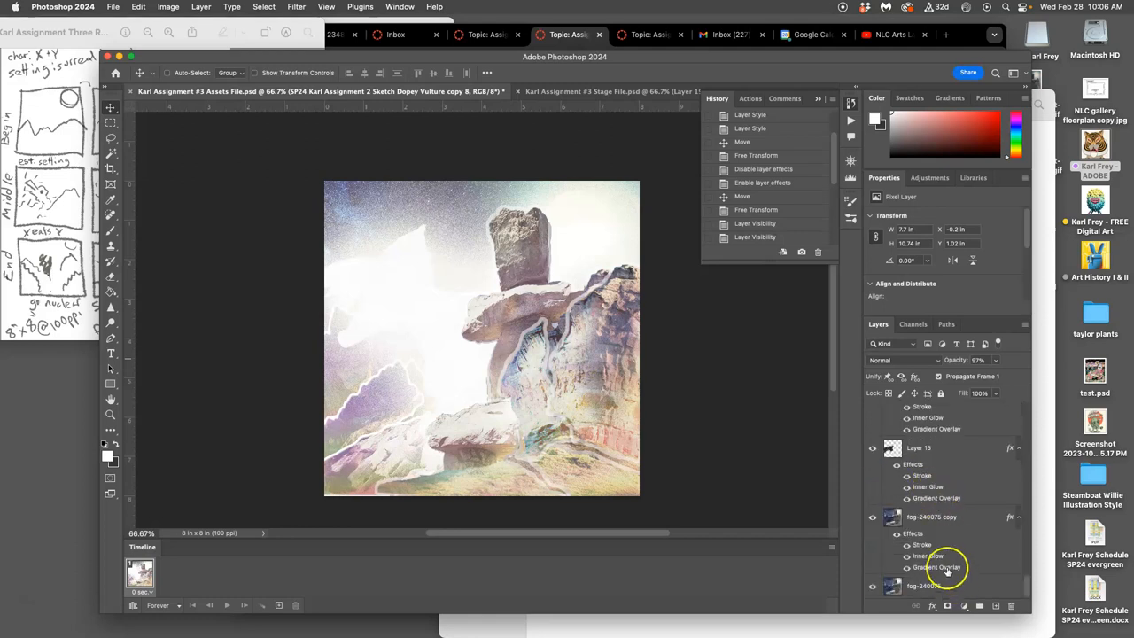
Tilt, rotate and skew the lower-left rock fragments outward from centre and commit.
{"action": "left_click", "coordinate": [917, 446]}
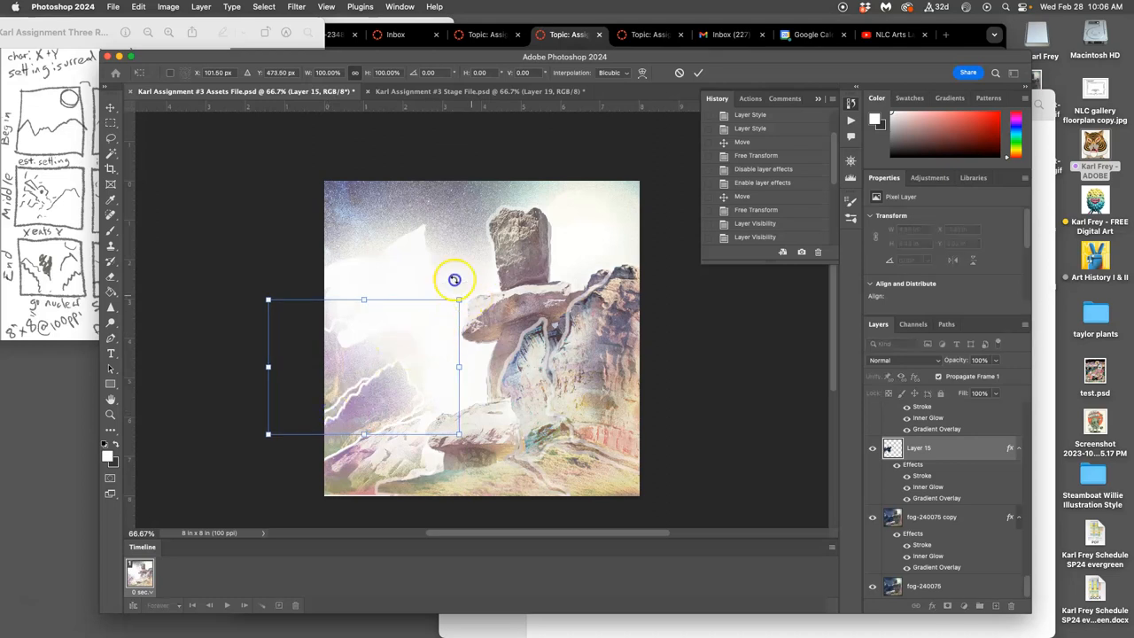
{"action": "left_click_drag", "start_coordinate": [453, 280], "coordinate": [450, 294]}
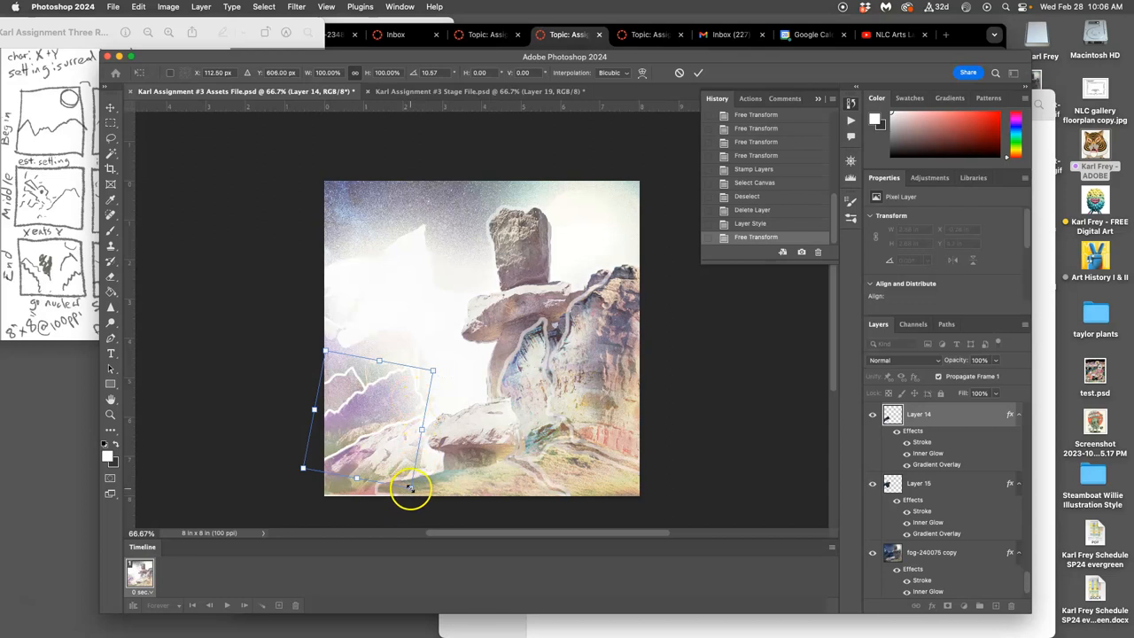
{"action": "left_click_drag", "start_coordinate": [410, 487], "coordinate": [381, 418]}
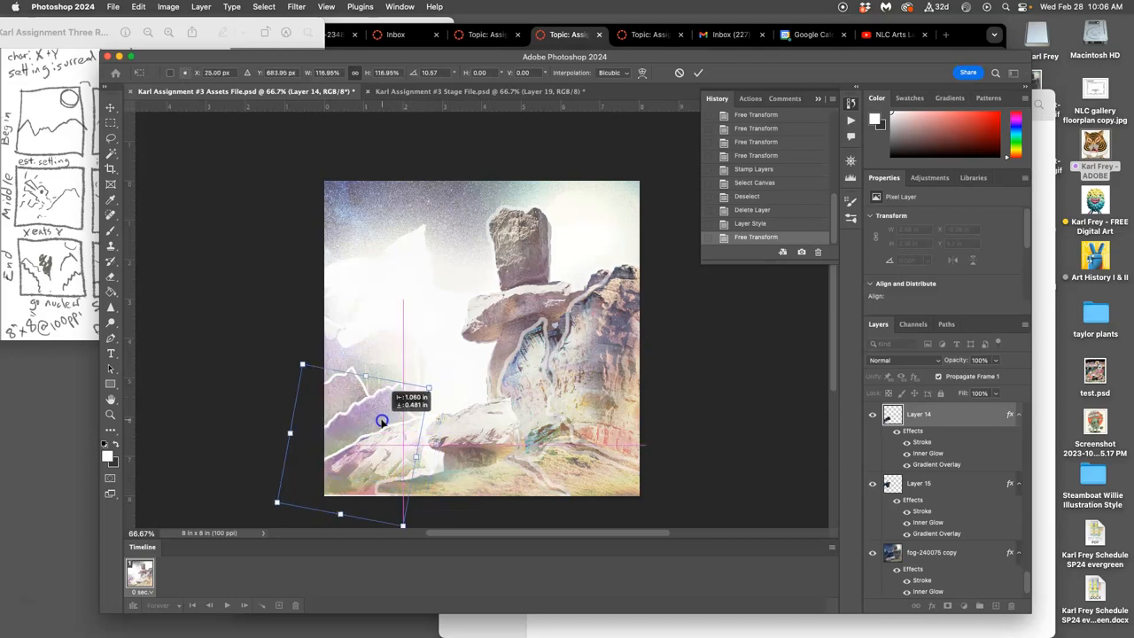
{"action": "left_click_drag", "start_coordinate": [381, 421], "coordinate": [446, 425]}
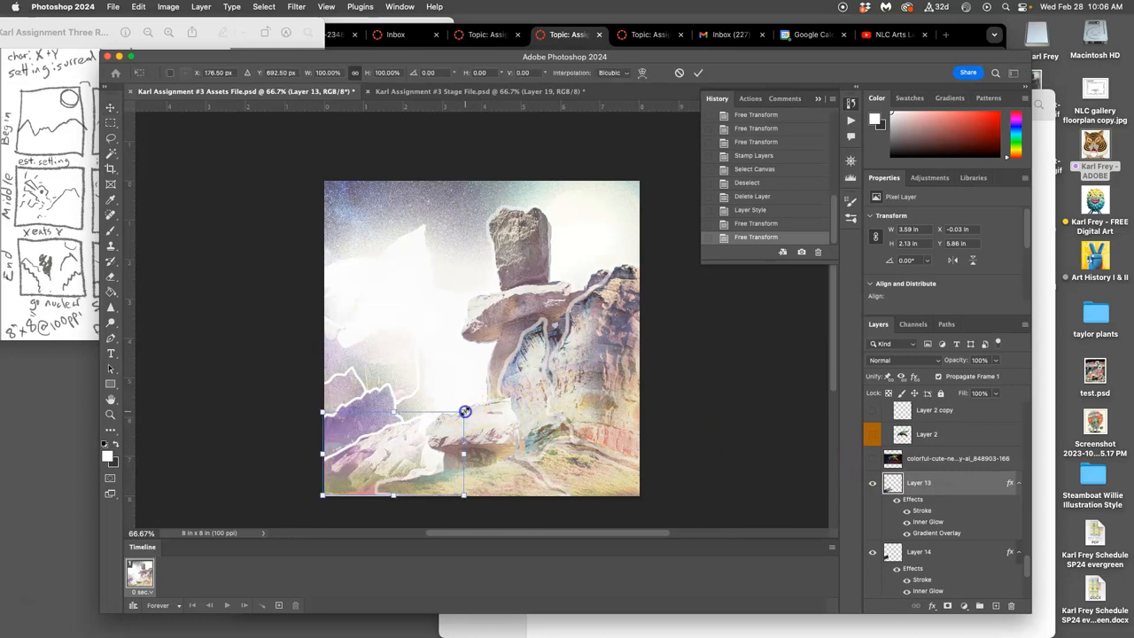
{"action": "left_click_drag", "start_coordinate": [465, 411], "coordinate": [489, 386]}
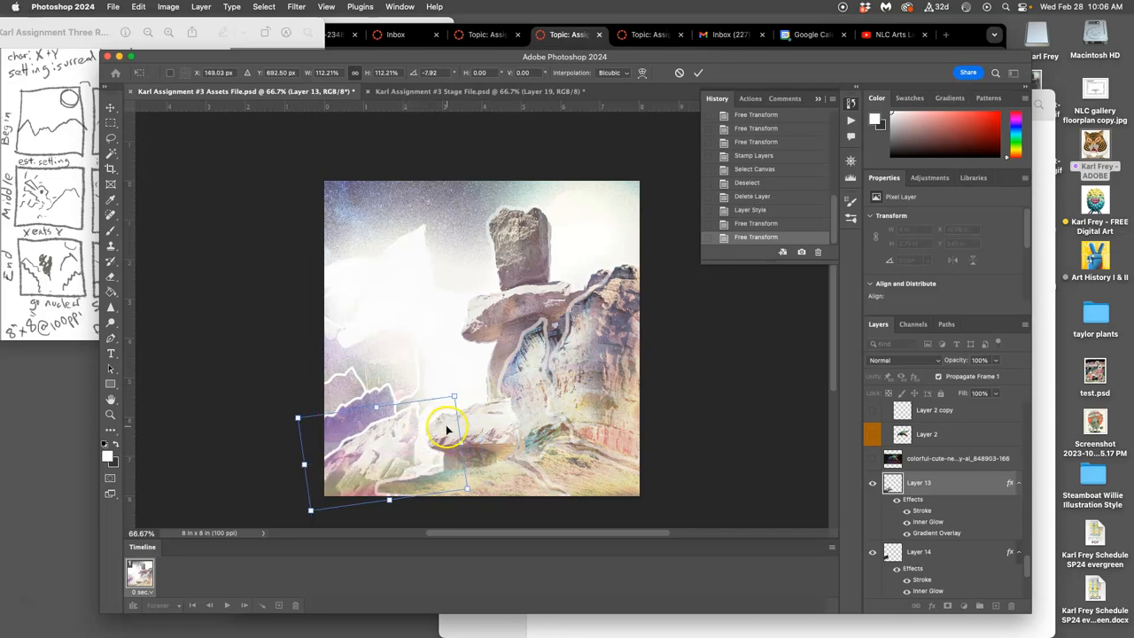
{"action": "mouse_move", "coordinate": [446, 435]}
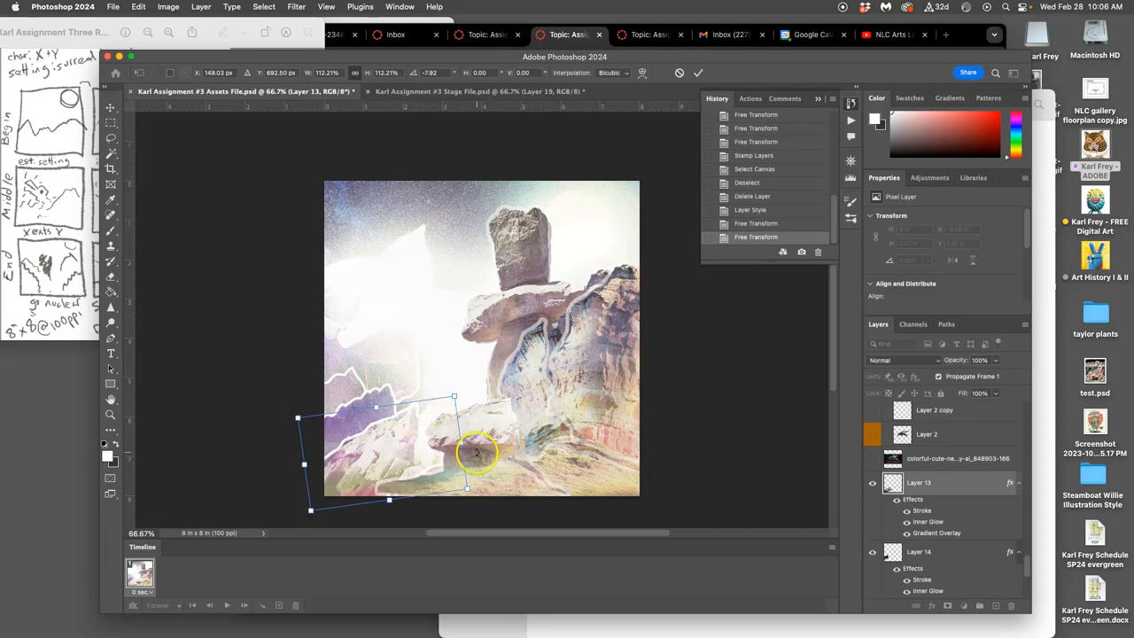
{"action": "left_click", "coordinate": [697, 72]}
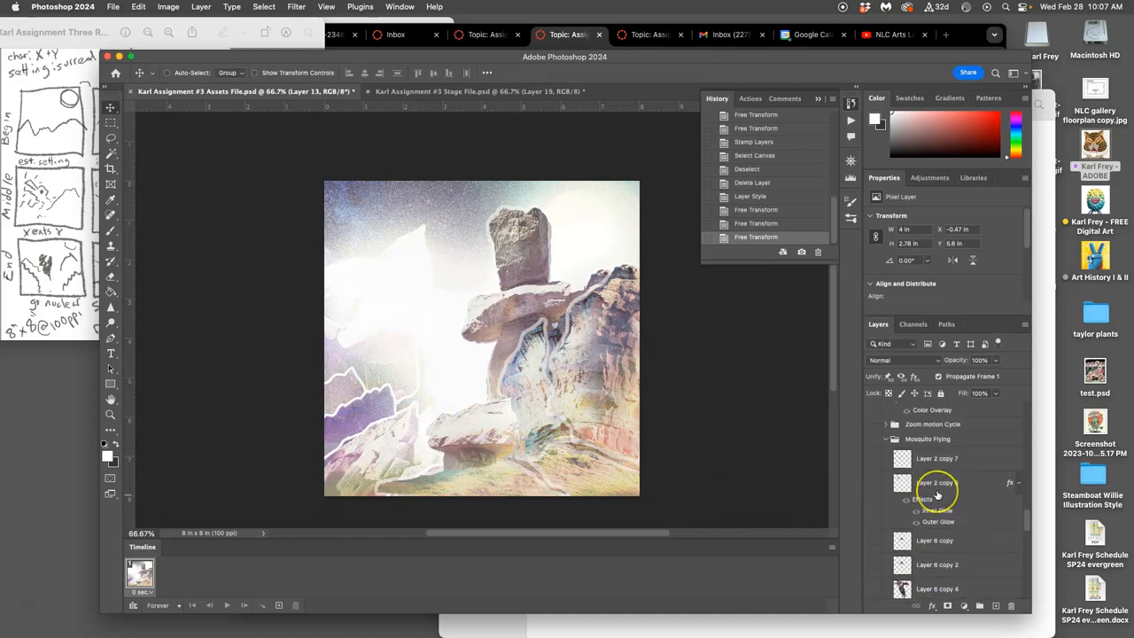
Stretch the right-side fragment downward and rotate the central fragment further outward.
{"action": "scroll", "scroll_direction": "down", "scroll_amount": 3}
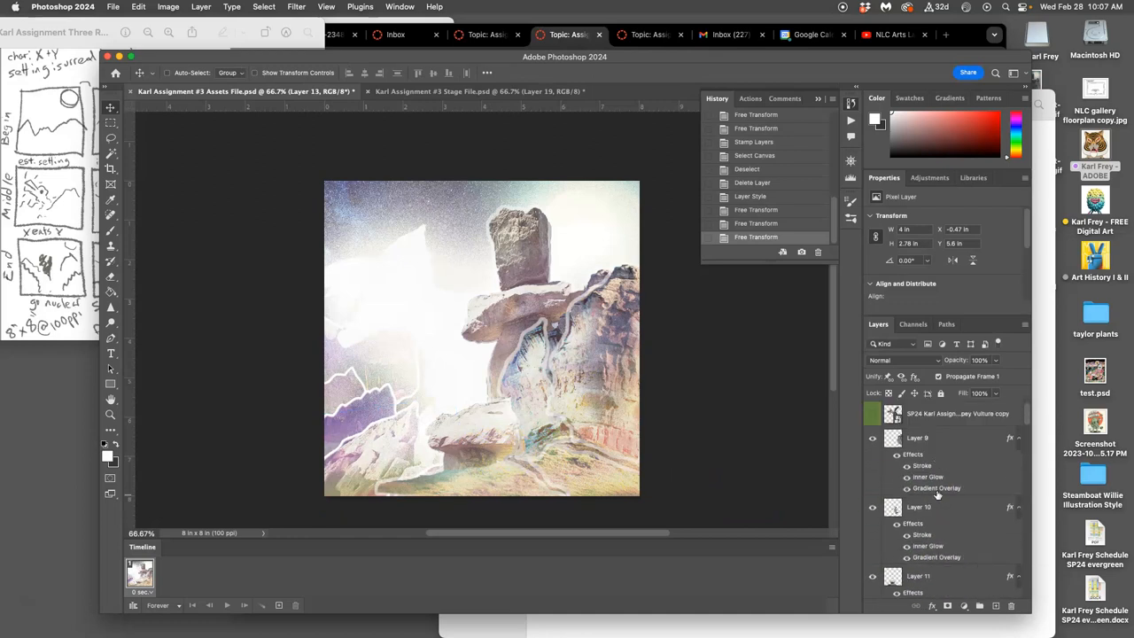
{"action": "scroll", "scroll_direction": "down", "scroll_amount": 3}
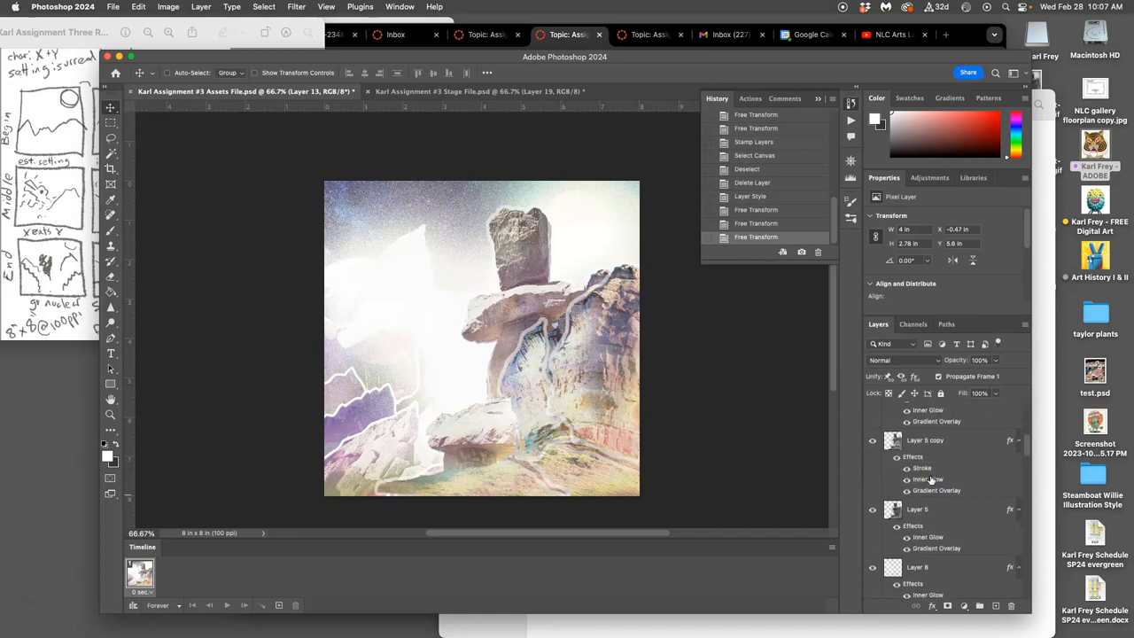
{"action": "scroll", "scroll_direction": "down", "scroll_amount": 3}
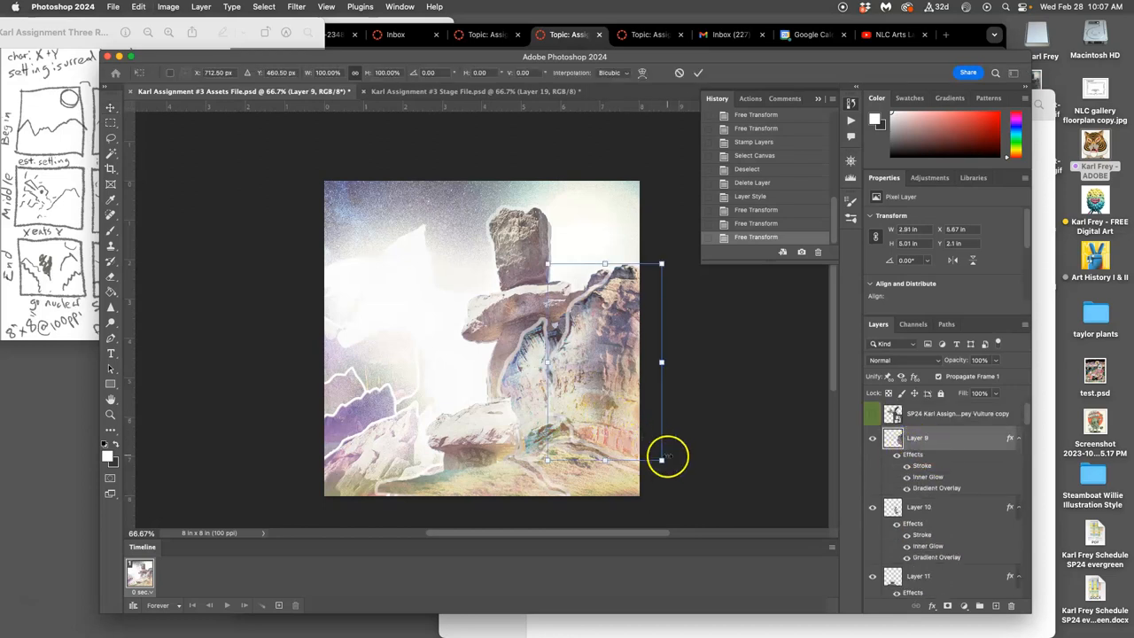
{"action": "left_click_drag", "start_coordinate": [663, 457], "coordinate": [680, 266]}
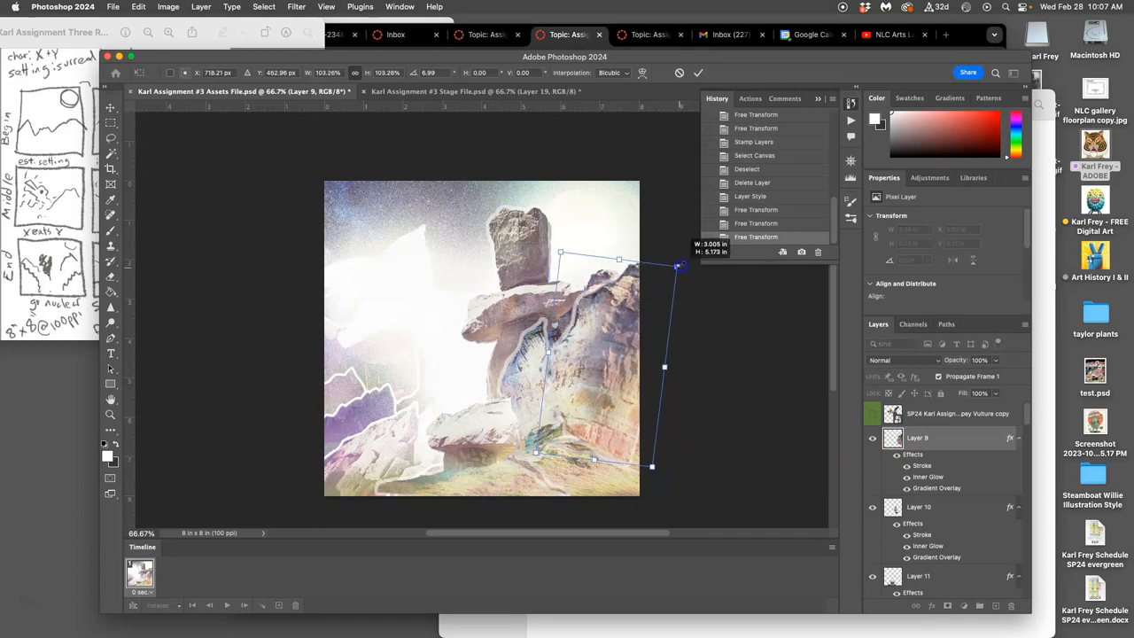
{"action": "left_click_drag", "start_coordinate": [680, 266], "coordinate": [645, 339]}
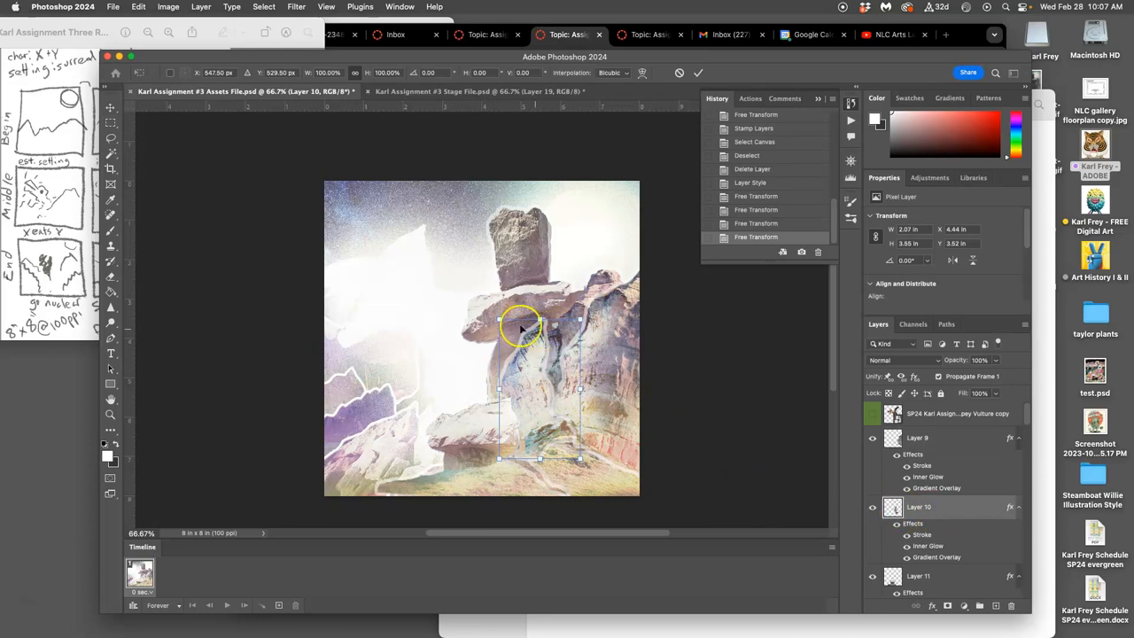
{"action": "left_click_drag", "start_coordinate": [539, 327], "coordinate": [512, 400]}
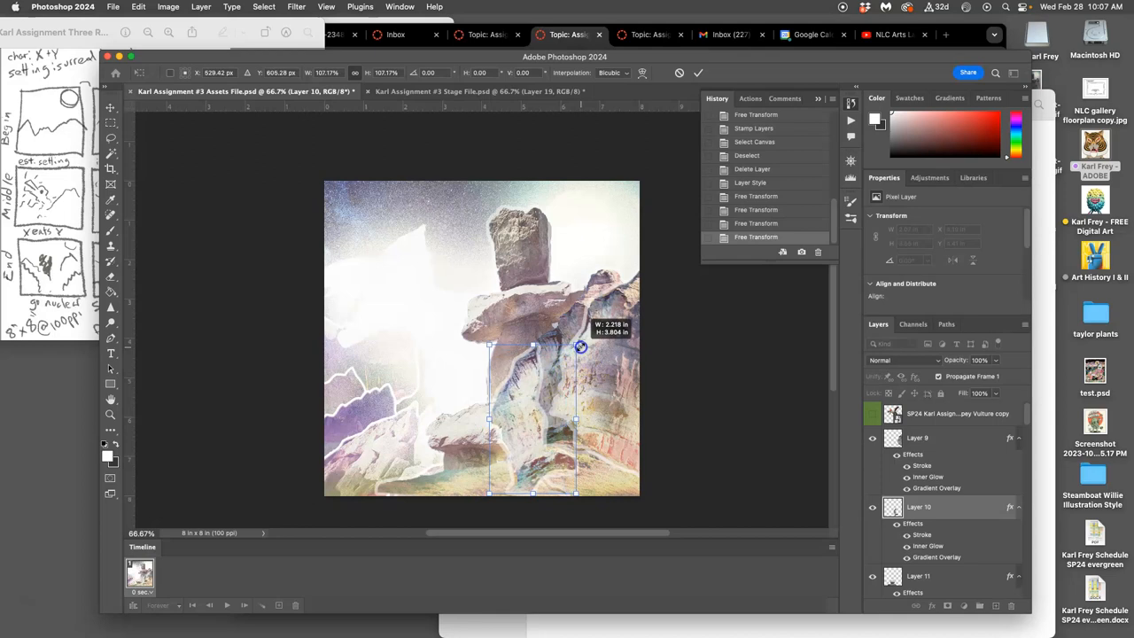
{"action": "left_click_drag", "start_coordinate": [581, 345], "coordinate": [570, 478]}
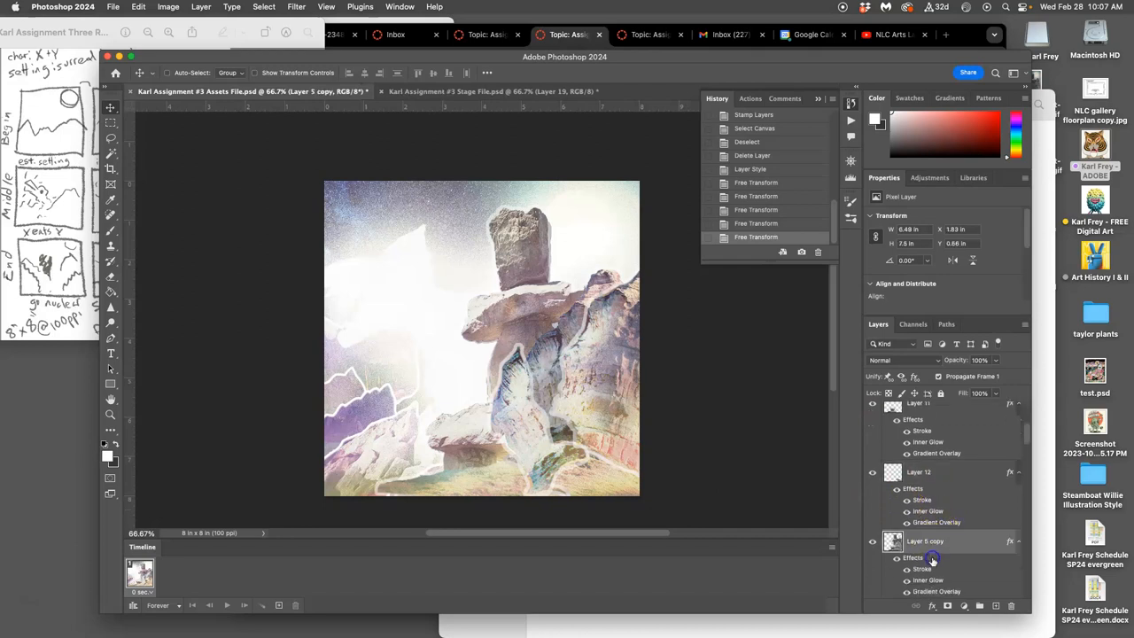
Push the Layer 12 fragment down to the bottom edge and commit its position.
{"action": "left_click", "coordinate": [917, 471]}
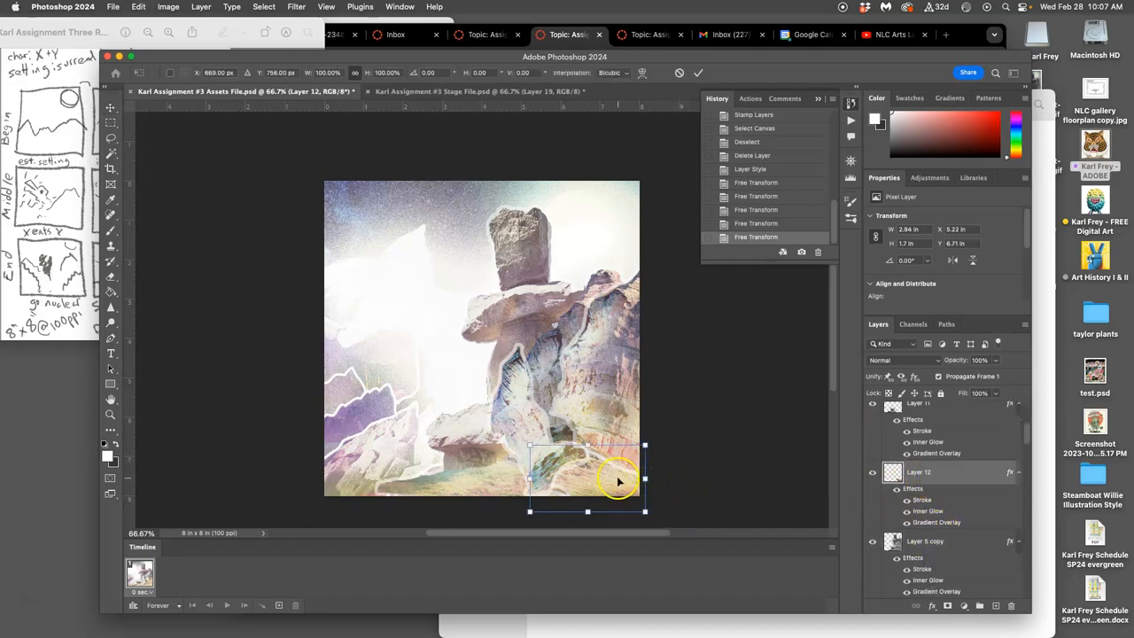
{"action": "left_click_drag", "start_coordinate": [619, 482], "coordinate": [645, 505]}
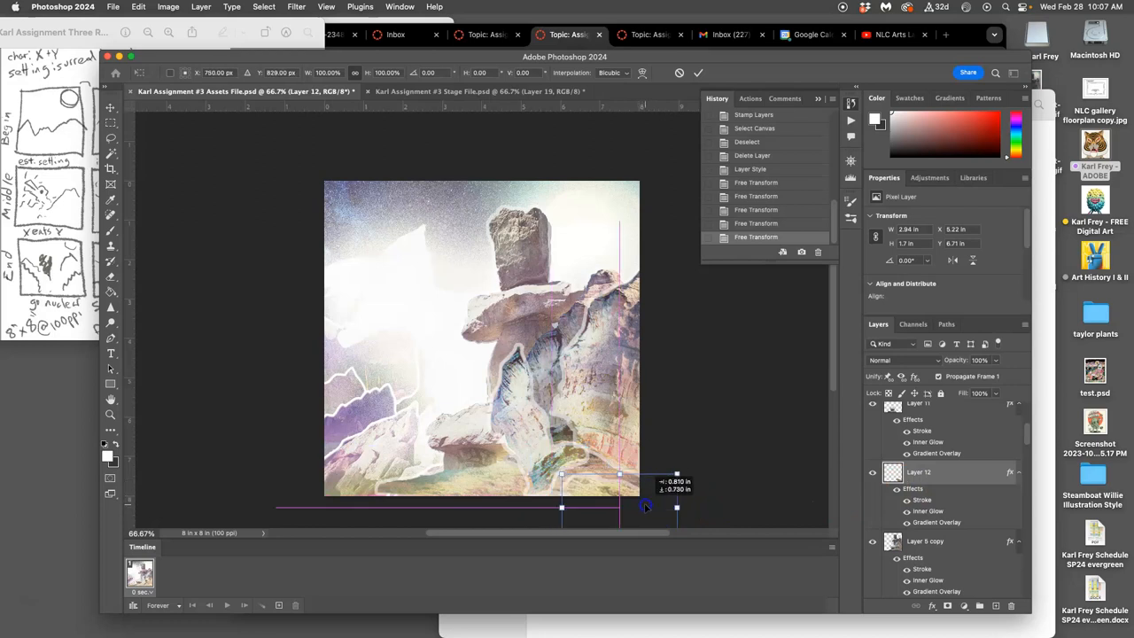
{"action": "left_click", "coordinate": [698, 73]}
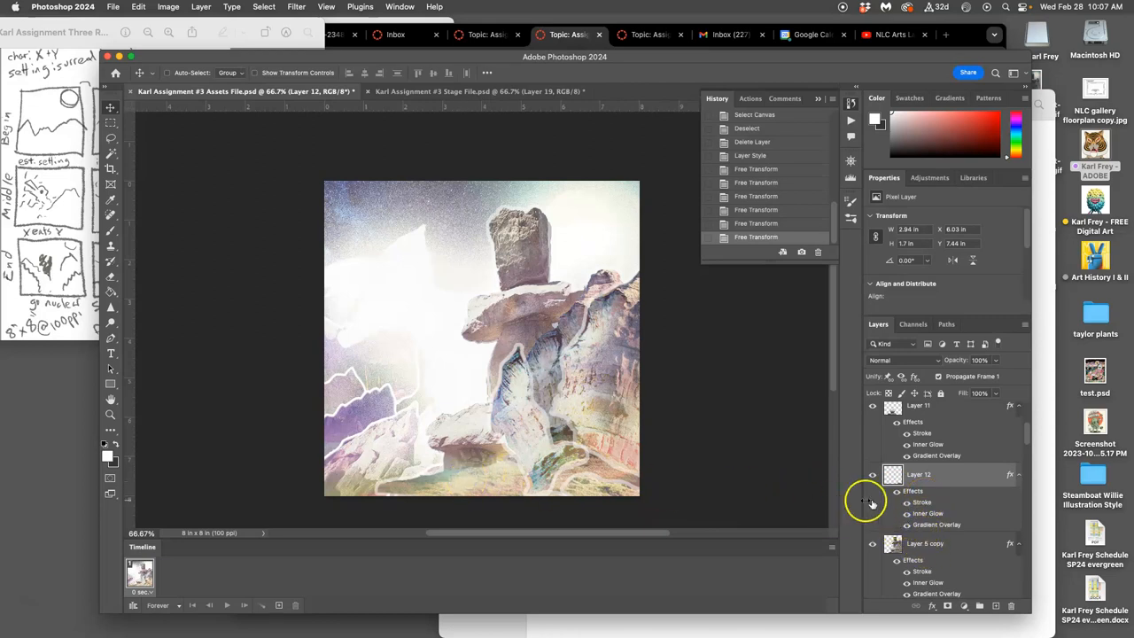
Move the Layer 11 fragment toward the lower left, then select the Layer 5 copy rock layer.
{"action": "left_click", "coordinate": [918, 412]}
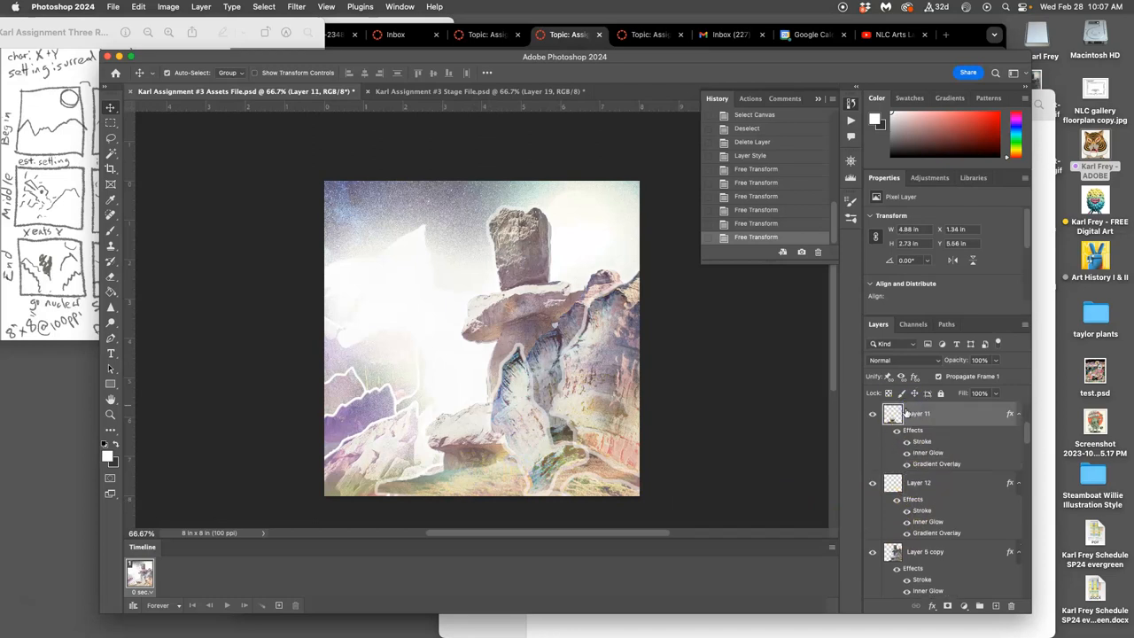
{"action": "left_click_drag", "start_coordinate": [567, 390], "coordinate": [551, 388]}
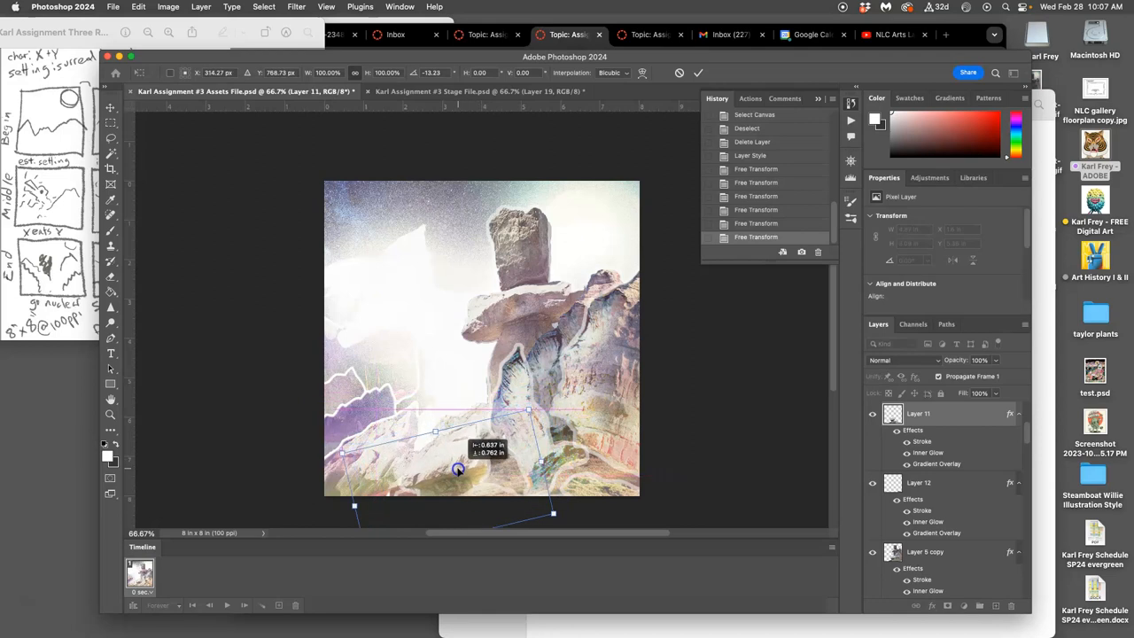
{"action": "left_click_drag", "start_coordinate": [457, 470], "coordinate": [460, 461]}
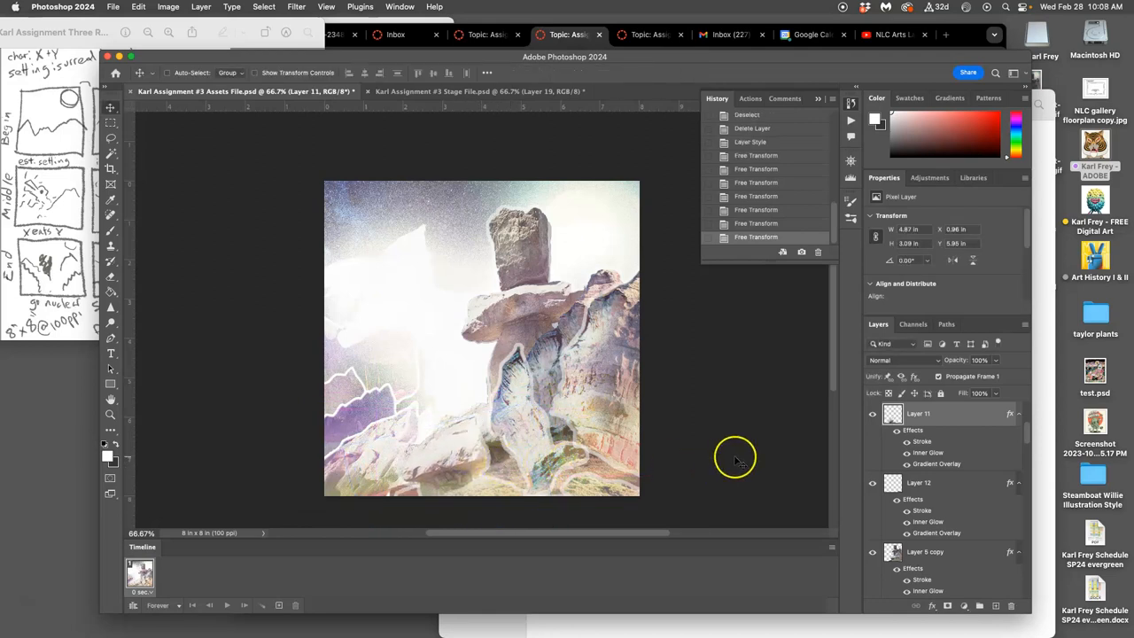
{"action": "left_click_drag", "start_coordinate": [735, 461], "coordinate": [482, 453]}
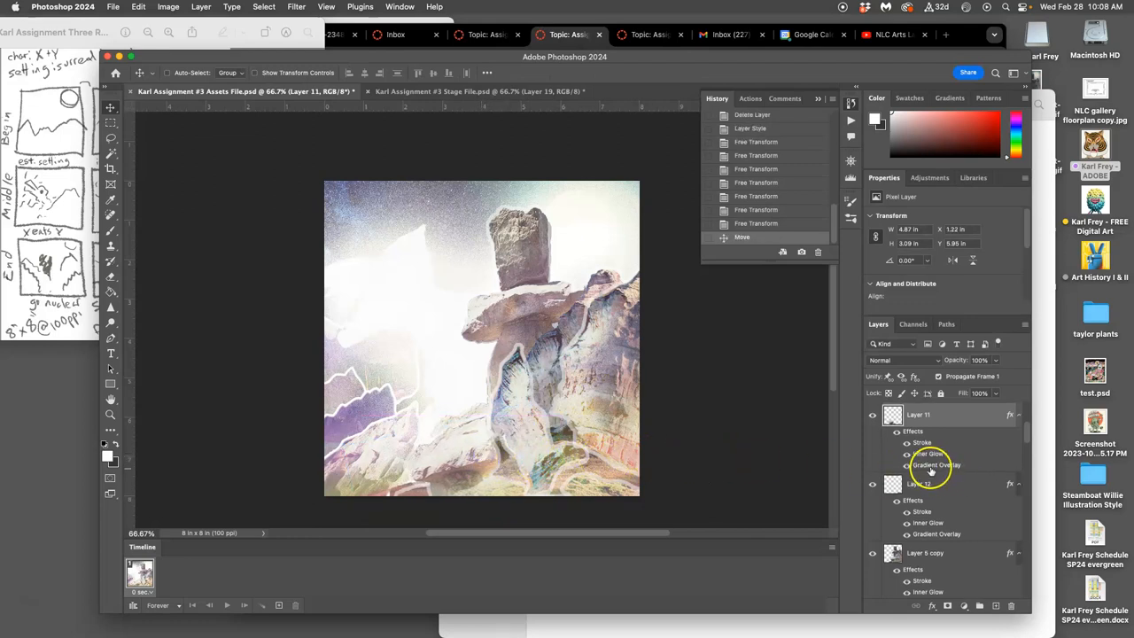
{"action": "left_click", "coordinate": [930, 540]}
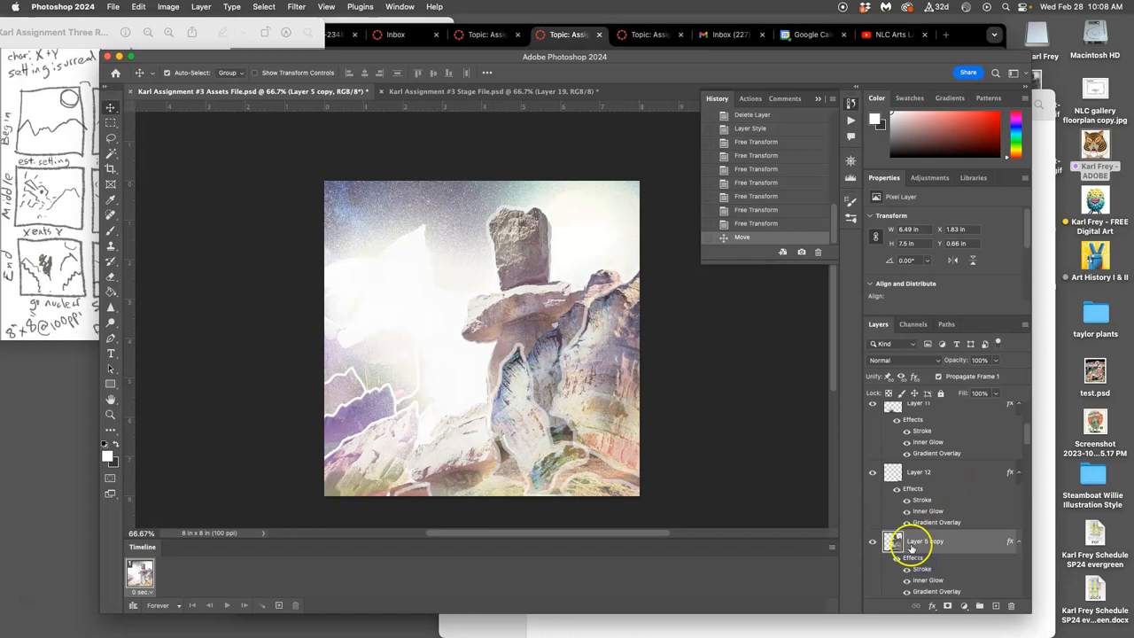
{"action": "left_click", "coordinate": [893, 542]}
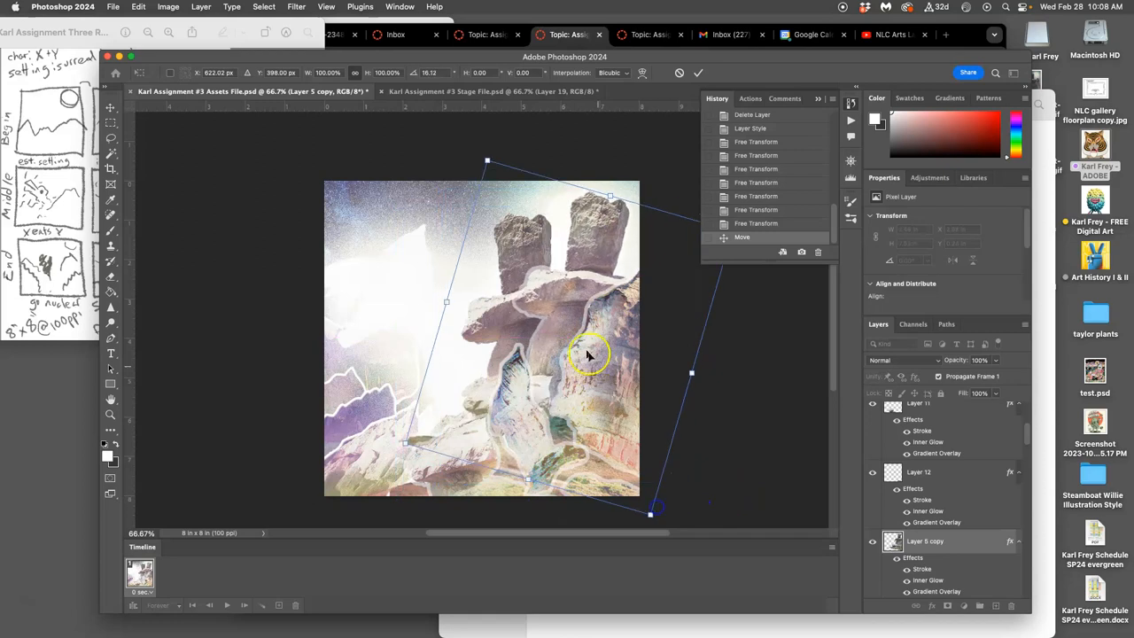
Tilt and shift the Layer 5 copy rock stack outward, then toggle the original rock layer's visibility off and on.
{"action": "left_click_drag", "start_coordinate": [588, 355], "coordinate": [539, 343]}
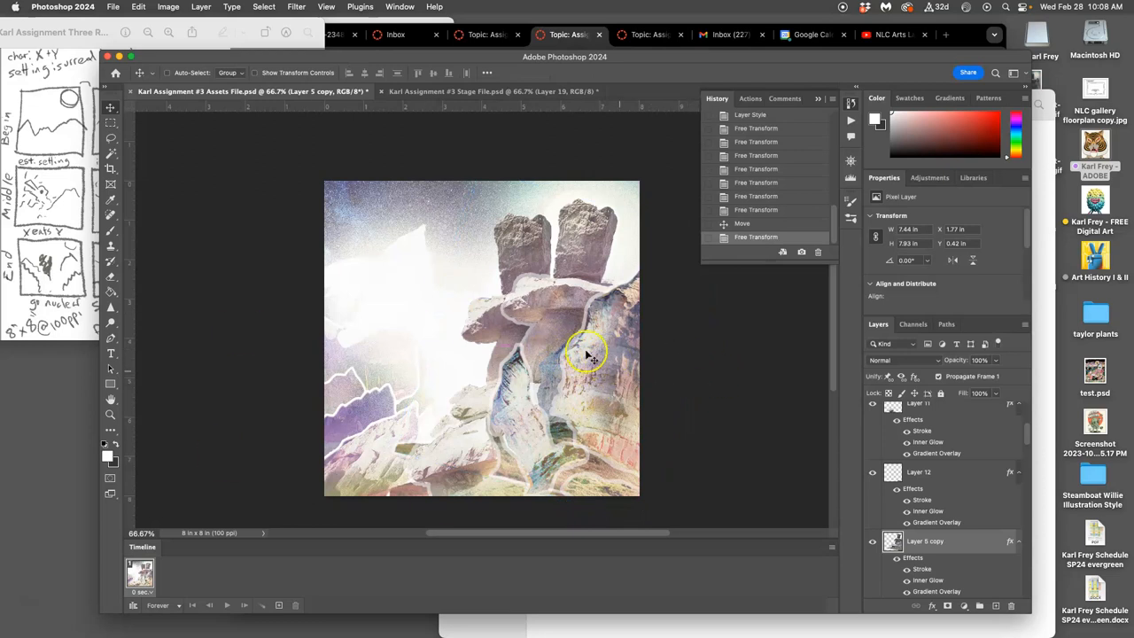
{"action": "mouse_move", "coordinate": [522, 248]}
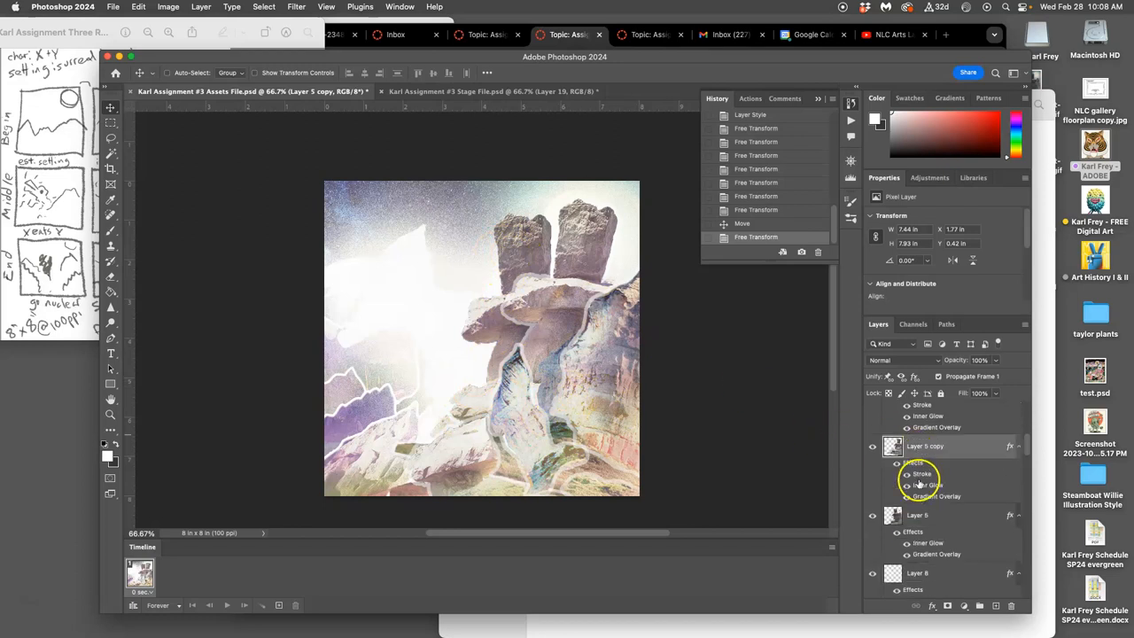
{"action": "left_click", "coordinate": [872, 513]}
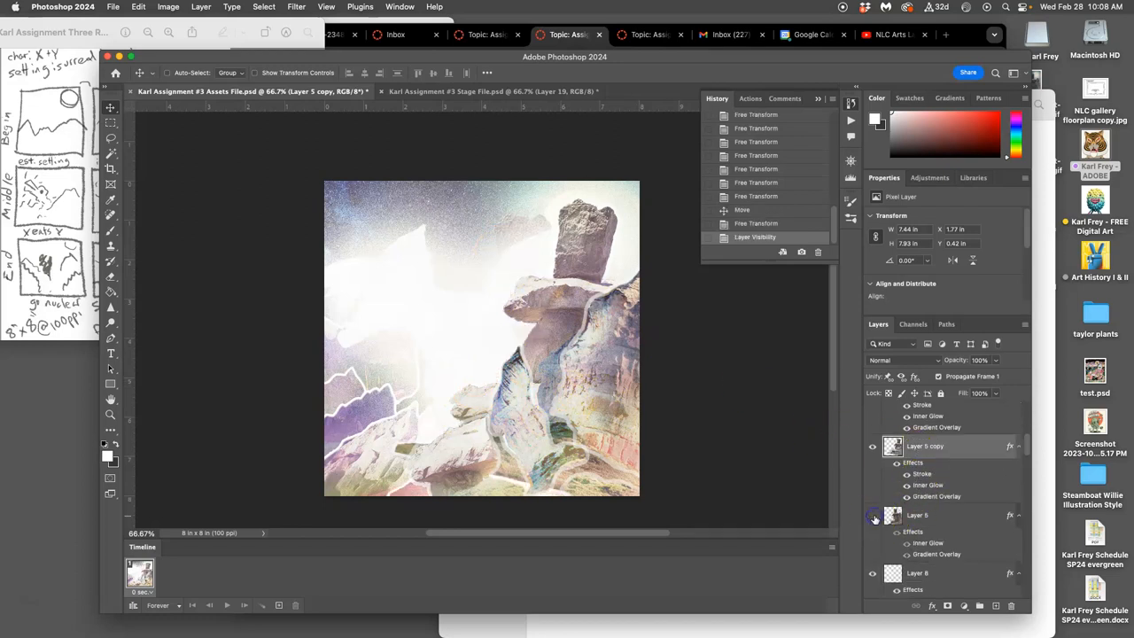
{"action": "mouse_move", "coordinate": [872, 517]}
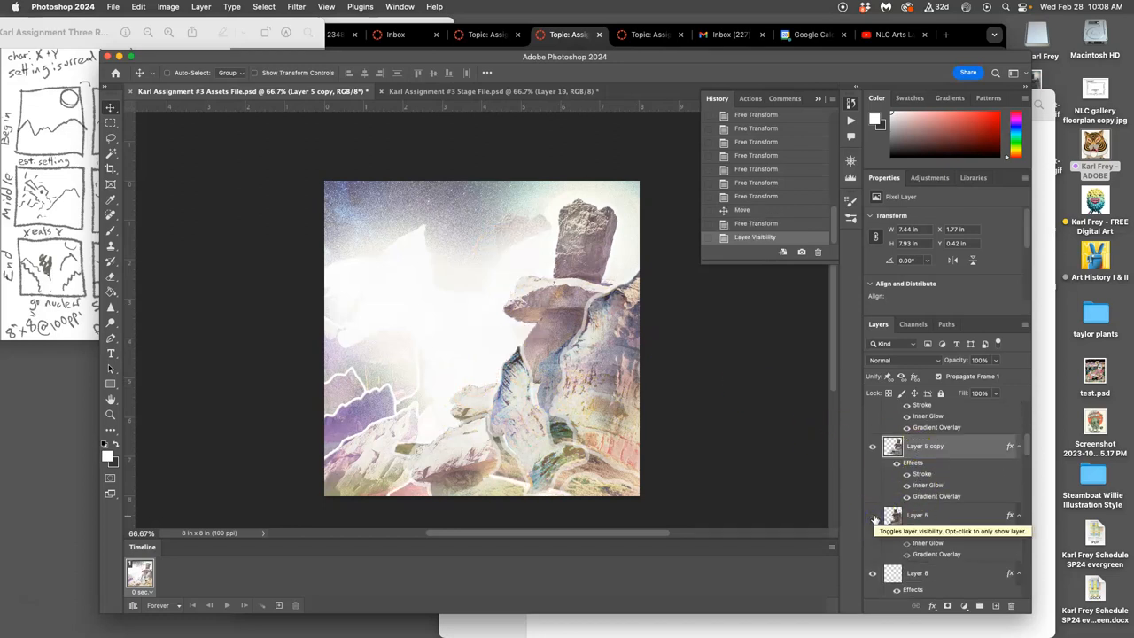
{"action": "left_click", "coordinate": [871, 513]}
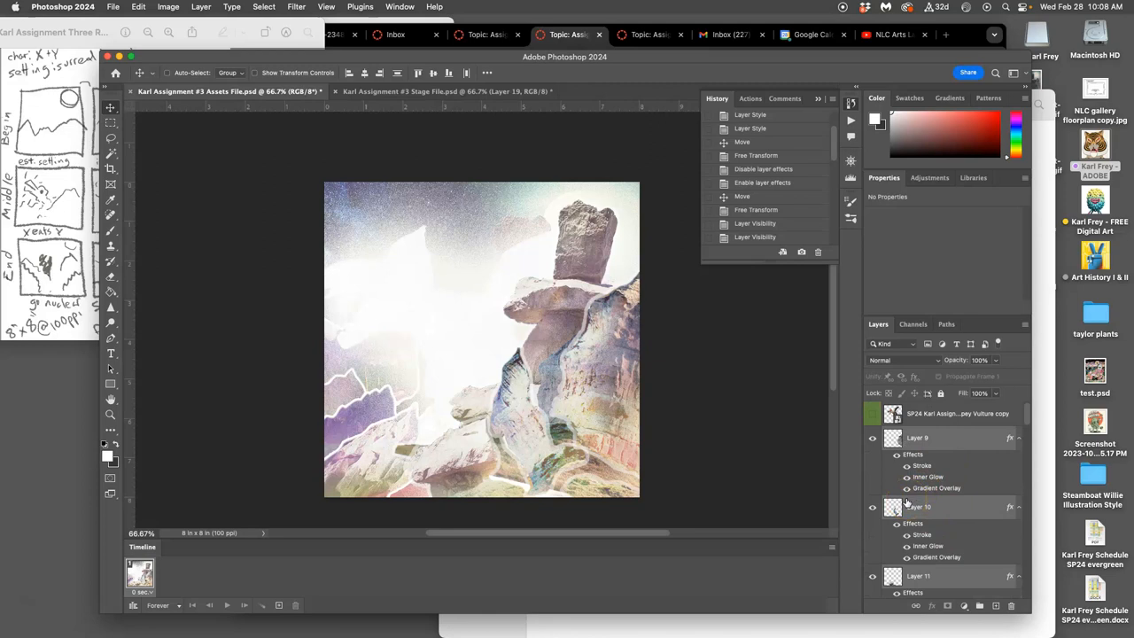
{"action": "mouse_move", "coordinate": [733, 346]}
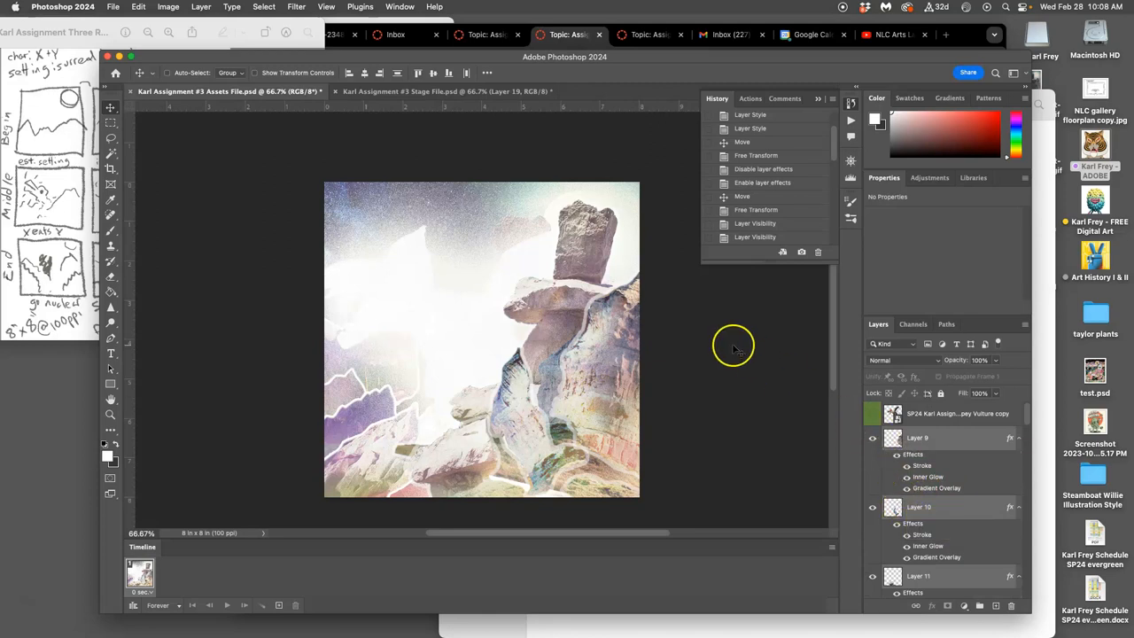
Stamp the visible layers into a merged frame and switch to the Stage file to paste it as Layer 20.
{"action": "left_click", "coordinate": [202, 7]}
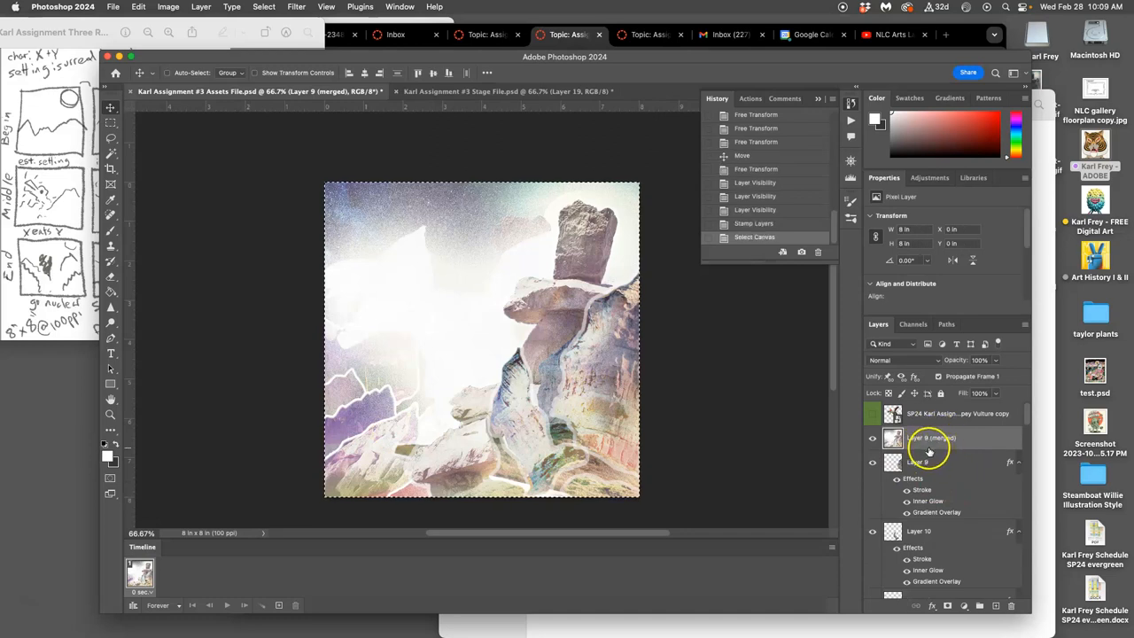
{"action": "left_click", "coordinate": [505, 92]}
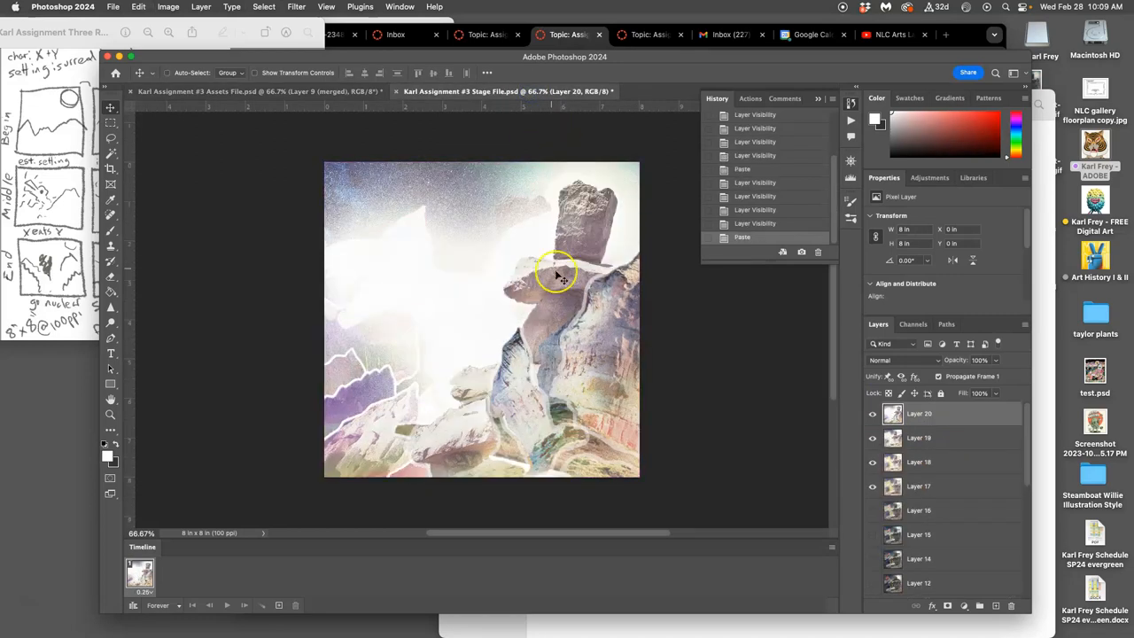
{"action": "mouse_move", "coordinate": [425, 213]}
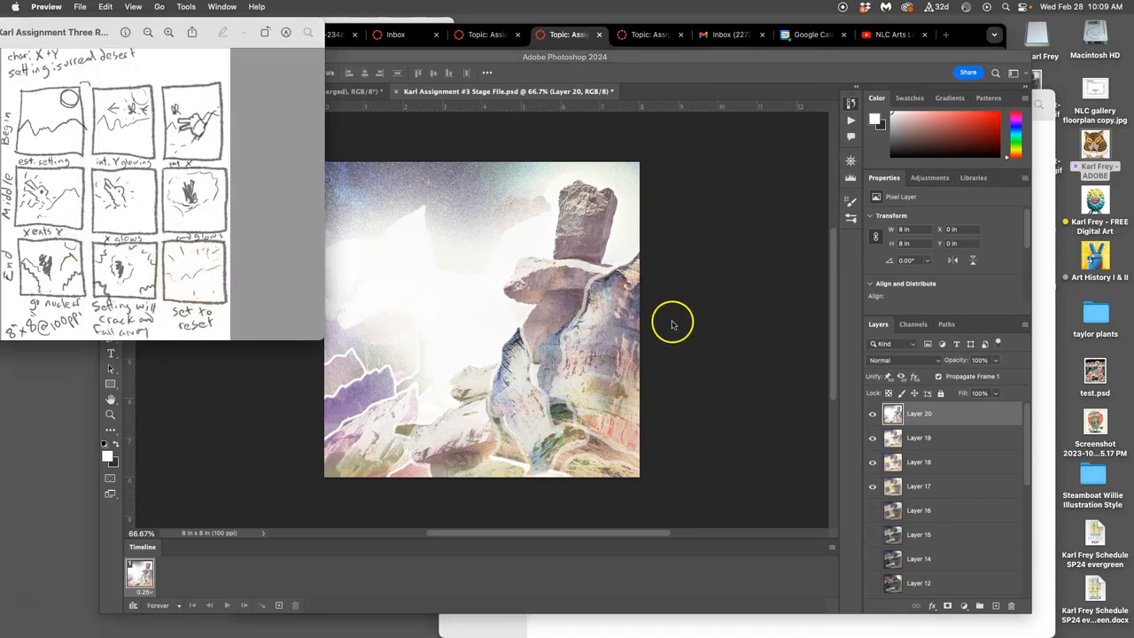
{"action": "mouse_move", "coordinate": [582, 322]}
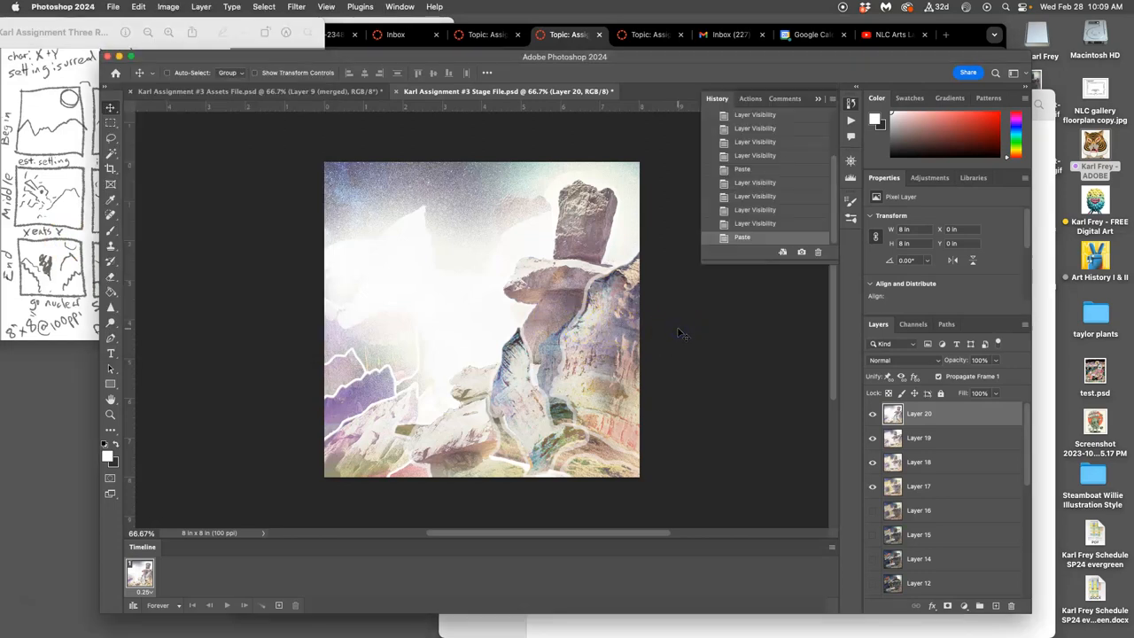
{"action": "mouse_move", "coordinate": [256, 92]}
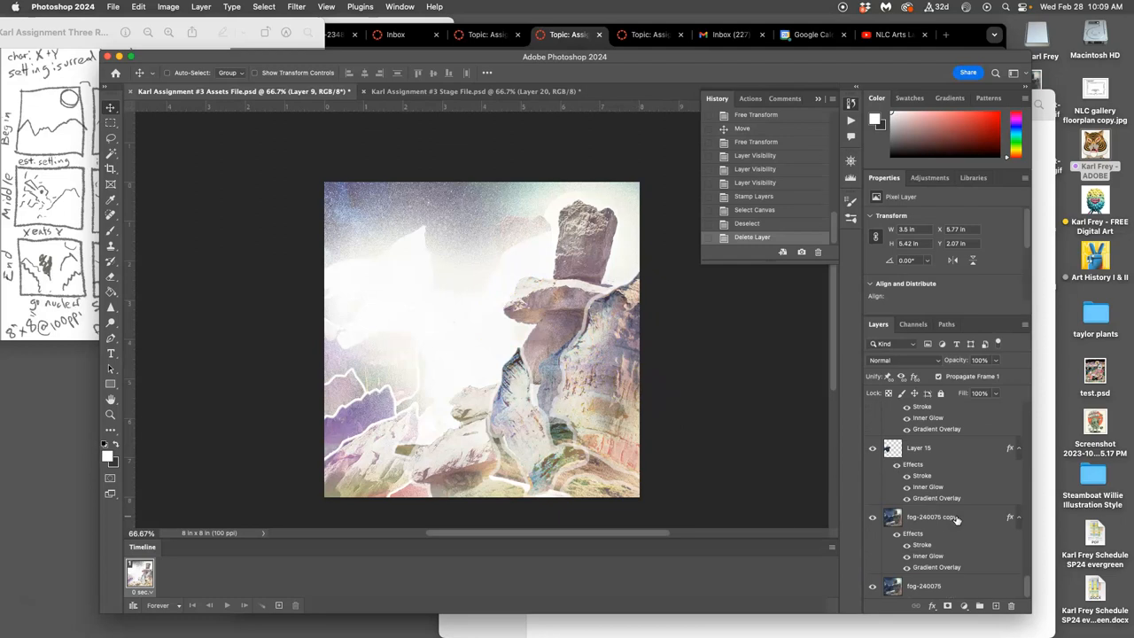
{"action": "mouse_move", "coordinate": [953, 517]}
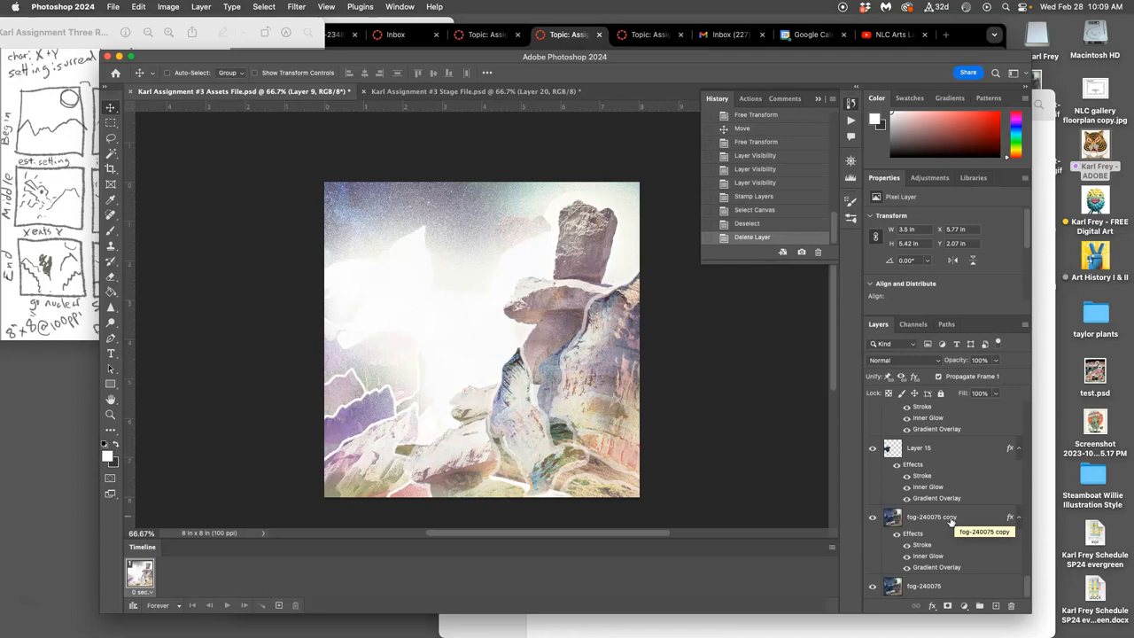
Scroll the Assets file Layers panel down to the Vulture copy layer.
{"action": "scroll", "scroll_direction": "down", "scroll_amount": 3}
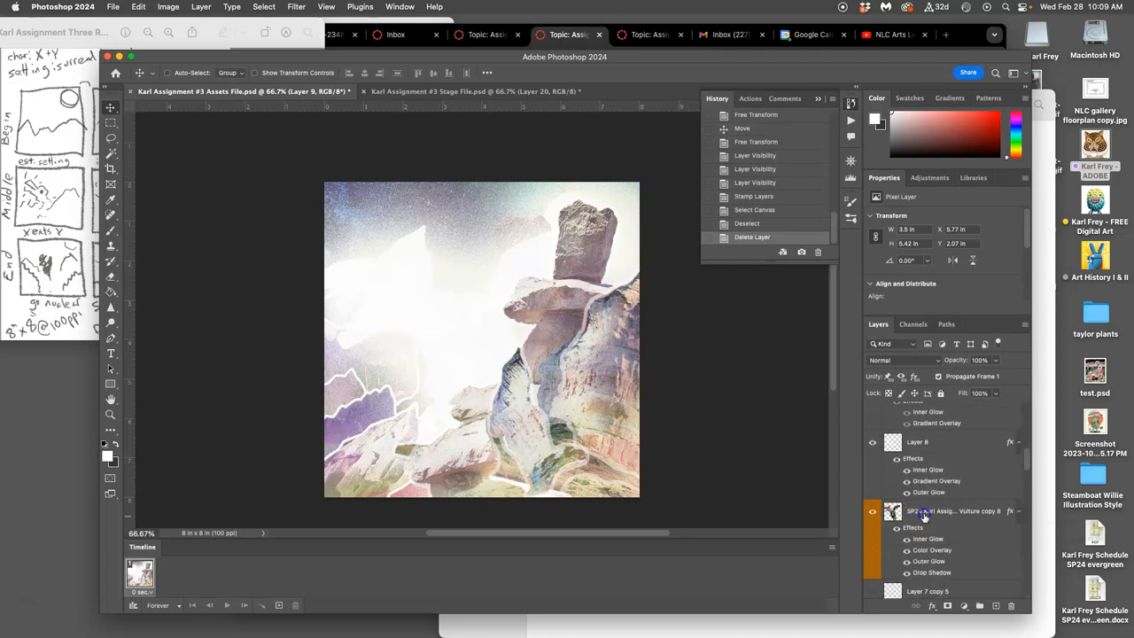
Increase the Vulture copy layer's outer glow spread in Layer Style to whiten the frame.
{"action": "double_click", "coordinate": [925, 510]}
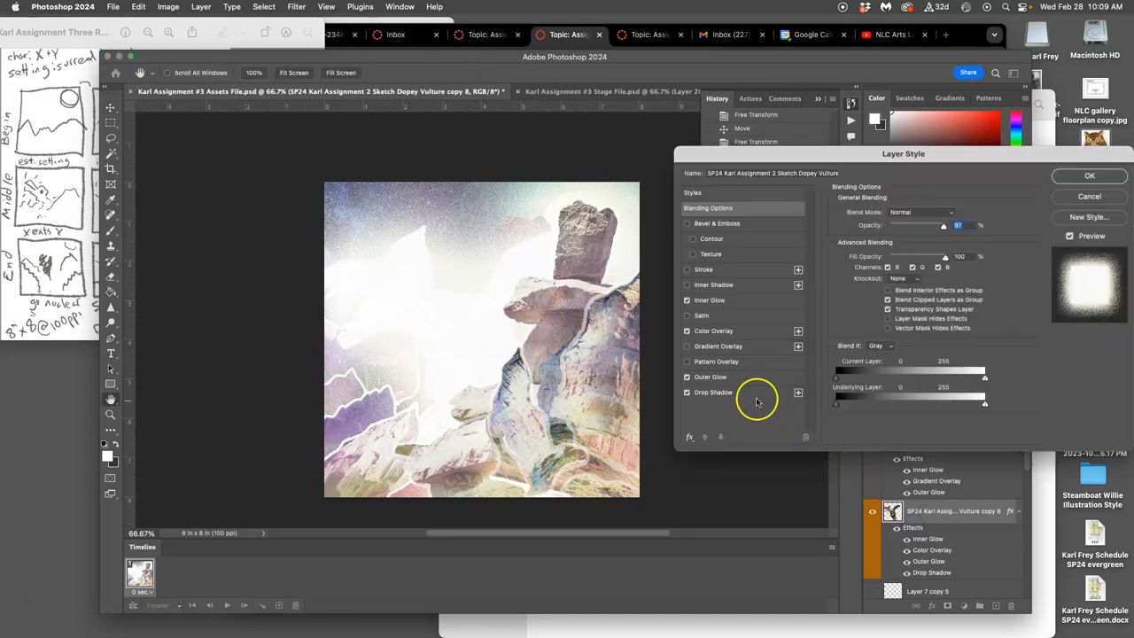
{"action": "mouse_move", "coordinate": [726, 312]}
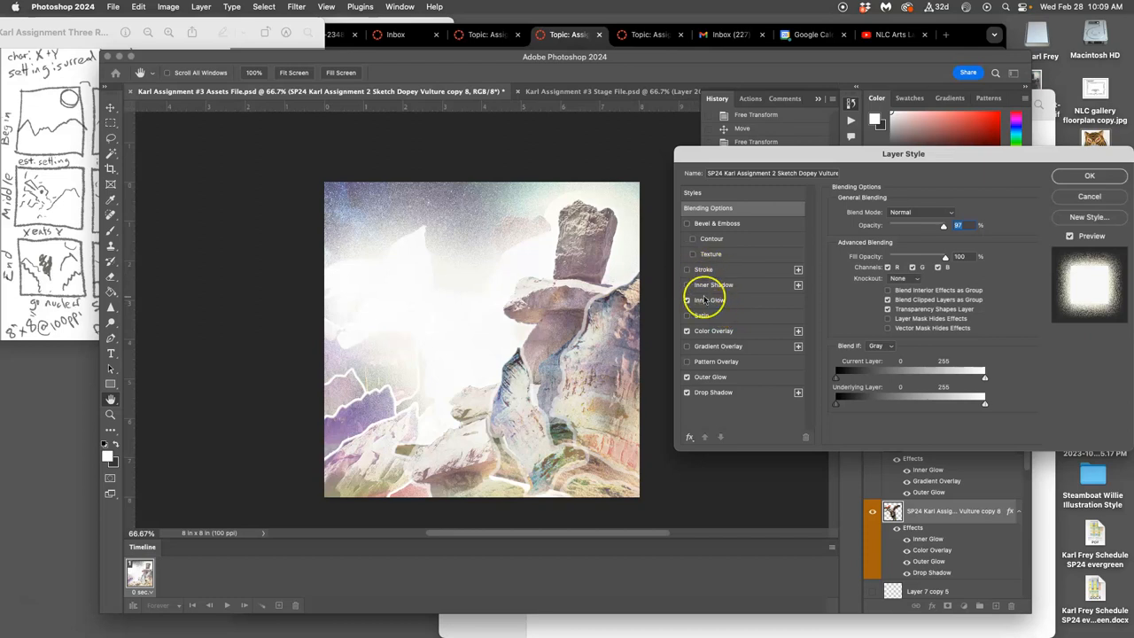
{"action": "mouse_move", "coordinate": [709, 375]}
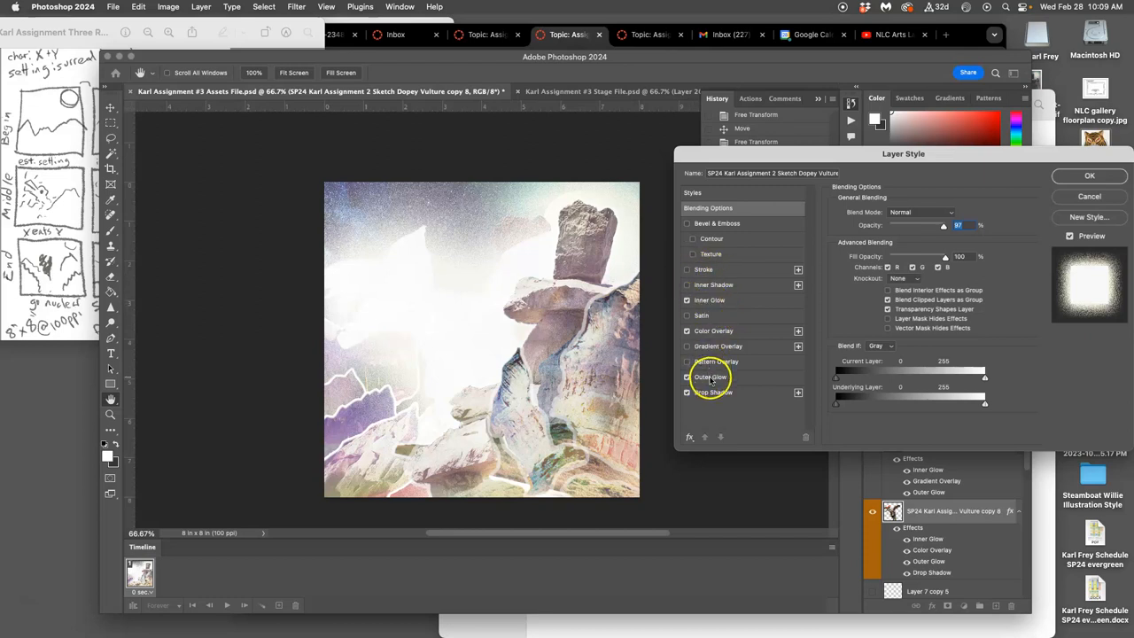
{"action": "left_click", "coordinate": [708, 375]}
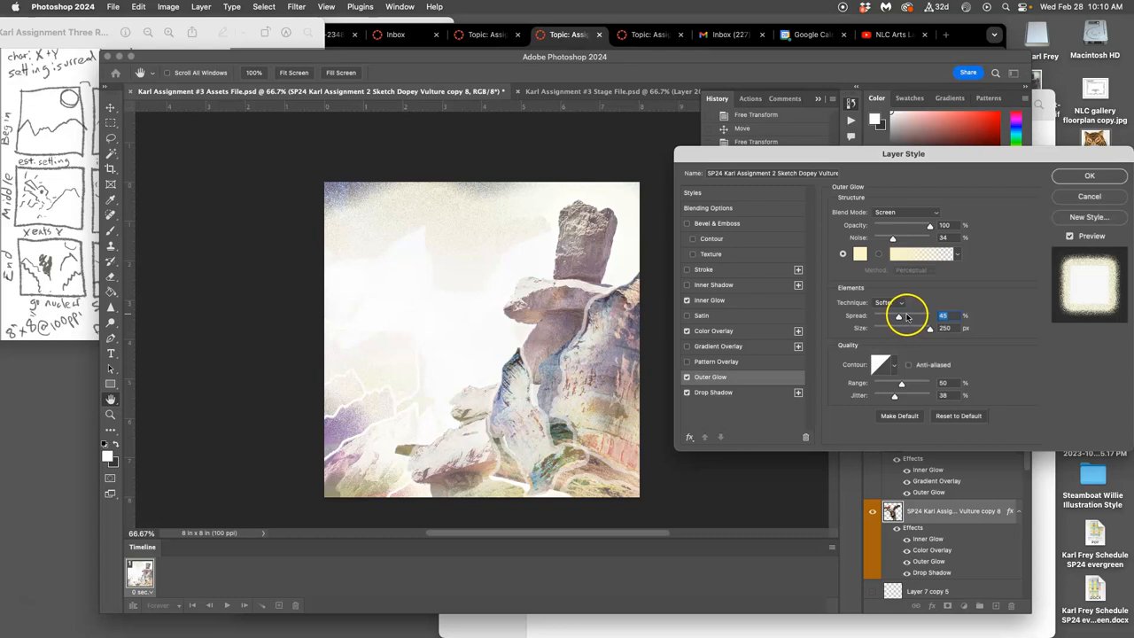
{"action": "left_click", "coordinate": [1089, 175]}
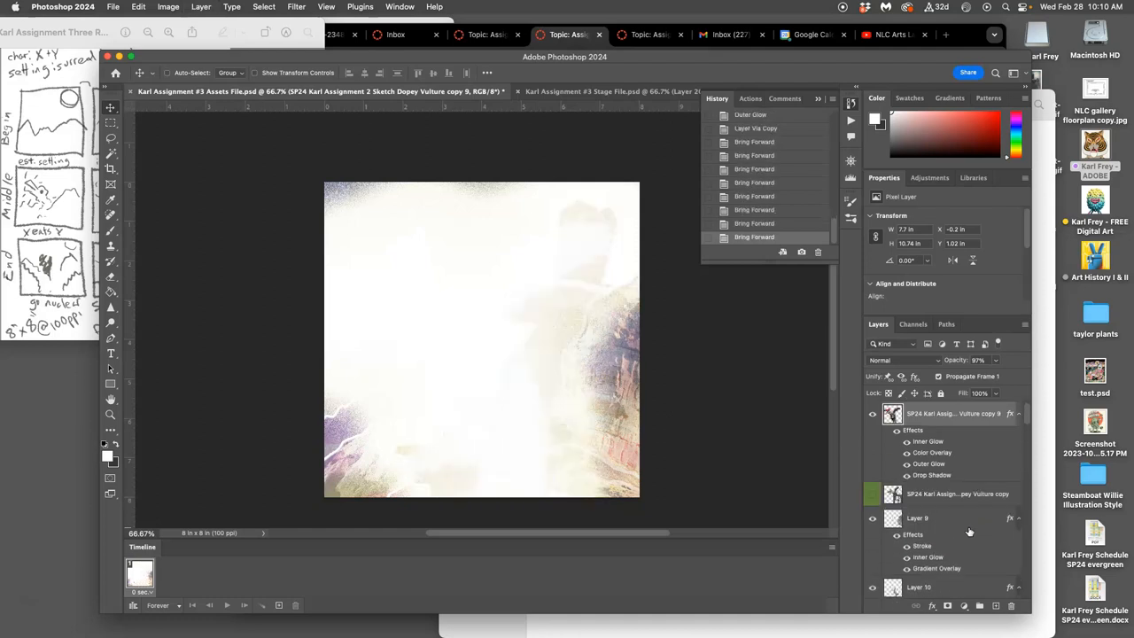
{"action": "mouse_move", "coordinate": [554, 377]}
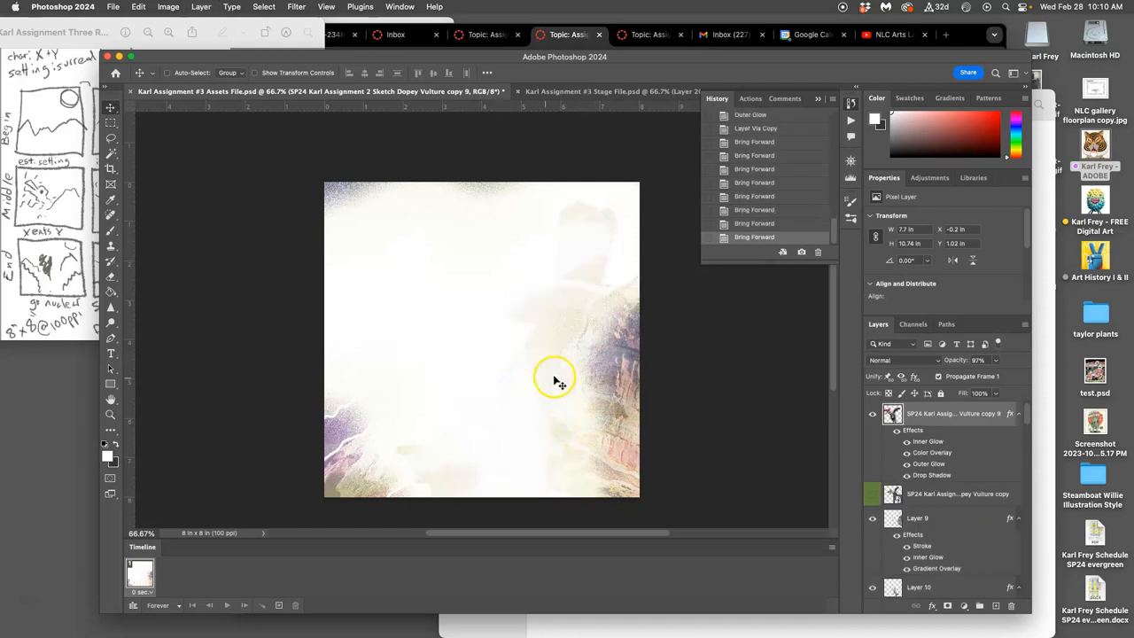